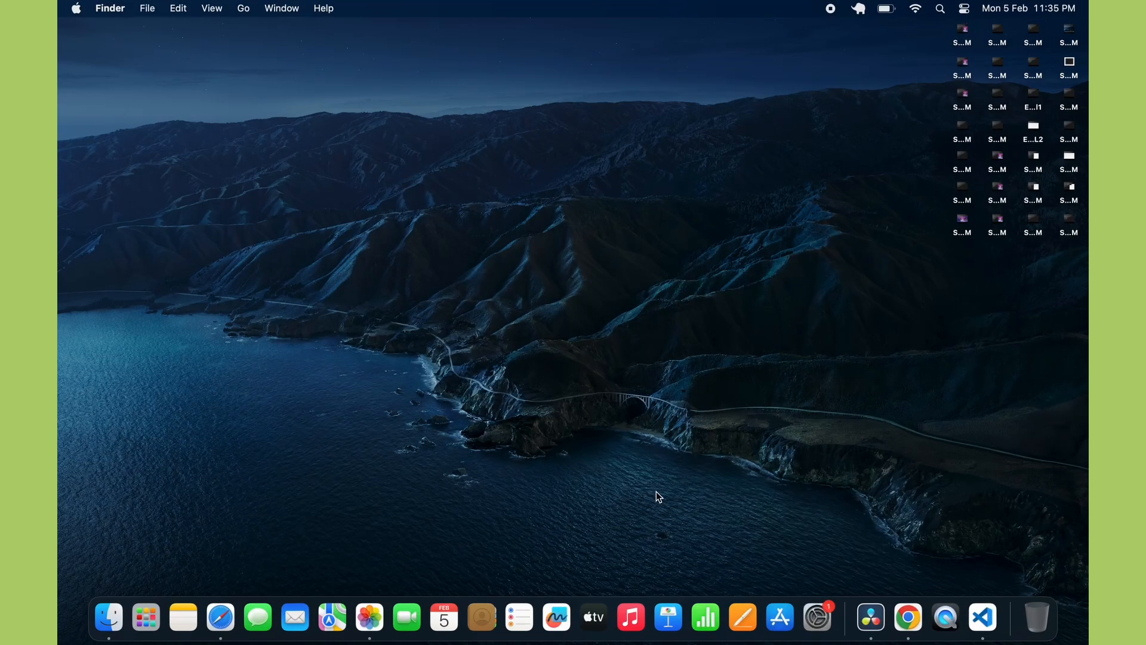
# Launch Visual Studio Code from the Dock, opening a blank untitled file
pyautogui.click(982, 617)
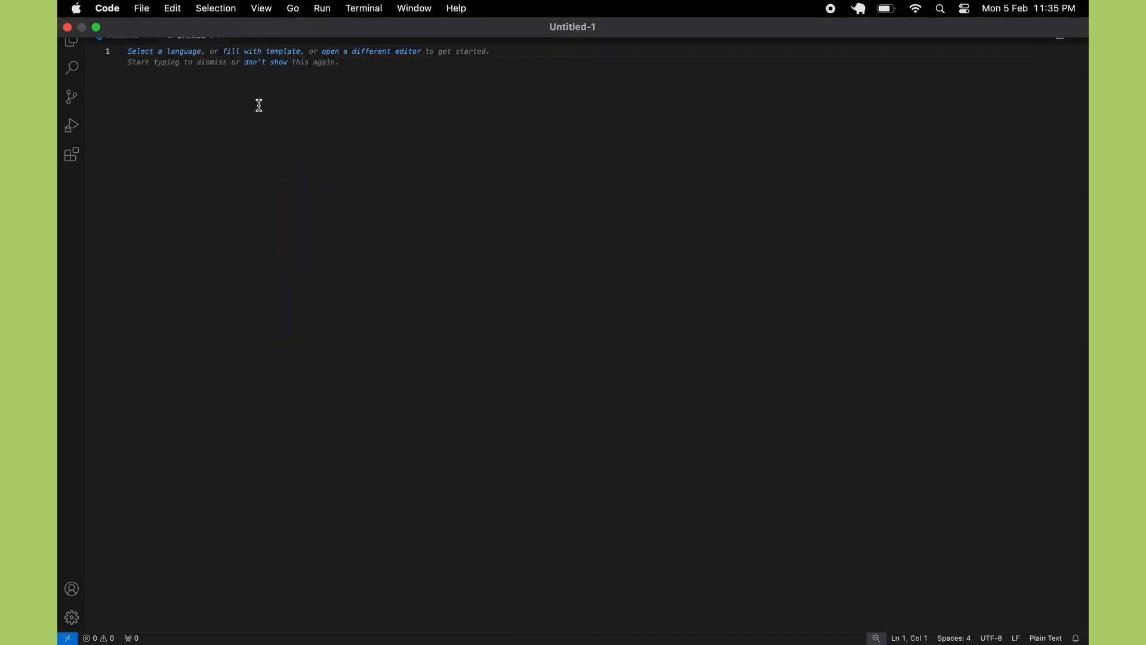
# Save the empty file as signup.html in Documents/Springboot
pyautogui.press('cmd+s')
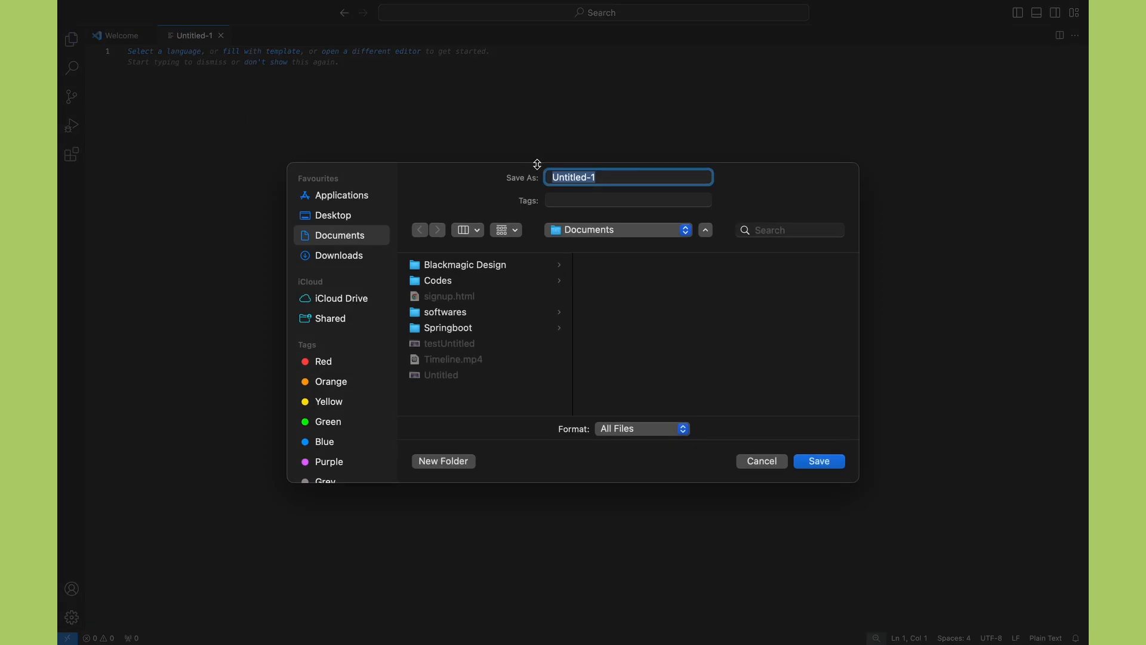
pyautogui.write('signup')
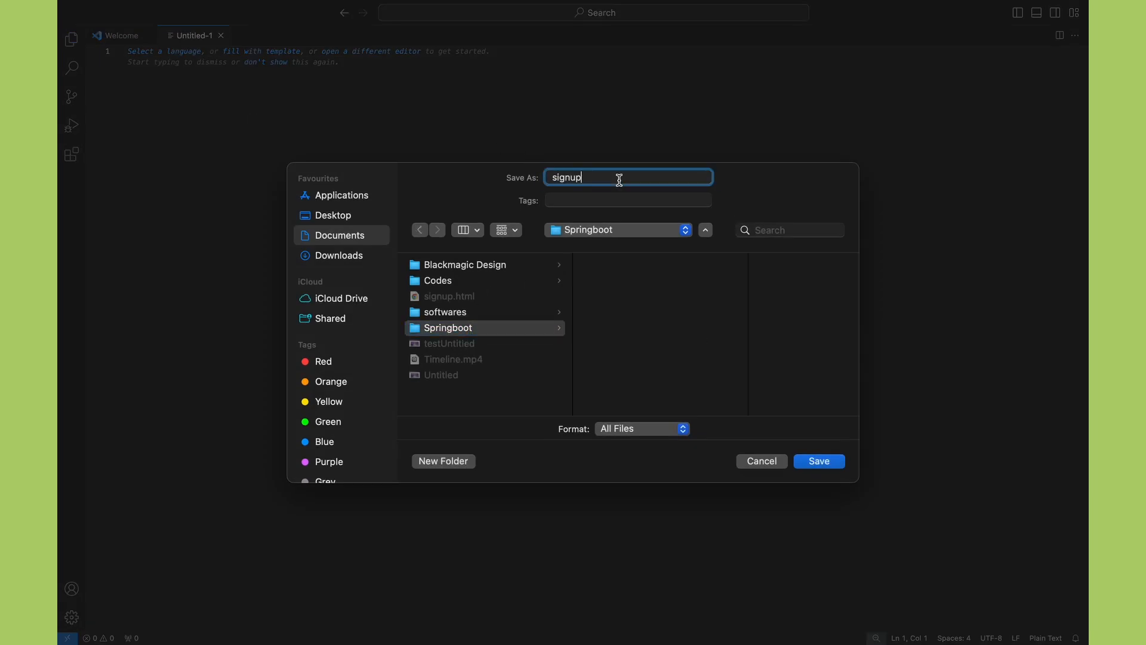
pyautogui.click(818, 461)
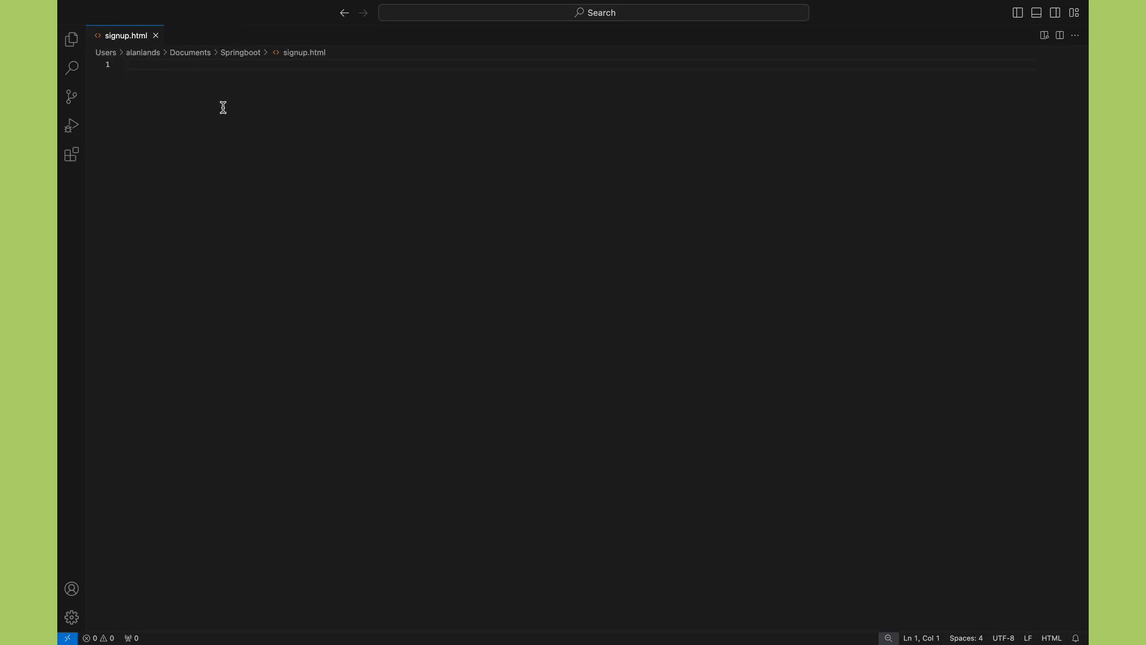
# Type the <!DOCTYPE html> declaration and the opening html tag with lang="en"
pyautogui.write('<!DOCTY')
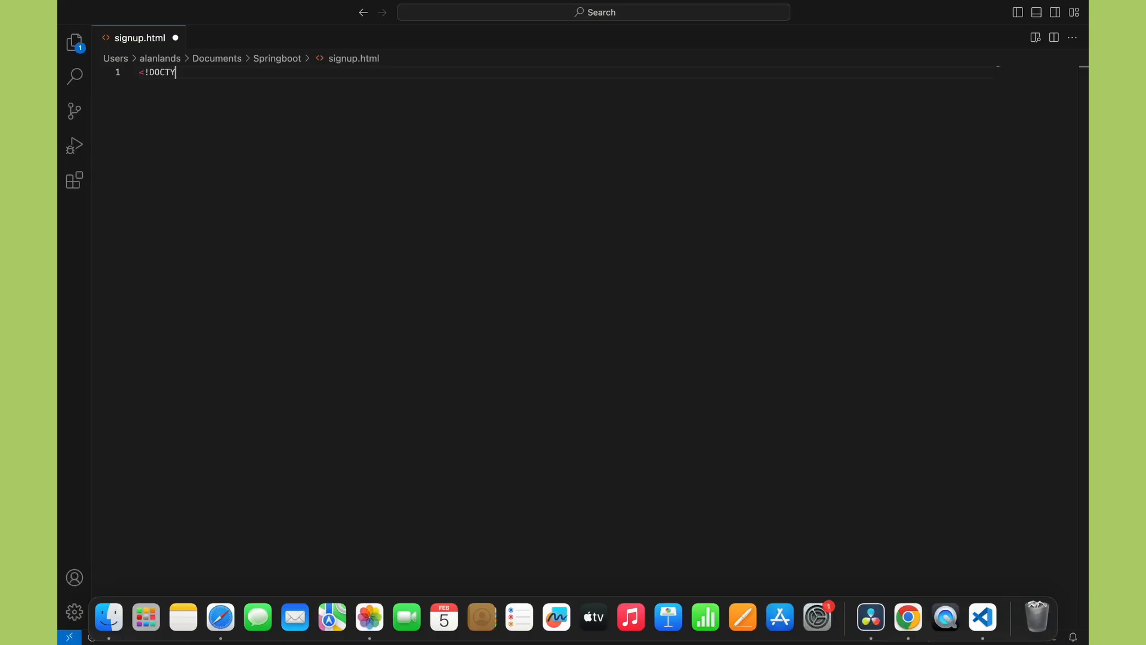
pyautogui.write('PE')
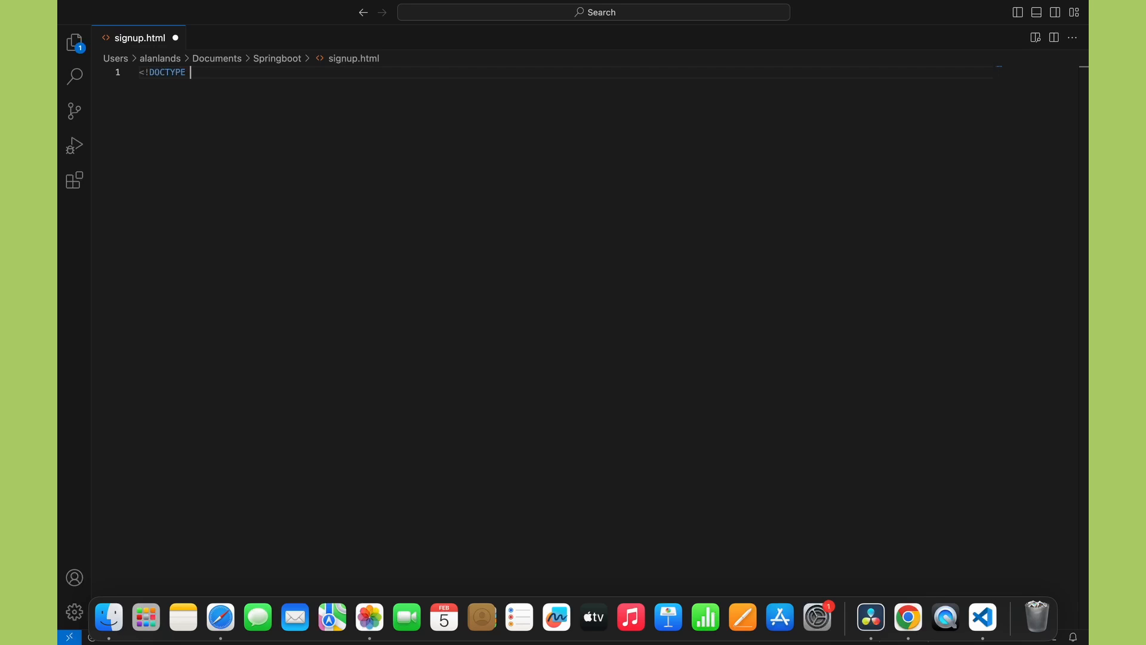
pyautogui.write('ht')
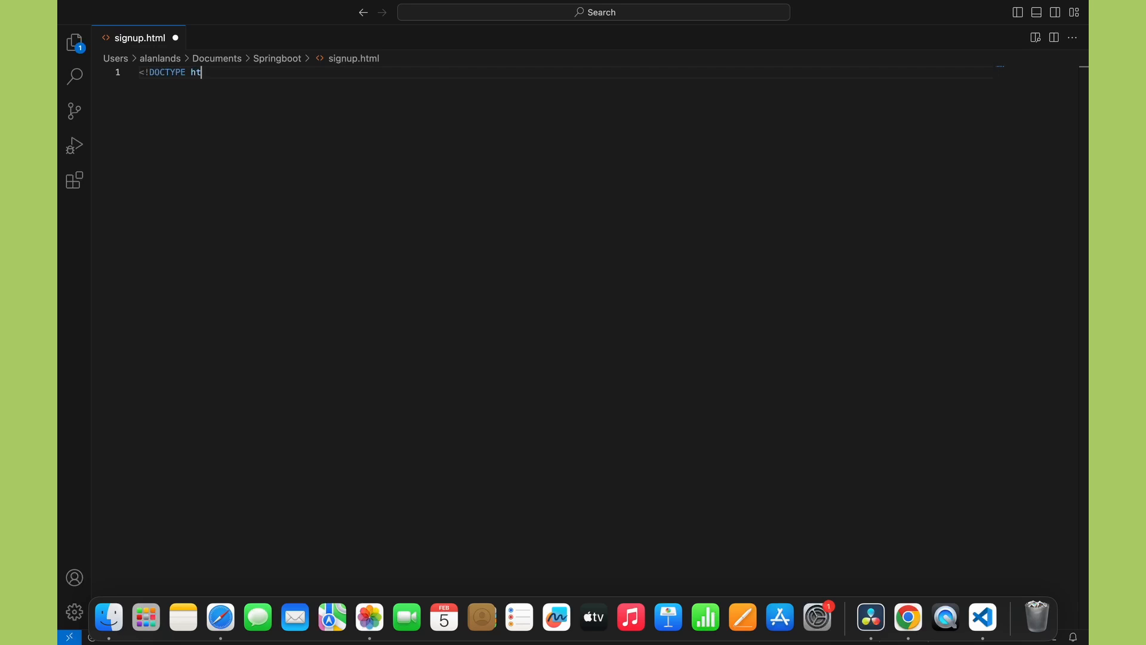
pyautogui.write('ml')
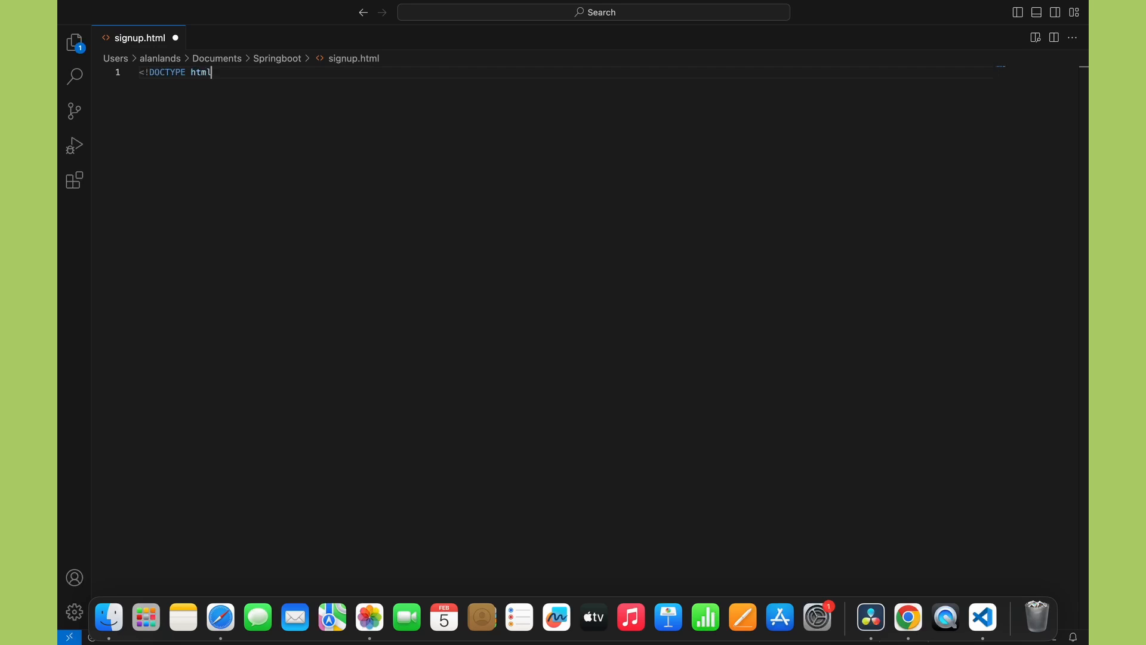
pyautogui.write('>')
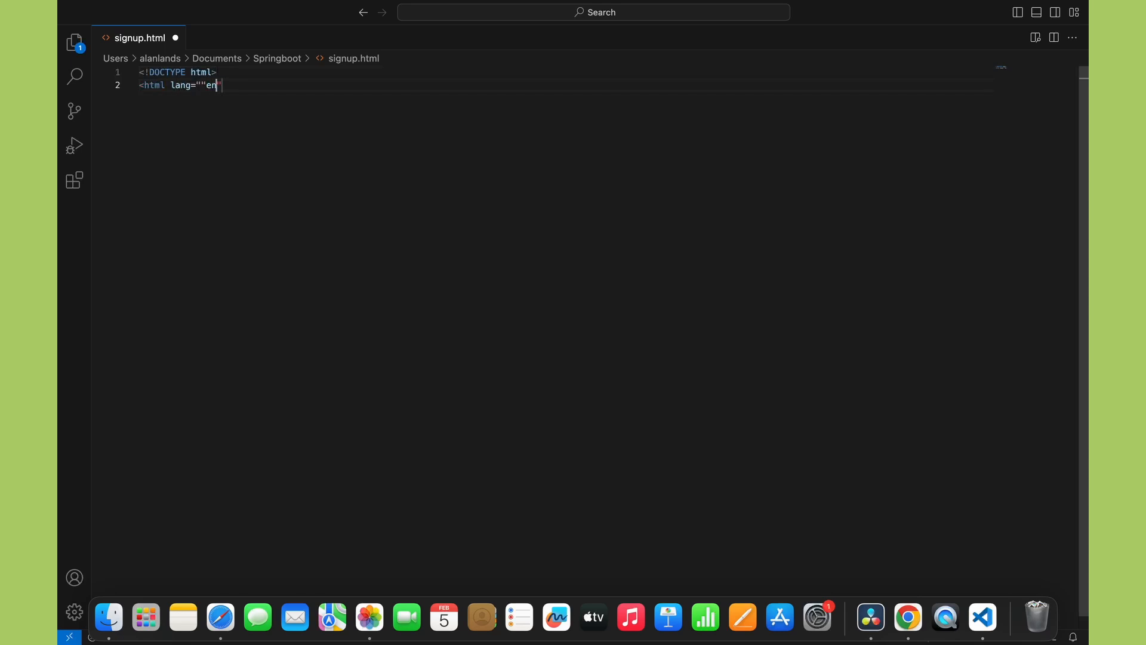
pyautogui.write('>"')
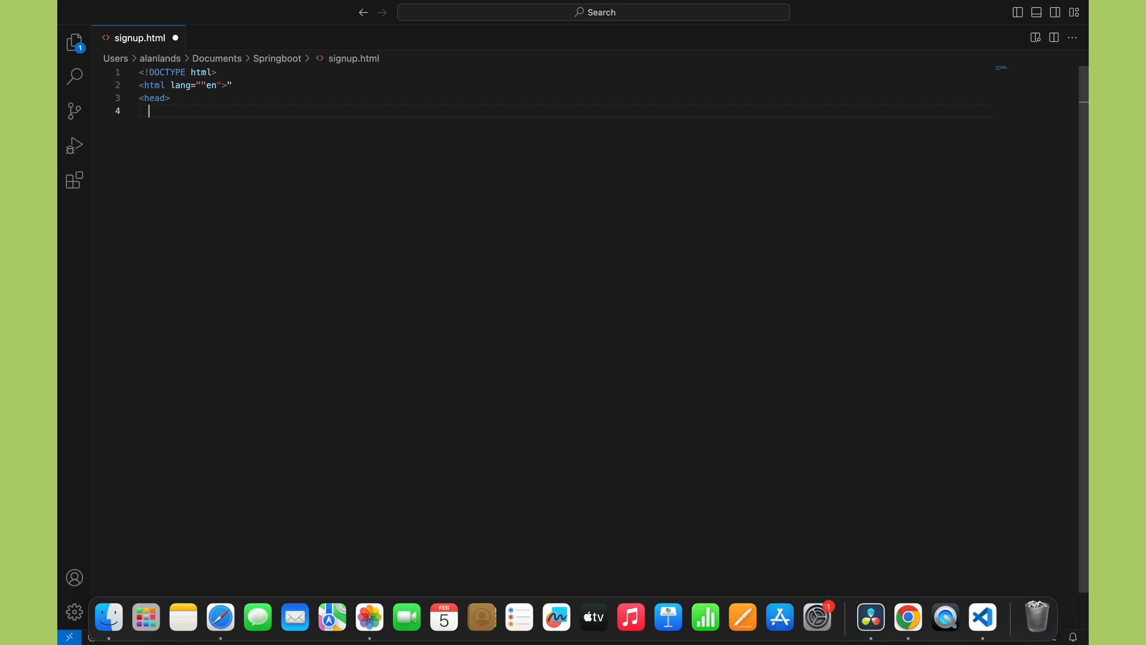
# Add a head with UTF-8 charset and title 'Signup', then open the body
pyautogui.write('<meta charset="')
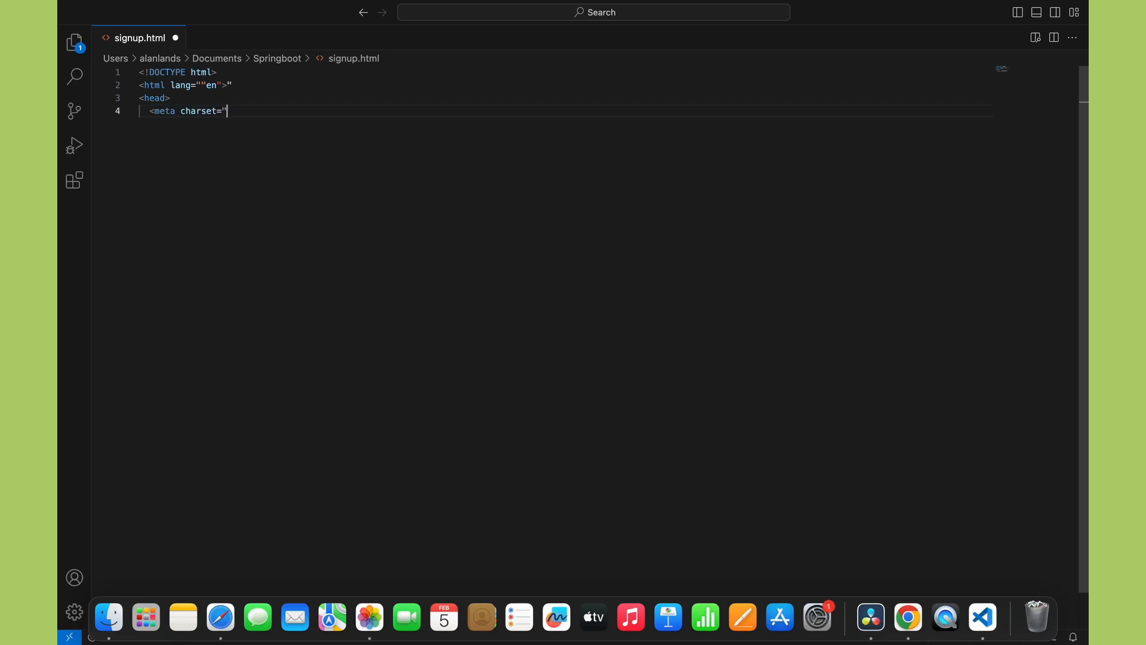
pyautogui.write('UTF-8">')
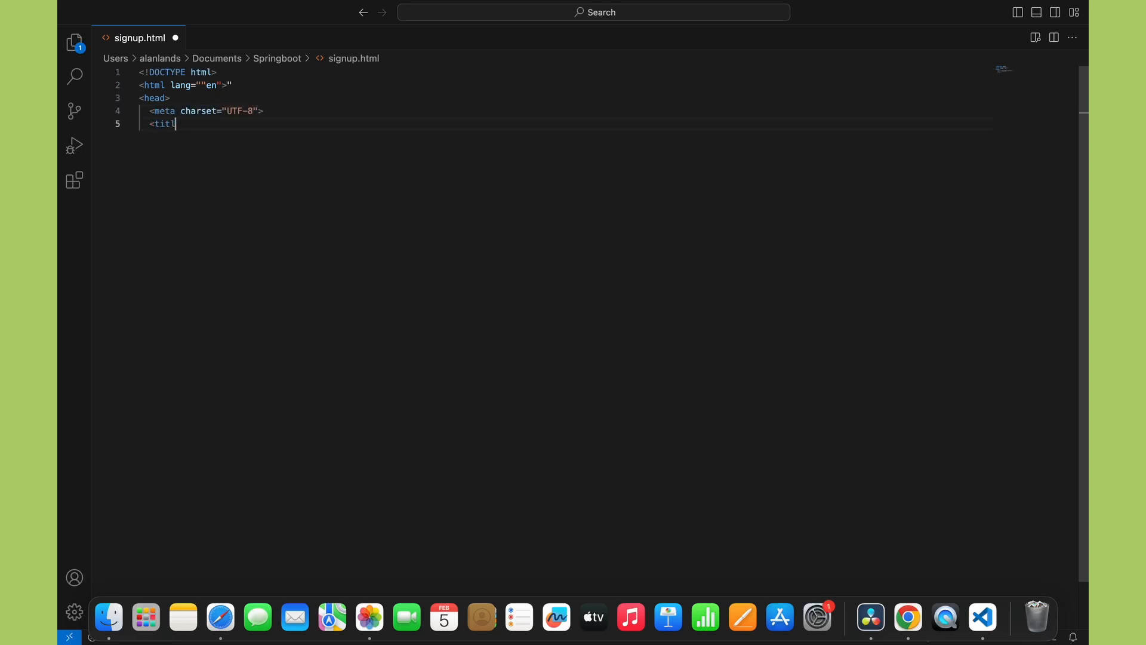
pyautogui.write('e>Signup</title>')
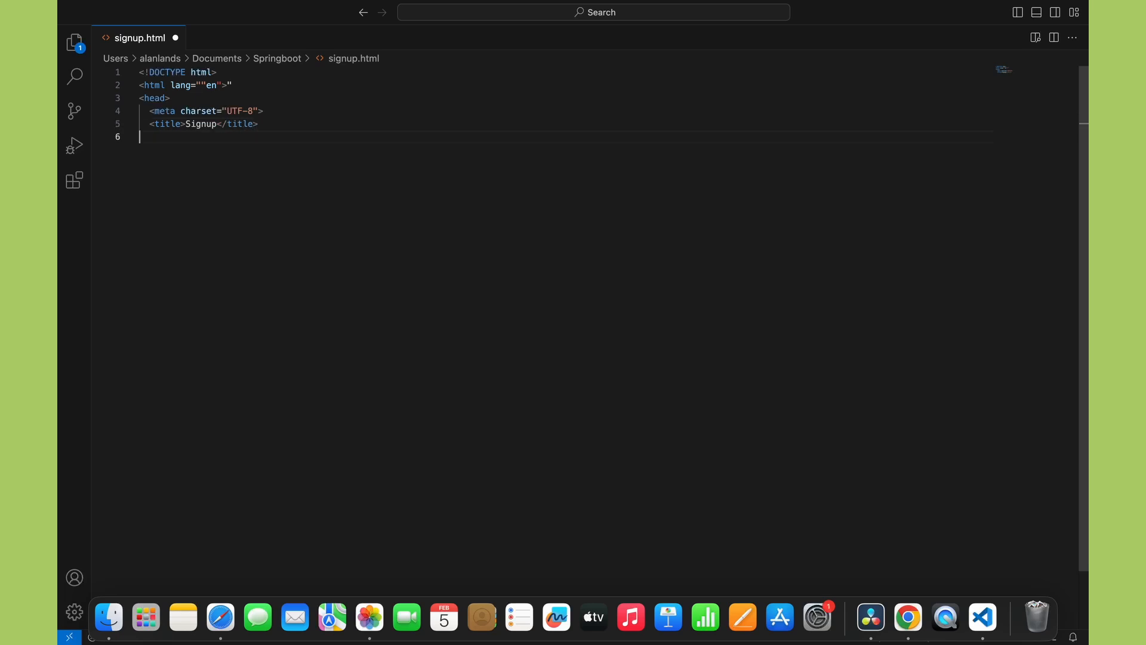
pyautogui.write('</head>')
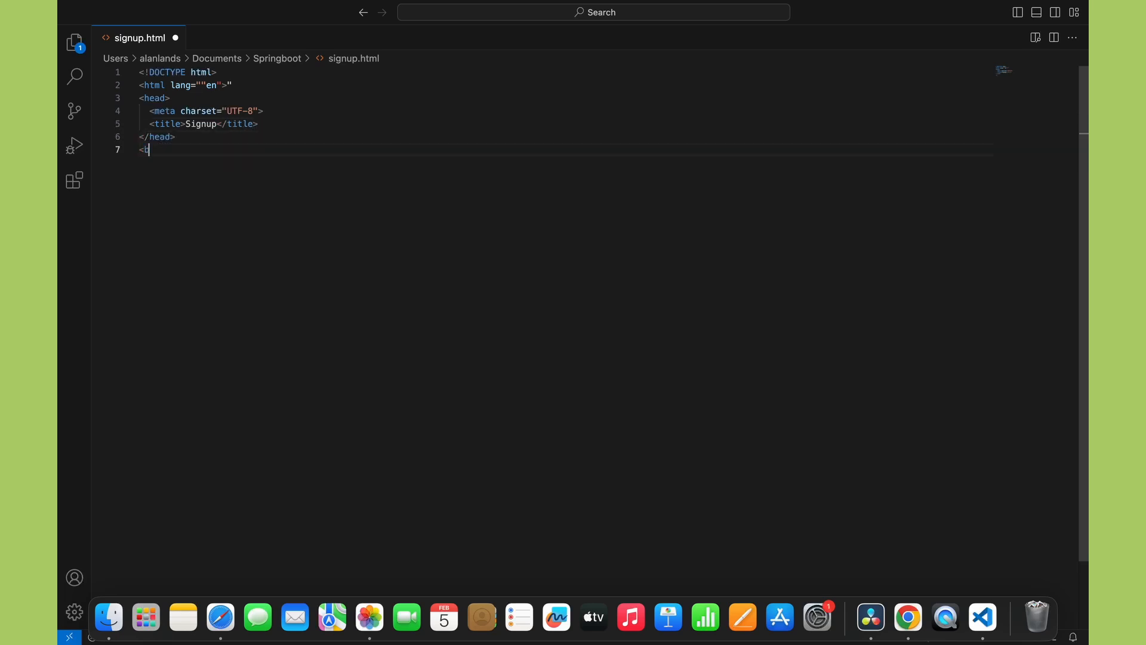
pyautogui.write('ody')
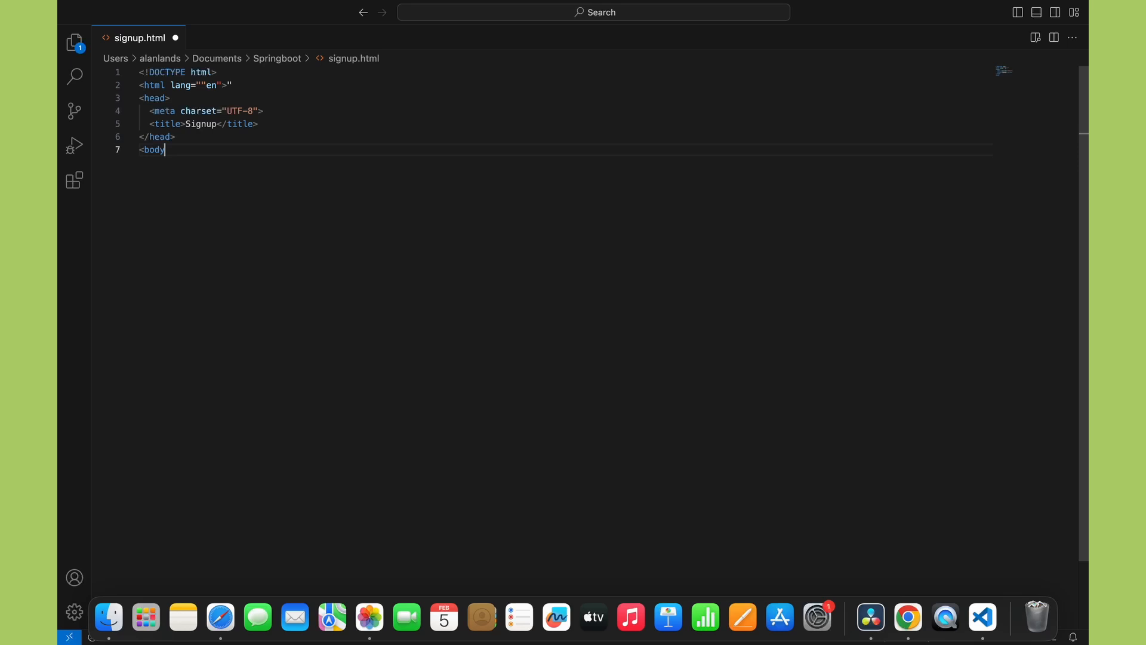
pyautogui.press('Enter')
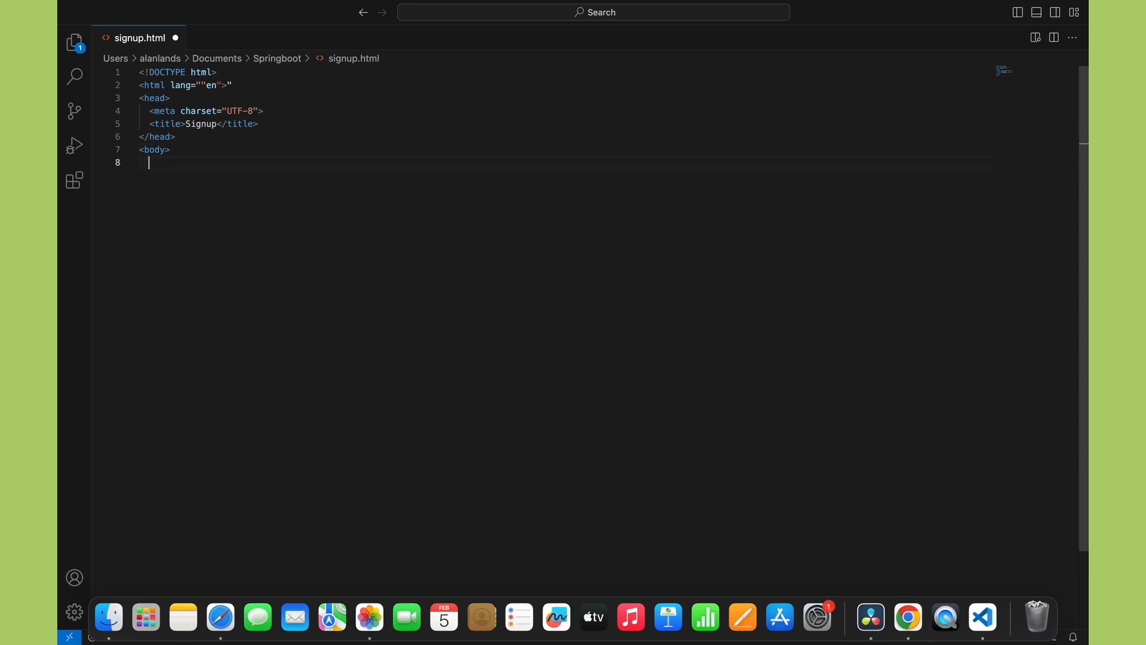
# Write a section and form with required Name, Email and Password inputs and labels
pyautogui.write('<se')
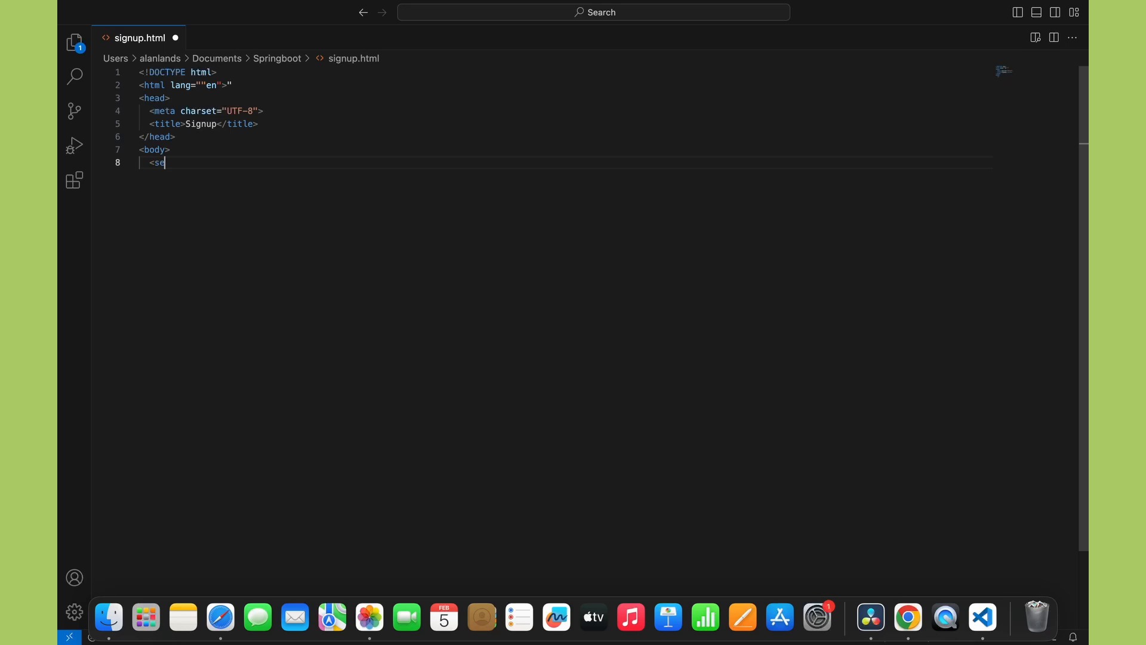
pyautogui.write('cti')
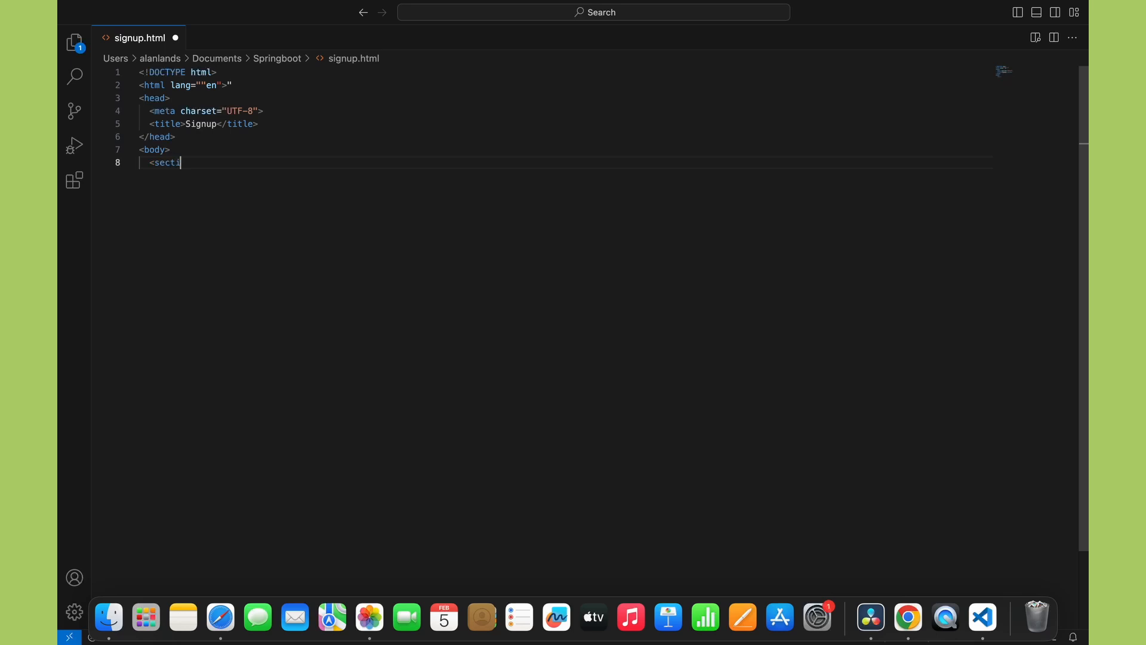
pyautogui.write('on')
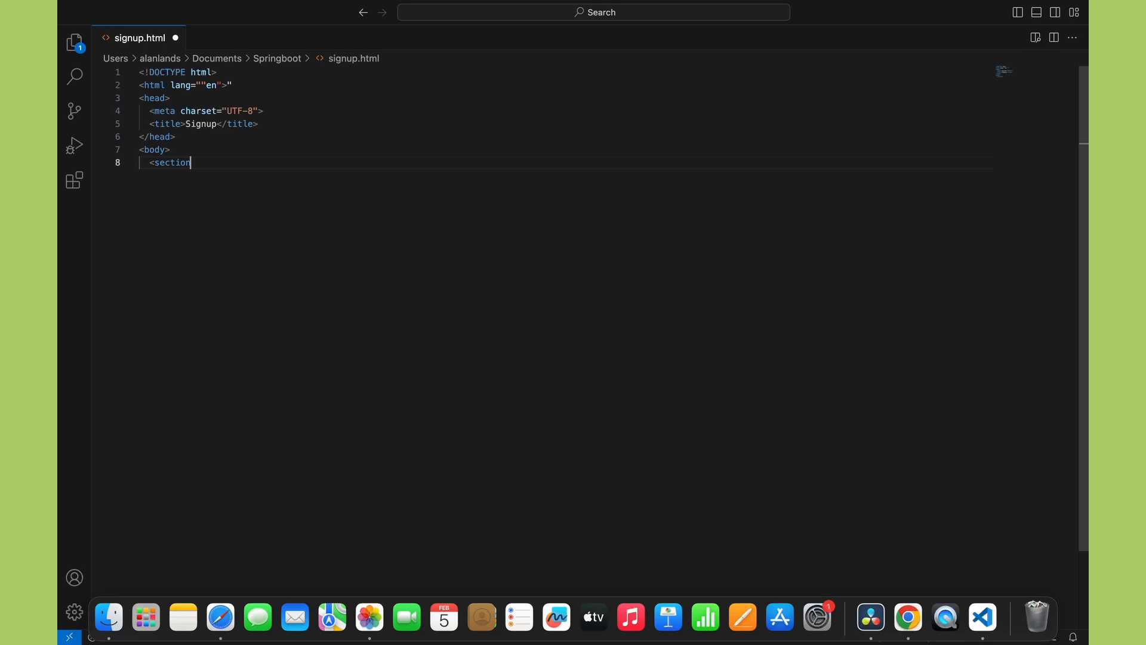
pyautogui.write('>')
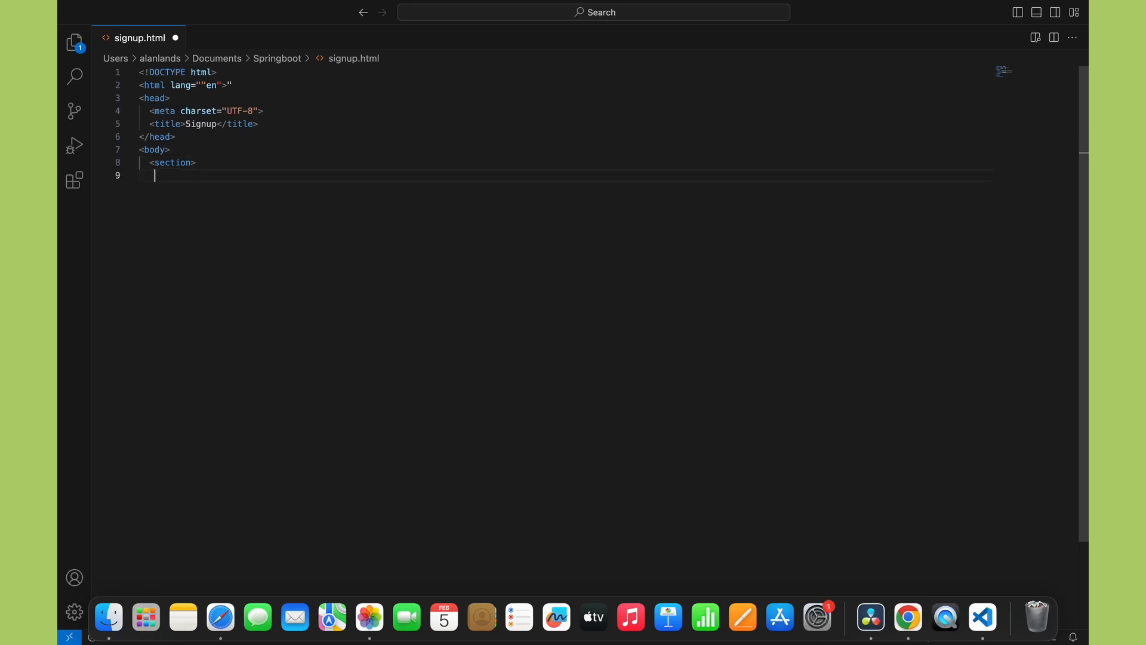
pyautogui.write('<form>')
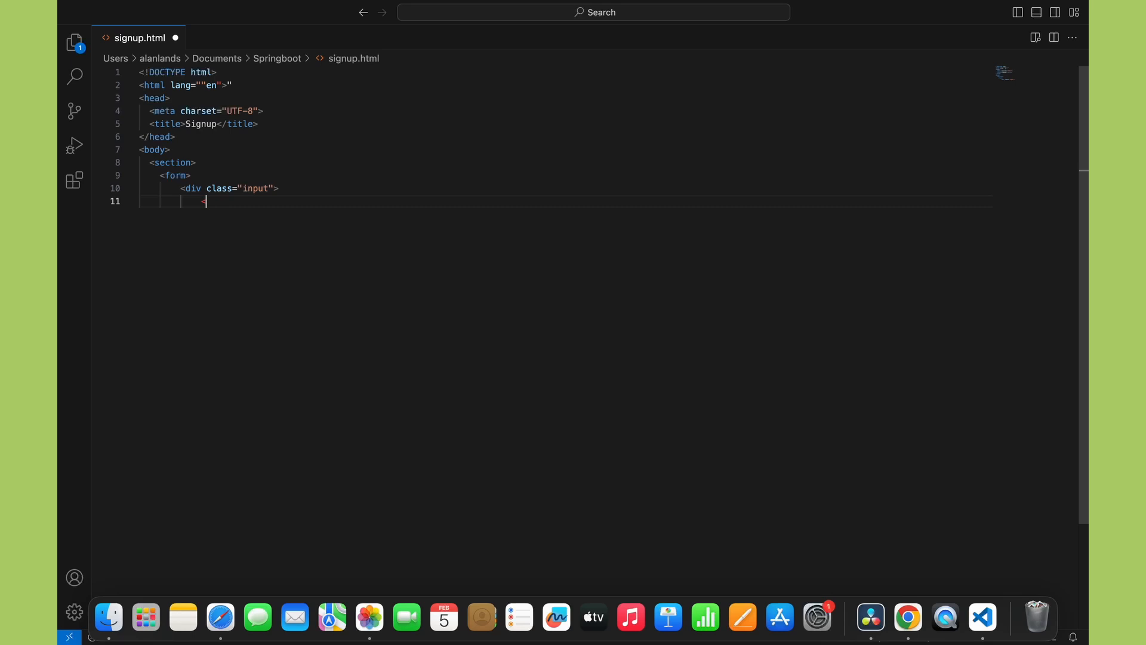
pyautogui.write('input type="text" name="name" required>')
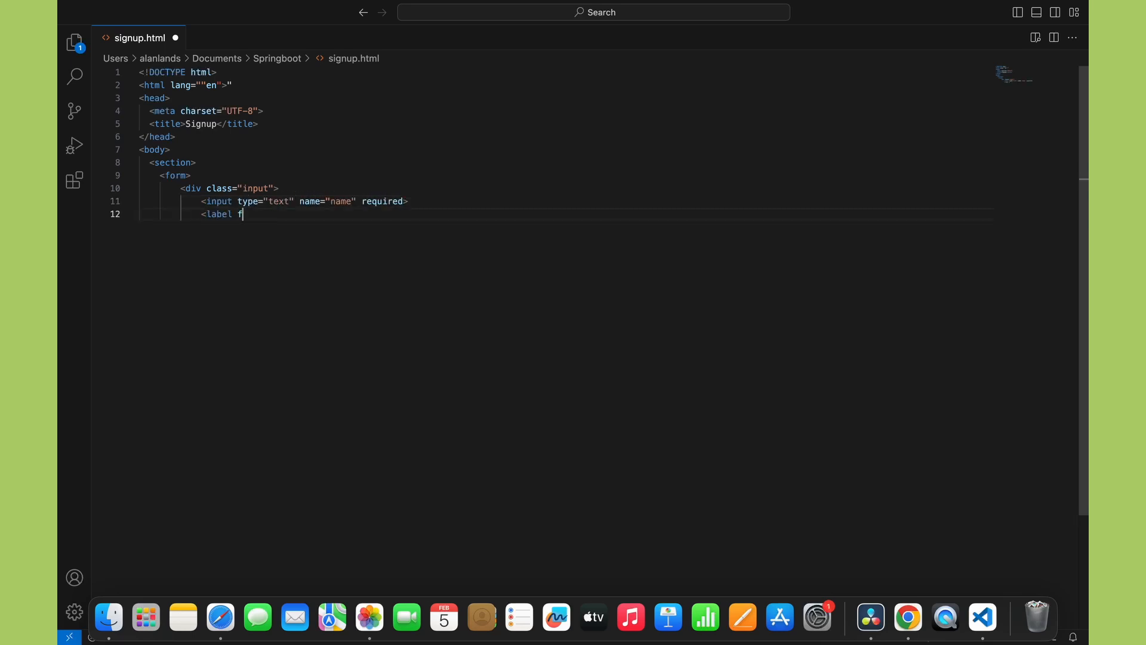
pyautogui.write('or="">Name</label>')
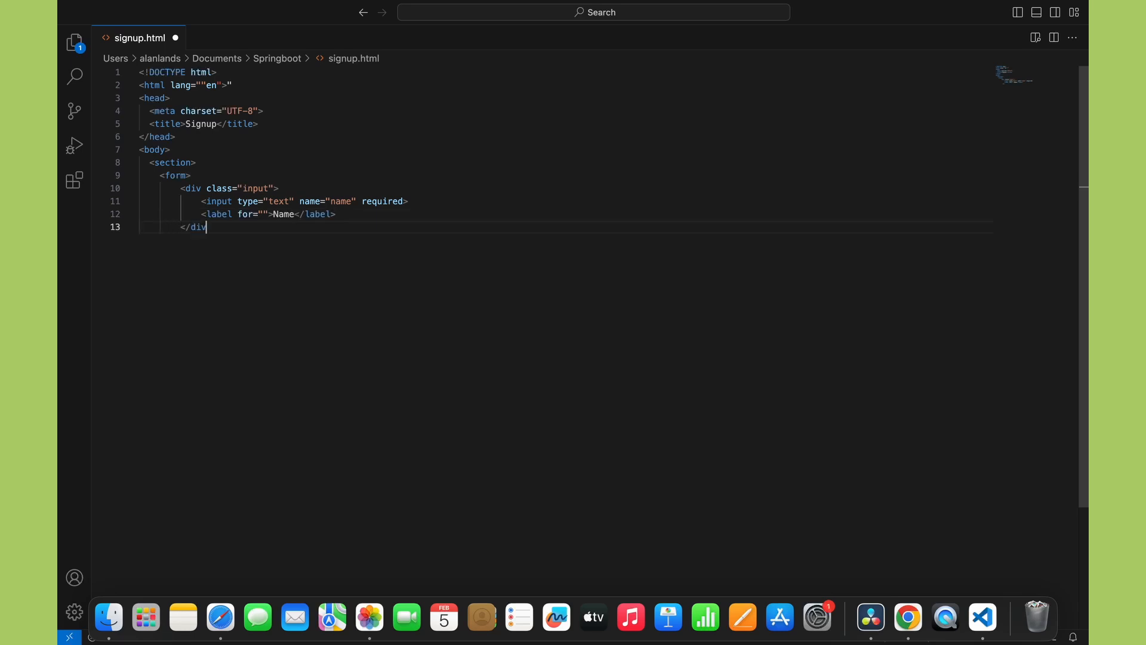
pyautogui.write('</div>')
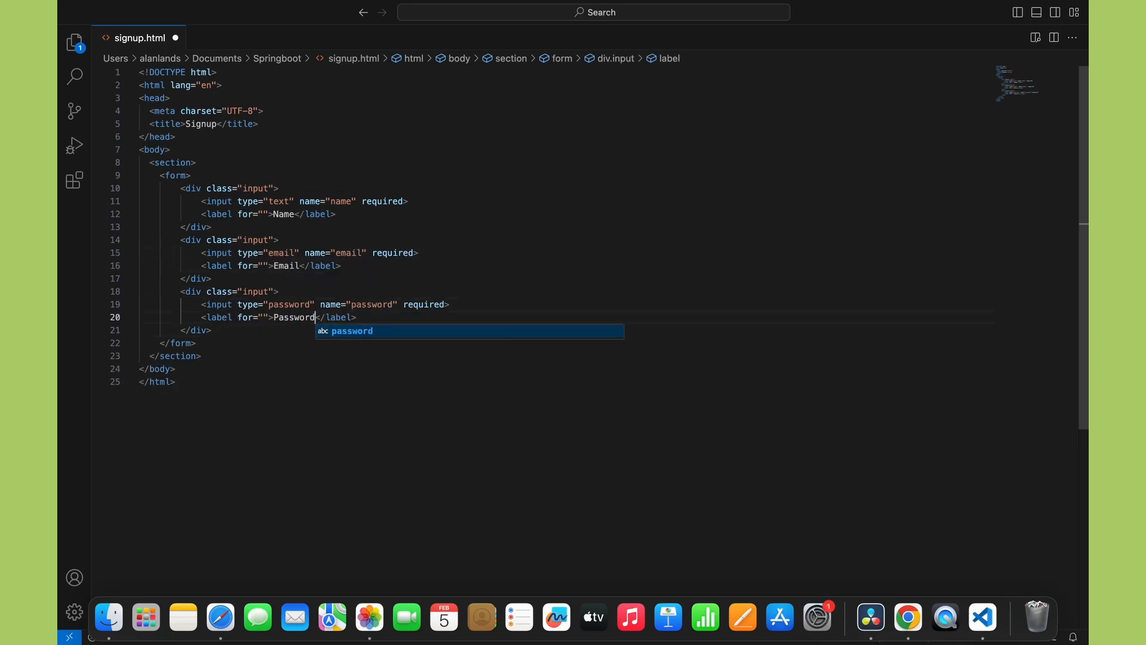
# Add a 'register' div reading 'Already have an account? Log In' with a # link
pyautogui.press('cmd+s')
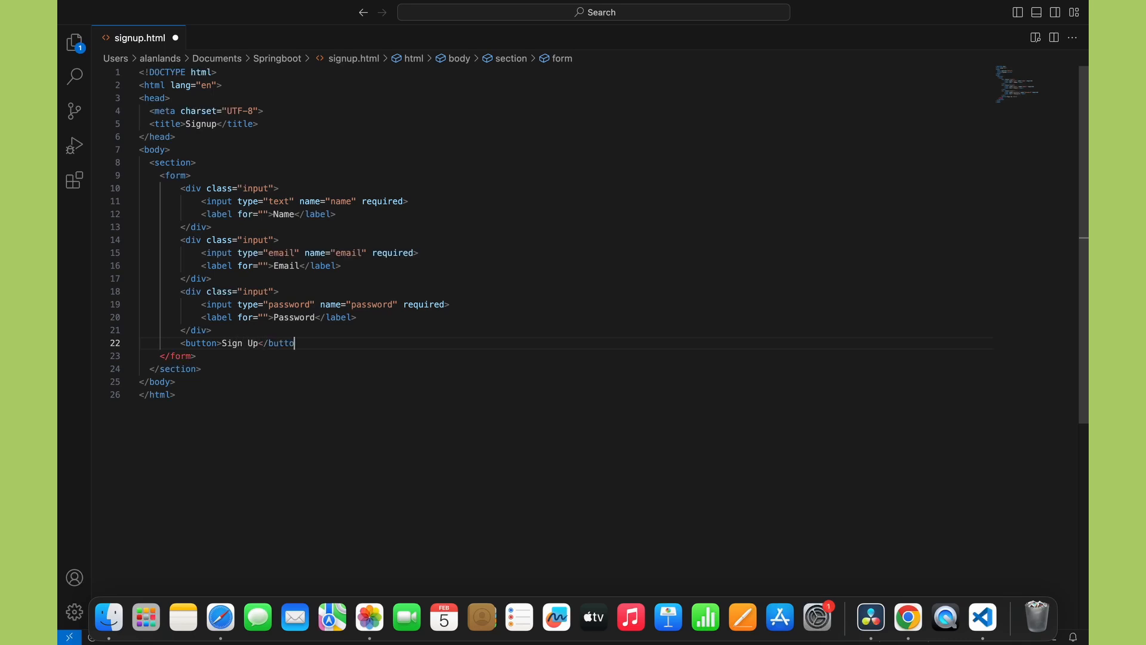
pyautogui.write('<div class="">r')
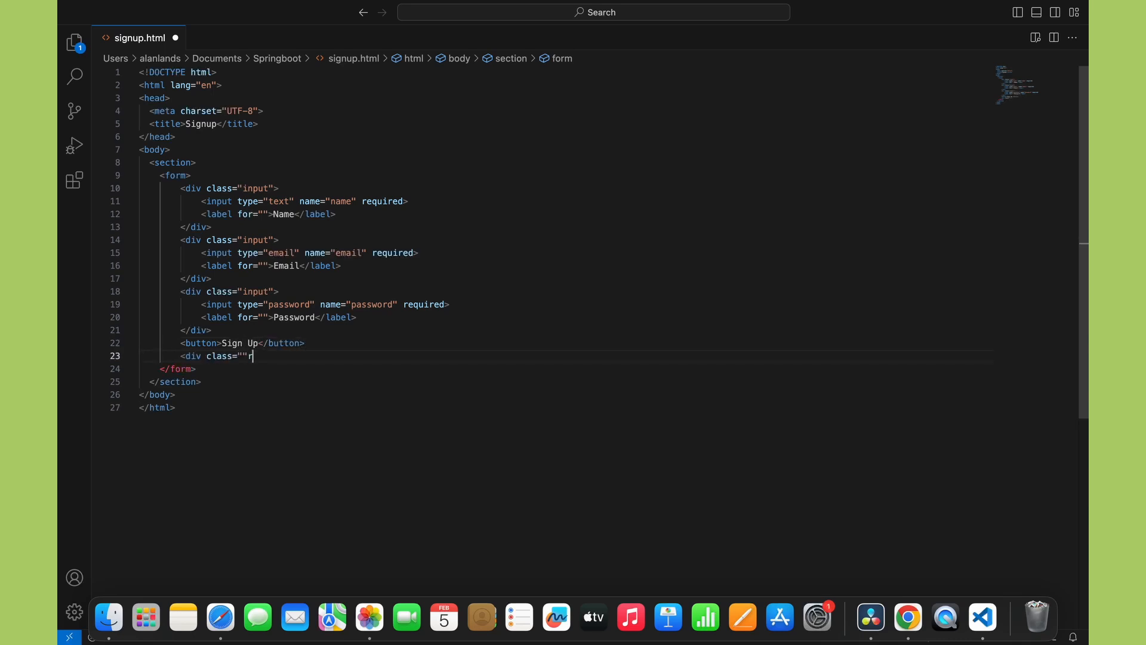
pyautogui.write('egister">')
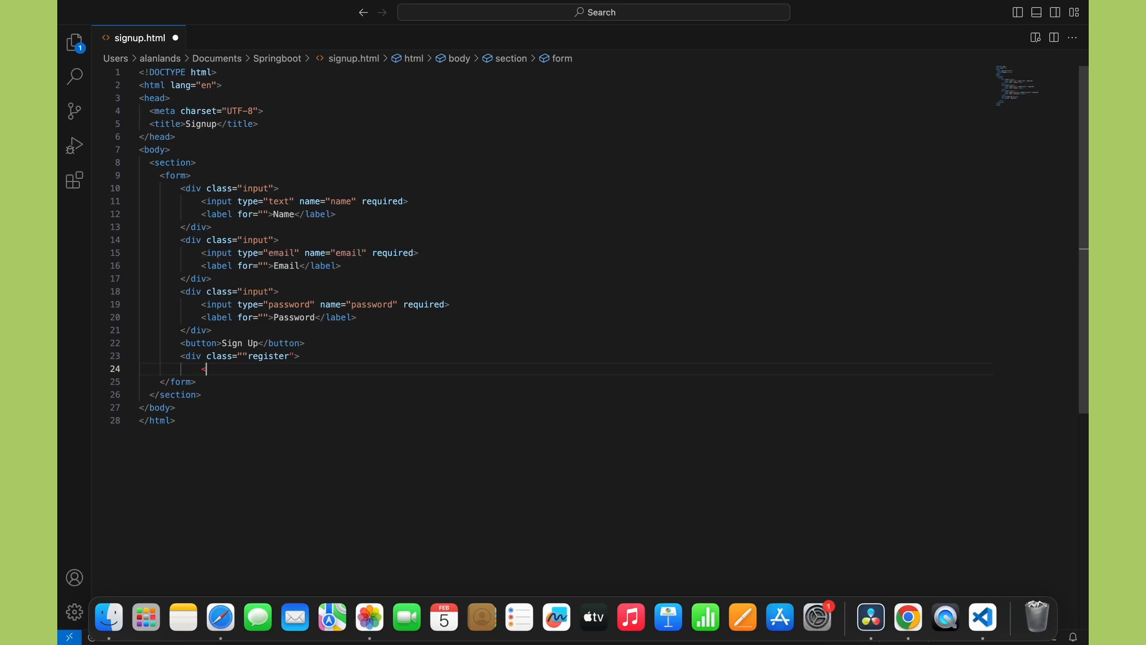
pyautogui.write('<p>Already have an accoun')
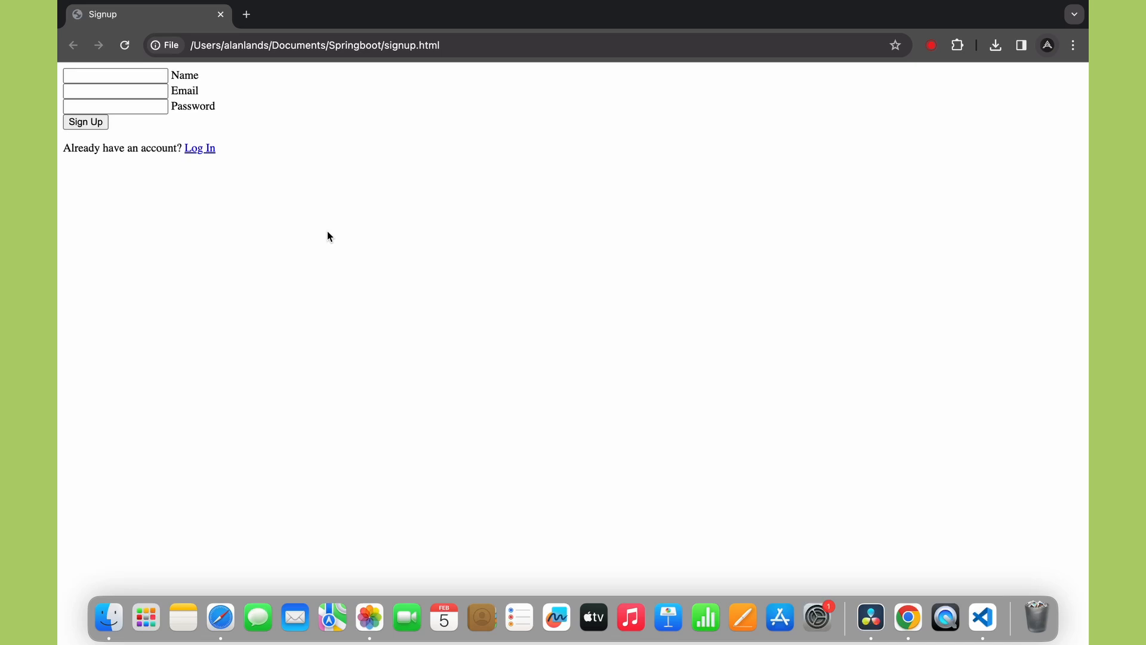
pyautogui.click(982, 617)
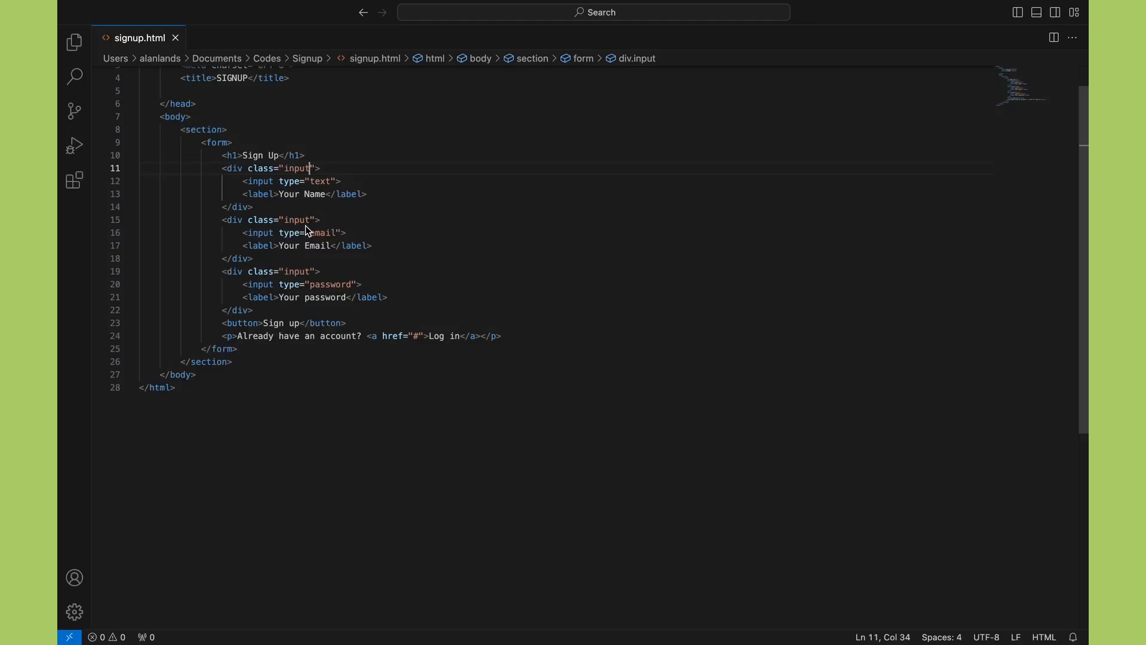
# Rename the three field divs to class 'inputbox' and link ionicons and style.css
pyautogui.write('box')
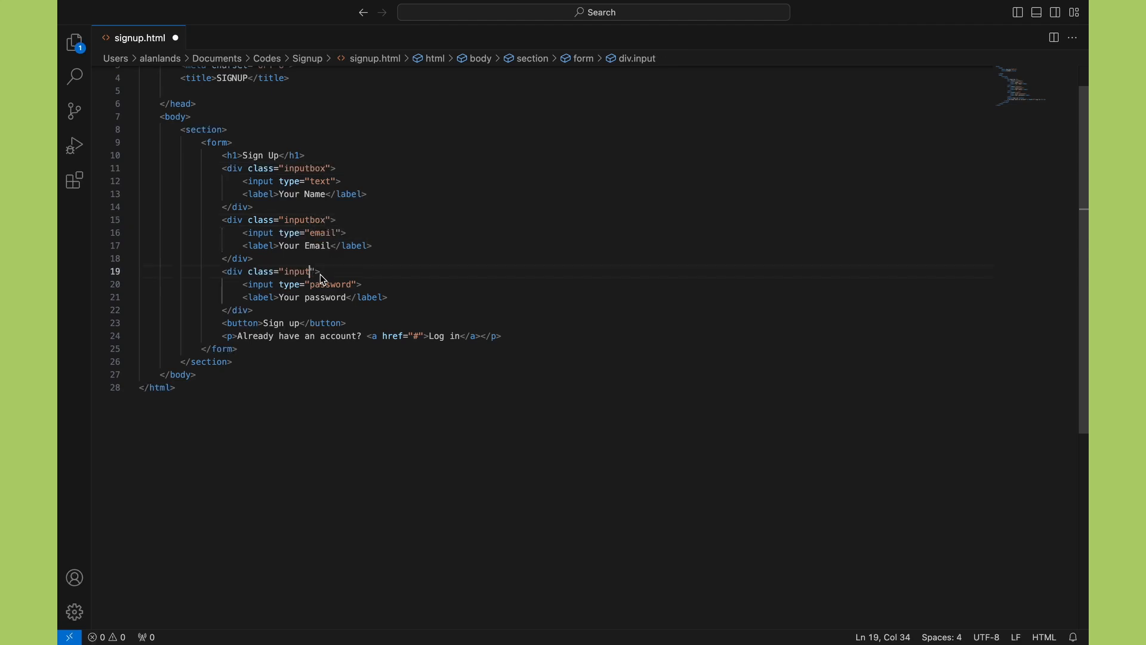
pyautogui.write('box')
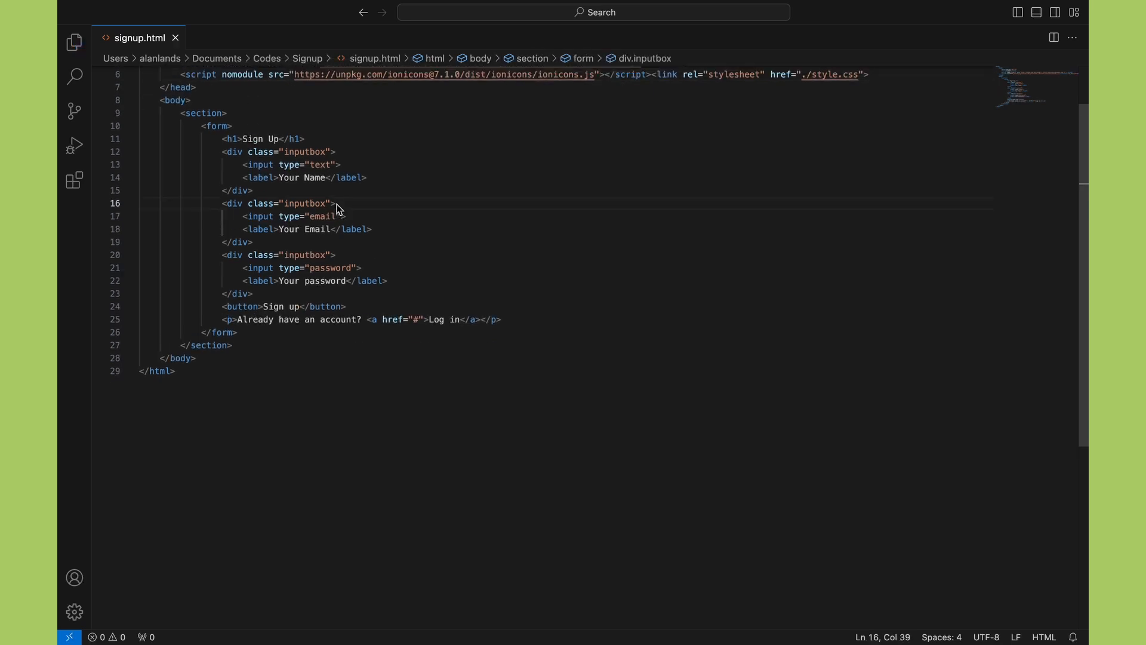
# Add ion-icon tags to the fields: person-outline, mail and lock-outline icons
pyautogui.write('ion-inpu')
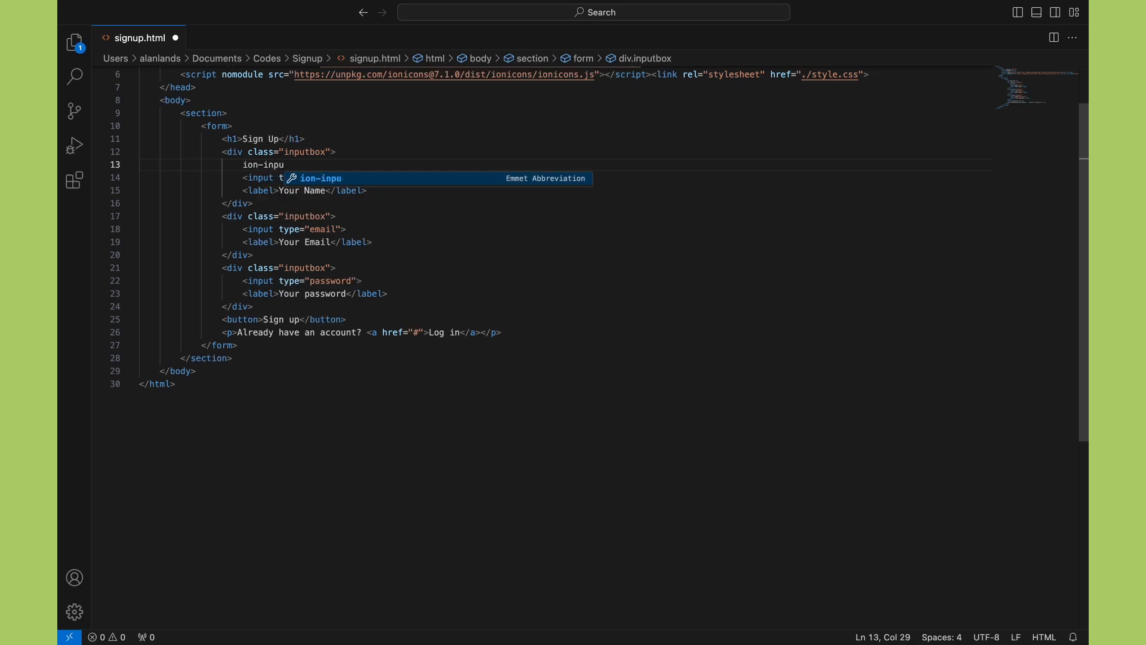
pyautogui.press('Tab')
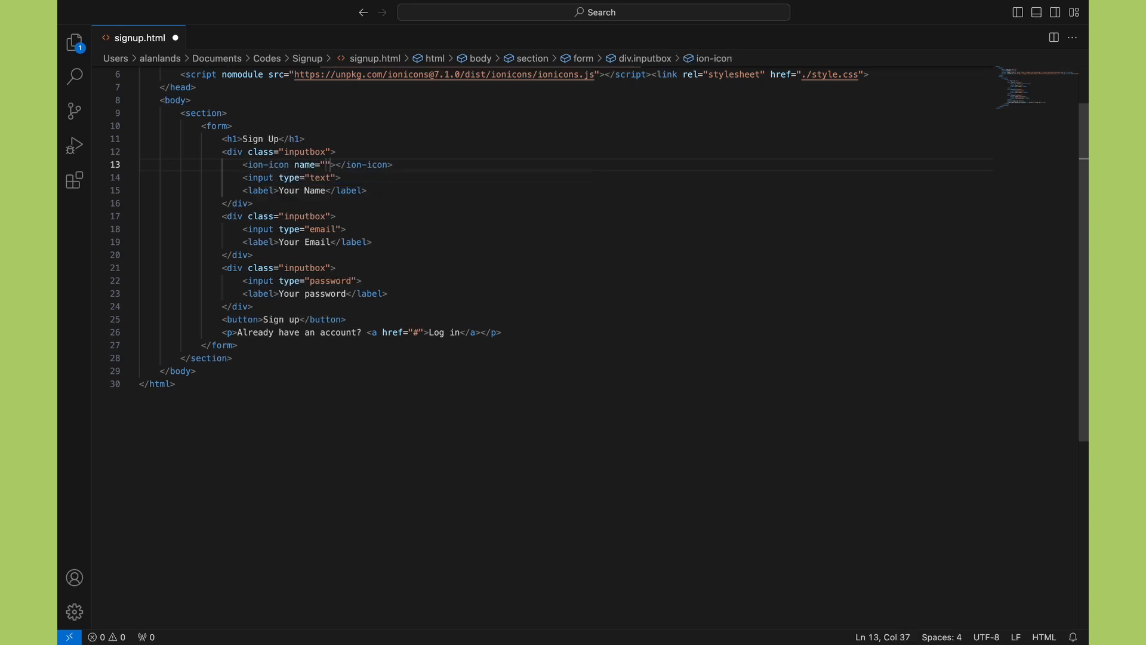
pyautogui.write('person-outline')
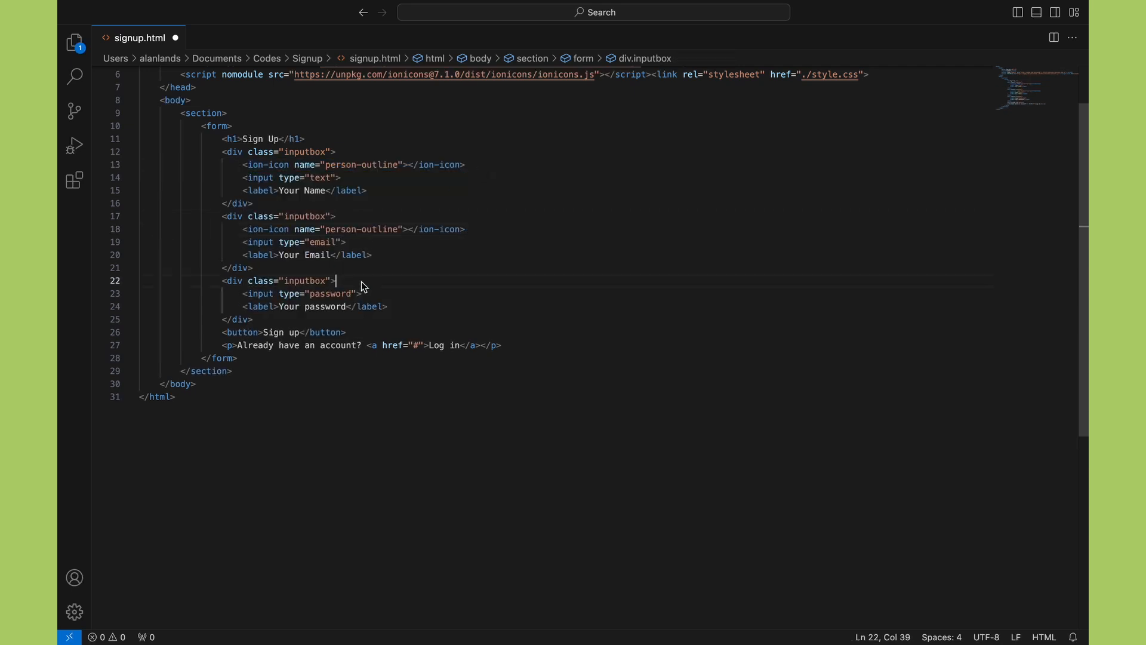
pyautogui.write('<ion-icon name="loc-outline"></ion-icon>')
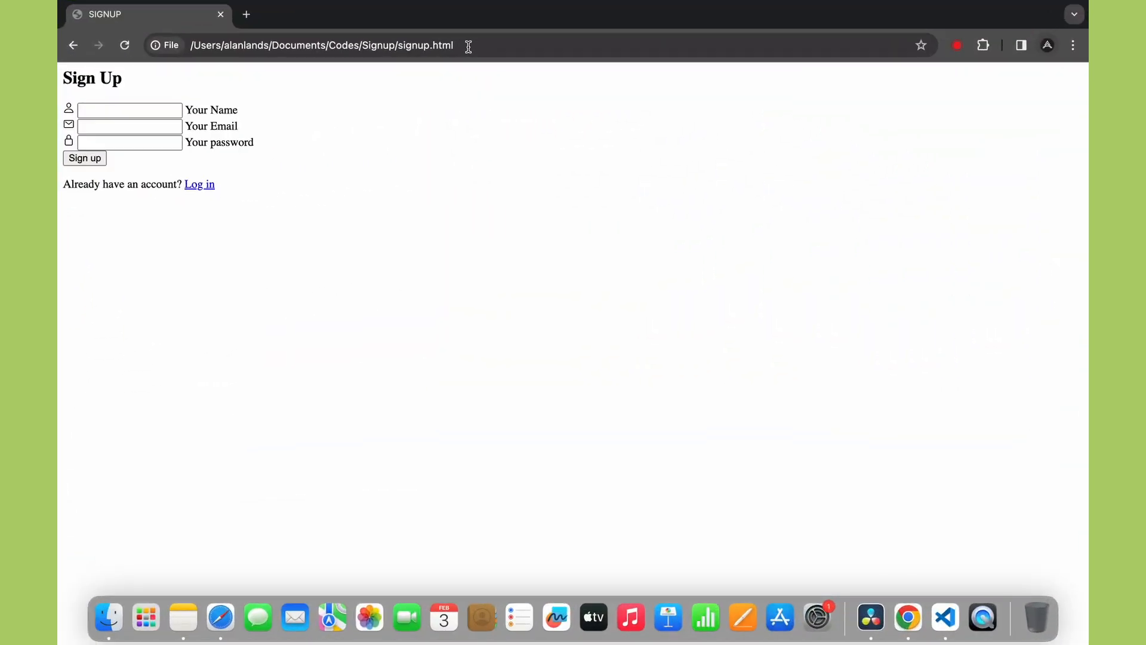
# Test the unstyled sign-up form in Chrome by clicking Sign up
pyautogui.click(85, 157)
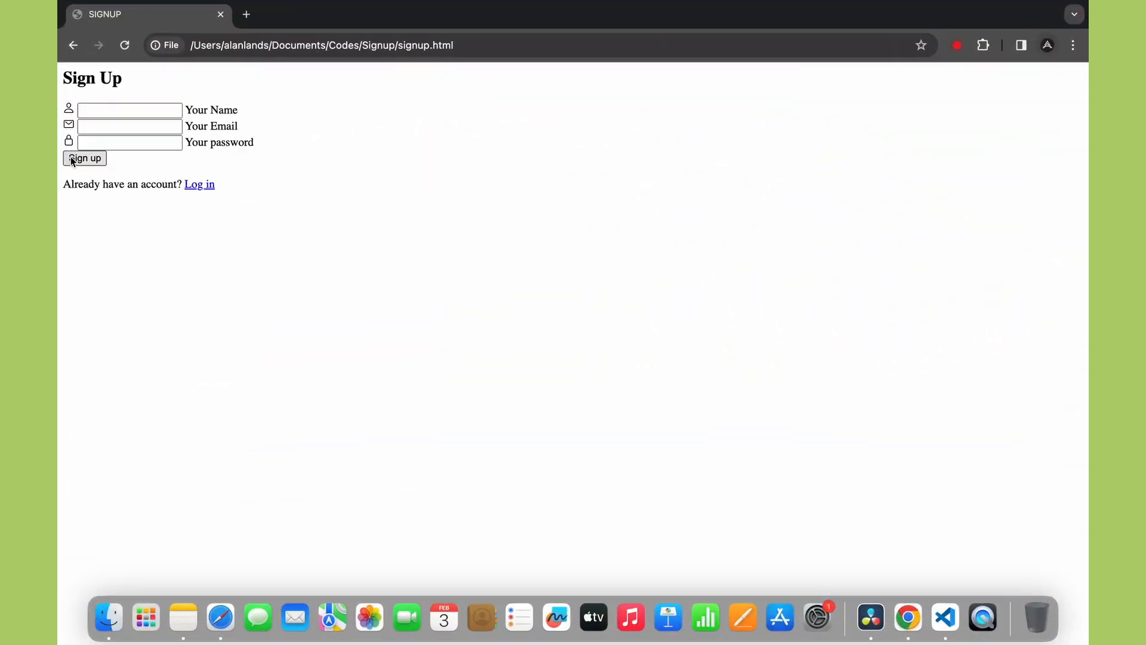
pyautogui.moveTo(743, 6)
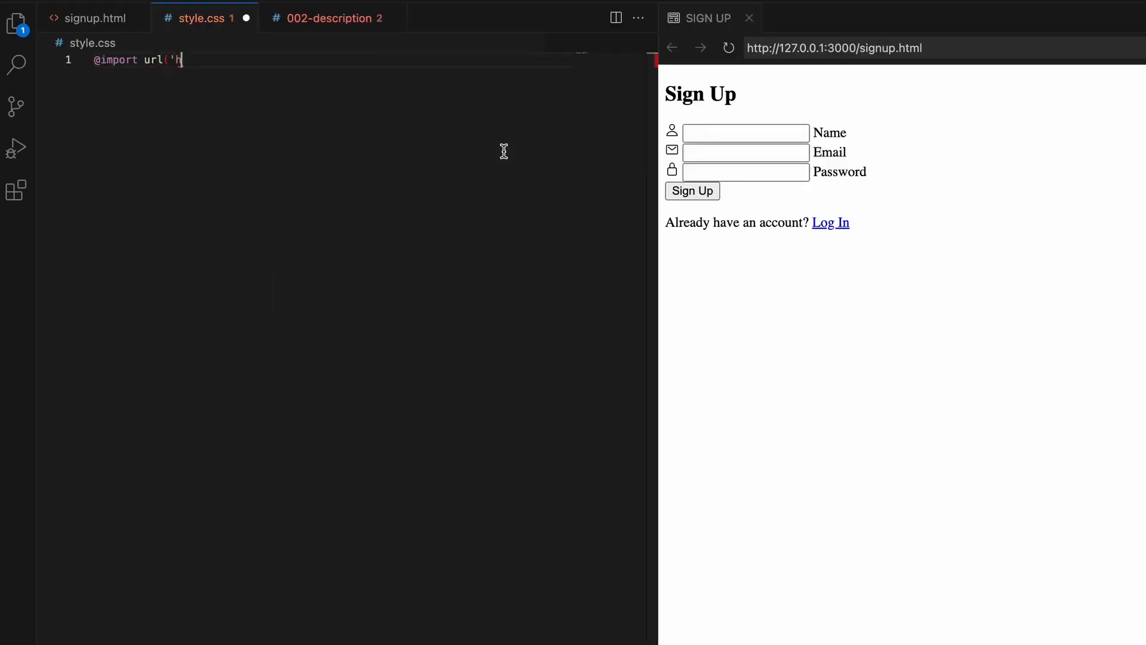
# Import the Poppins font from Google Fonts at the top of style.css
pyautogui.write('ttps://fonts.goo')
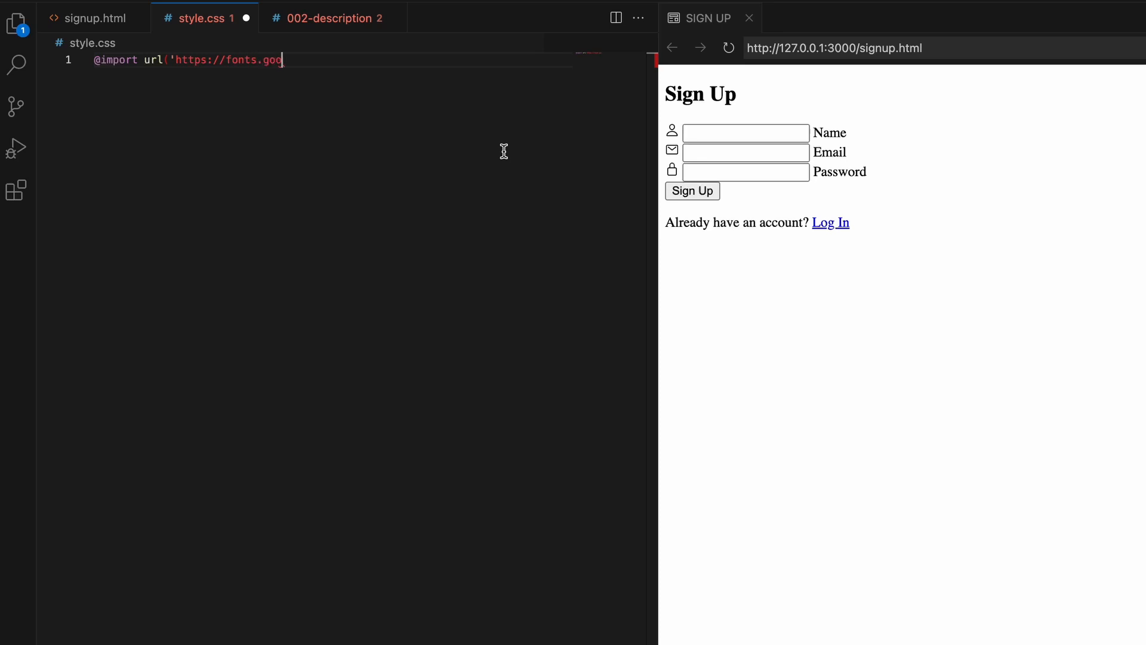
pyautogui.write('gleapis.com/cs')
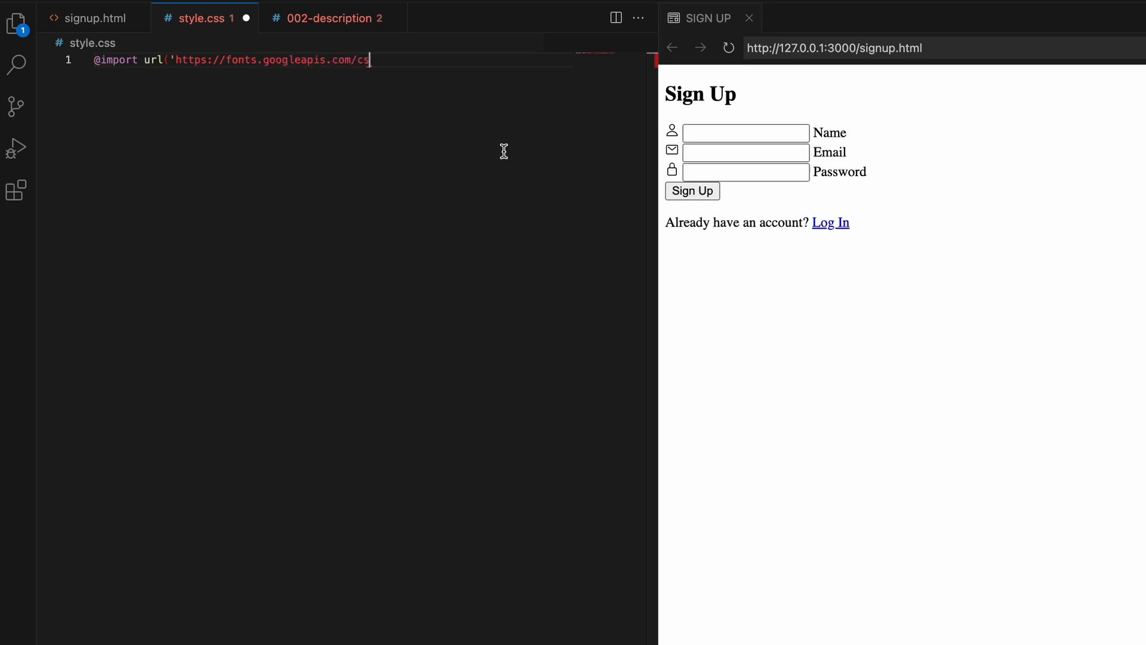
pyautogui.write('2?family=Poppins:wght@500&displ')
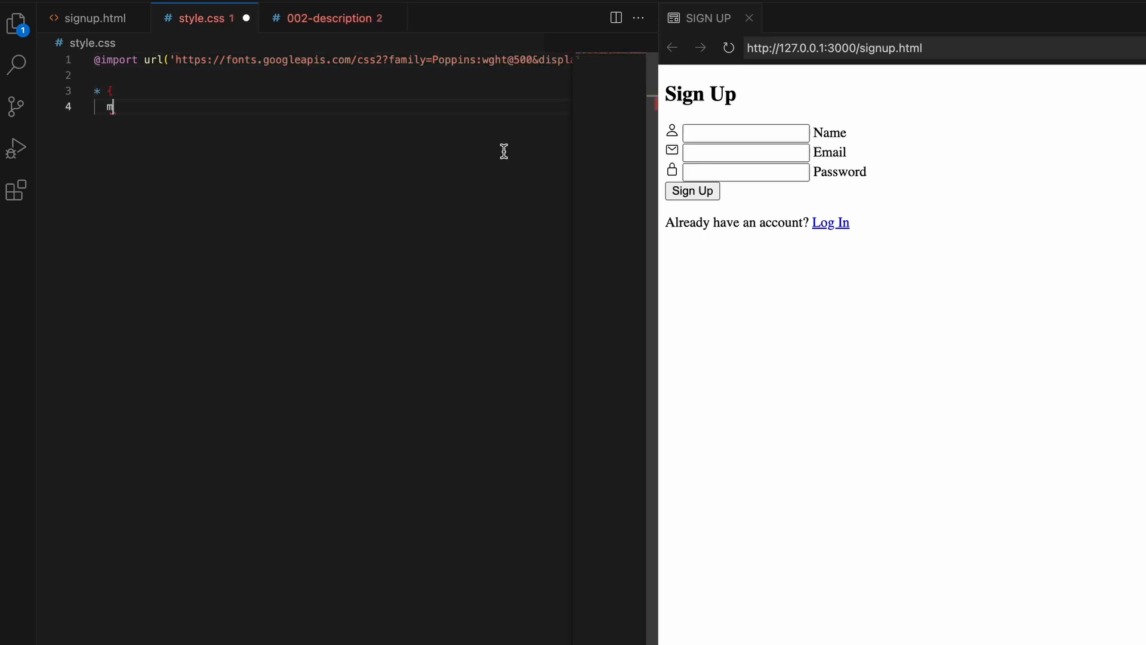
# Add a universal reset: margin 0, padding 0, border-box sizing, Poppins sans-serif font
pyautogui.write('argin: 0;')
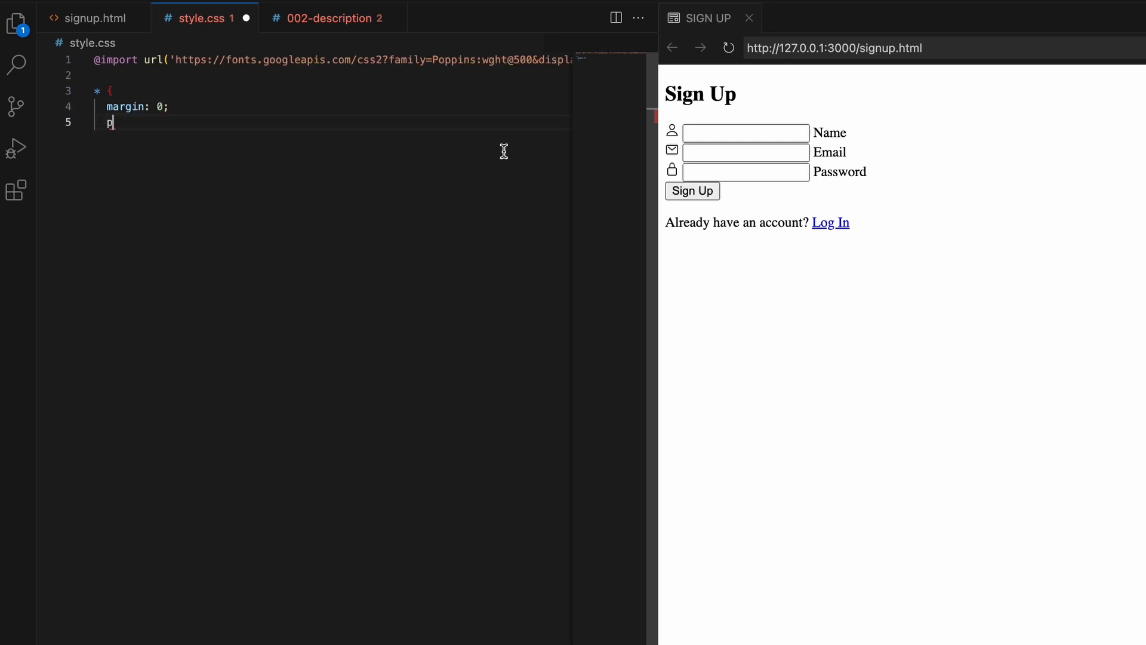
pyautogui.write('adding: 0;')
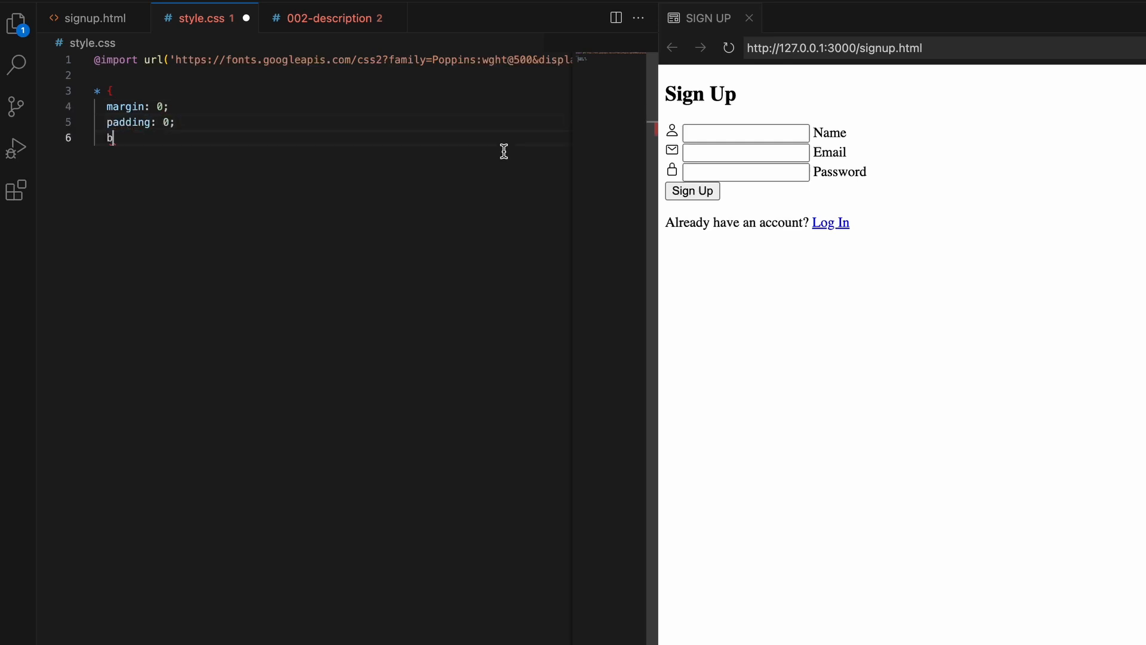
pyautogui.write('ox-sizing: border-box;')
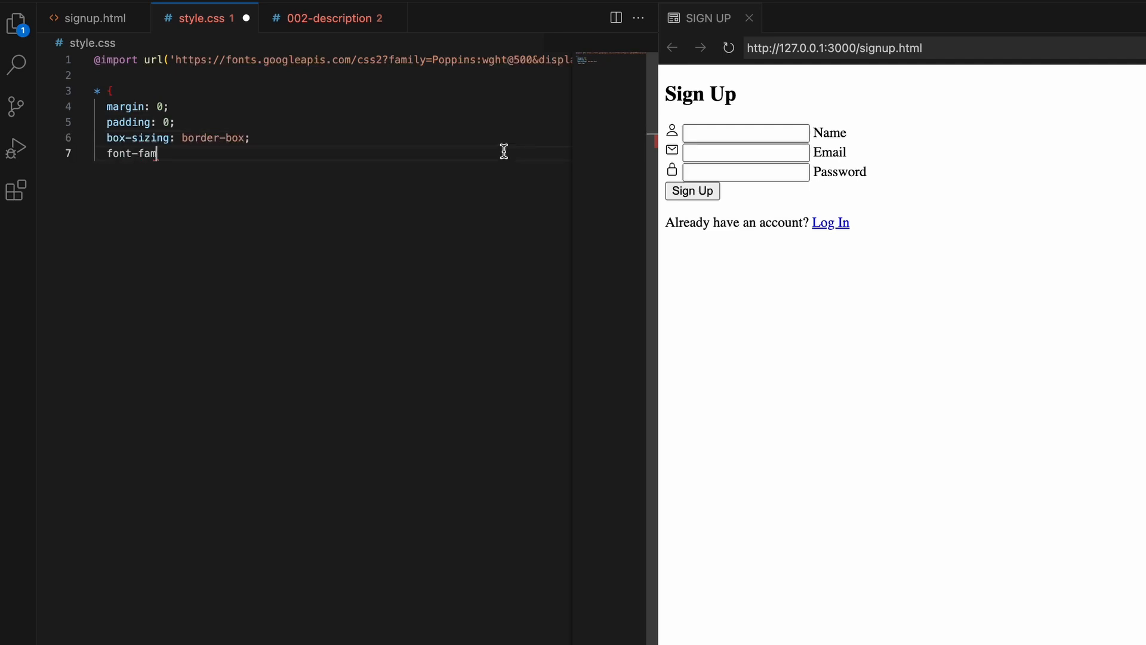
pyautogui.write("ily: 'Poppins',")
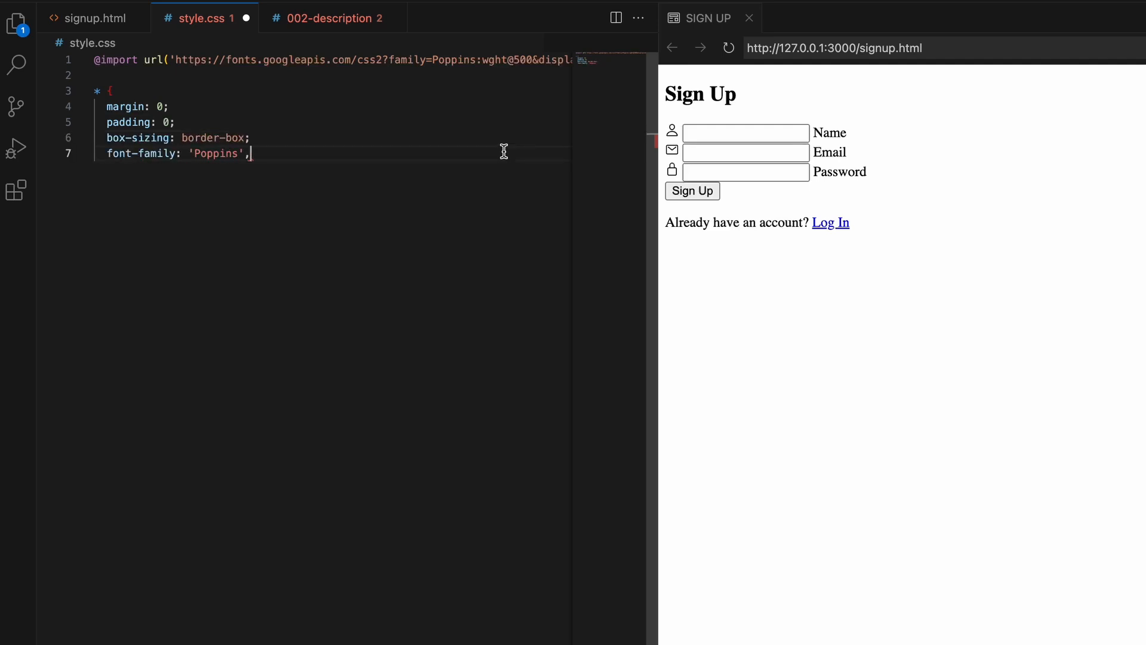
pyautogui.write('sans-serif;')
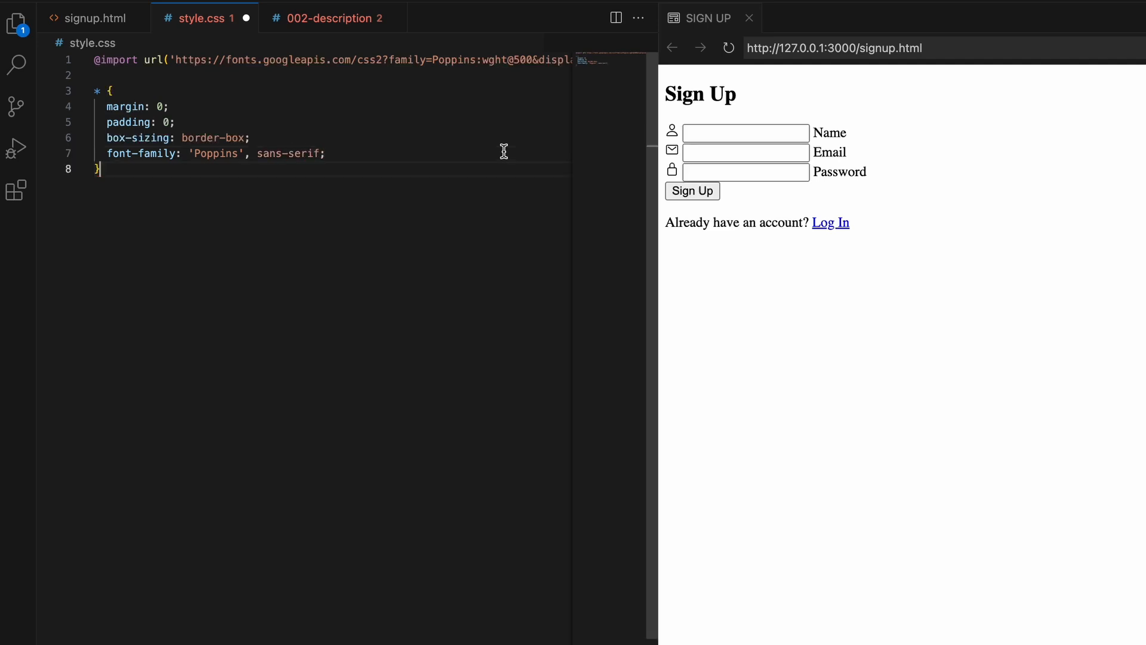
pyautogui.write('body {')
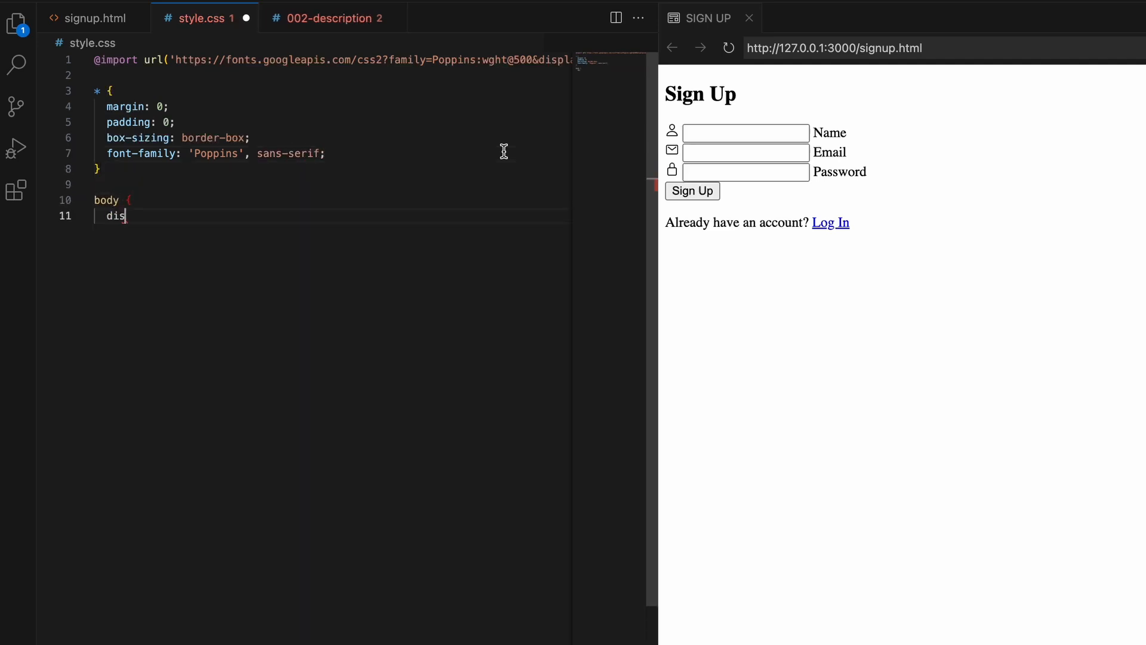
# Center the body content with display flex, align-items center and justify-content center
pyautogui.write('play: flex;')
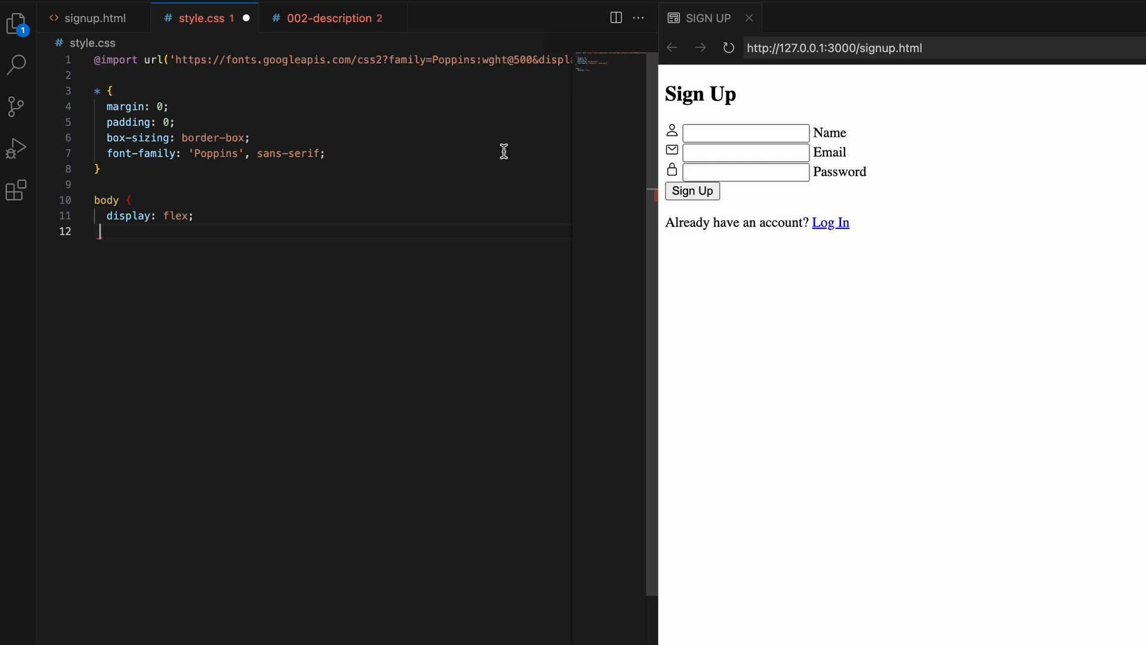
pyautogui.write('align-items: c')
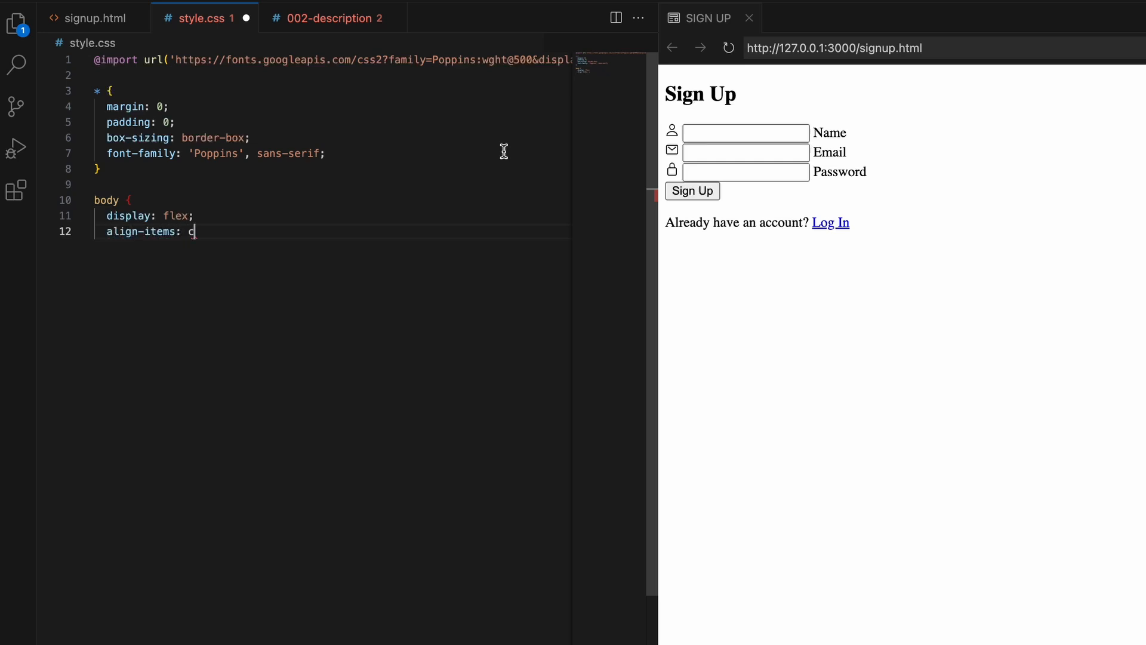
pyautogui.write('enter;')
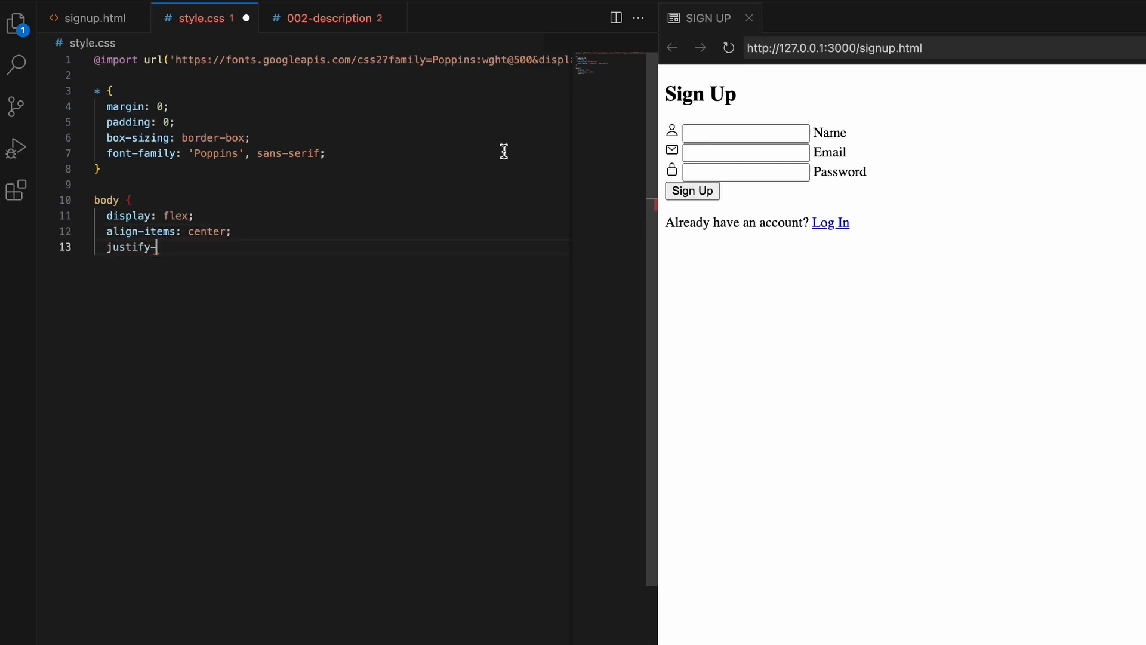
pyautogui.write('-content: ce')
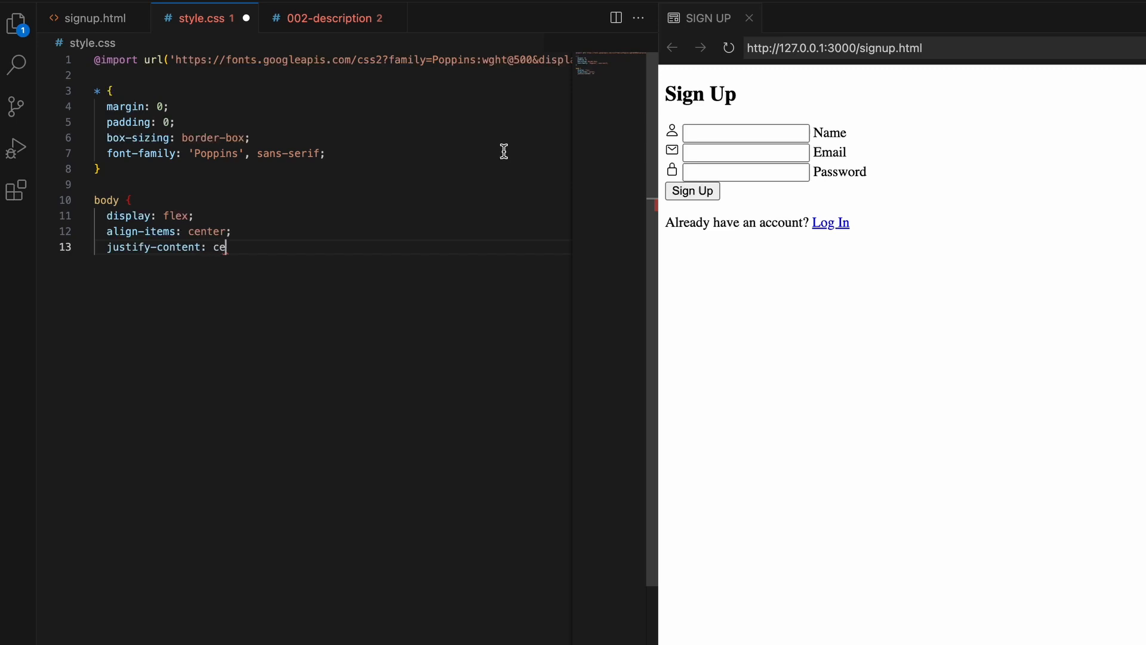
pyautogui.write('nter;')
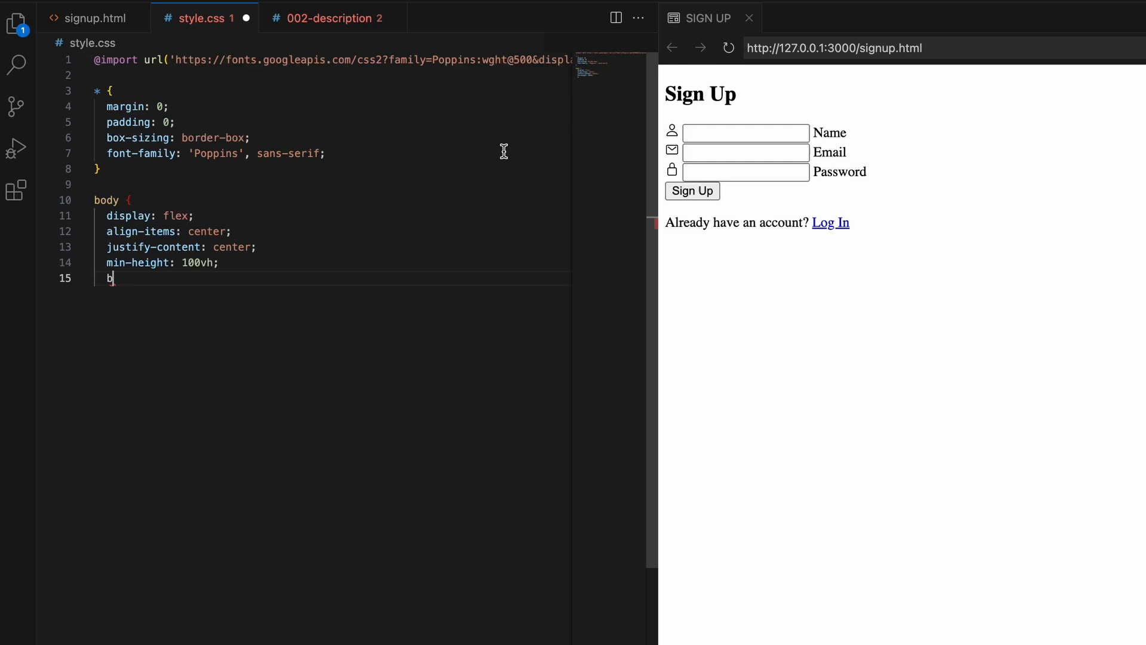
# Set background.jpeg as the body's non-repeating, centered background sized to cover
pyautogui.write('ackground-imag')
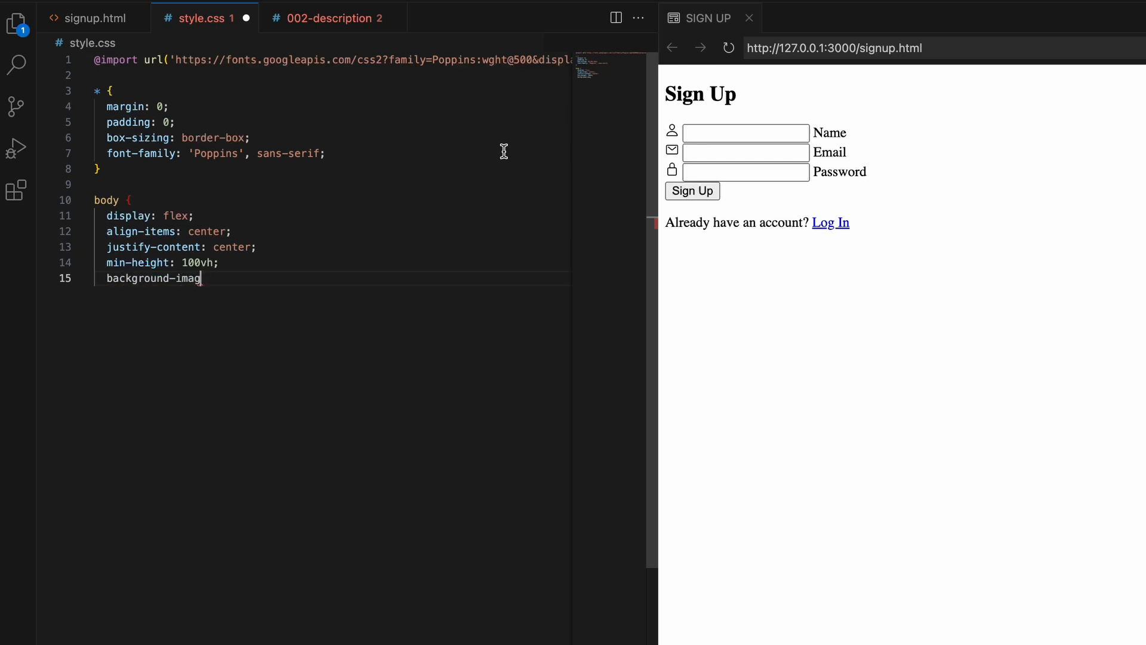
pyautogui.write('e: url(backgr')
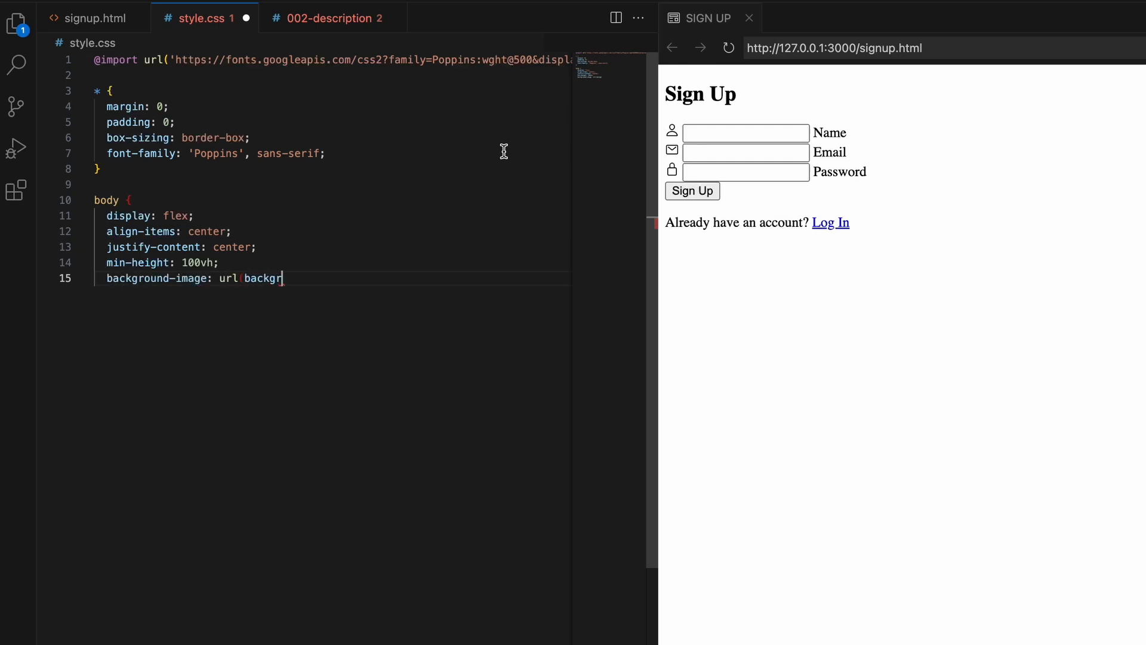
pyautogui.write('ound.jpeg);')
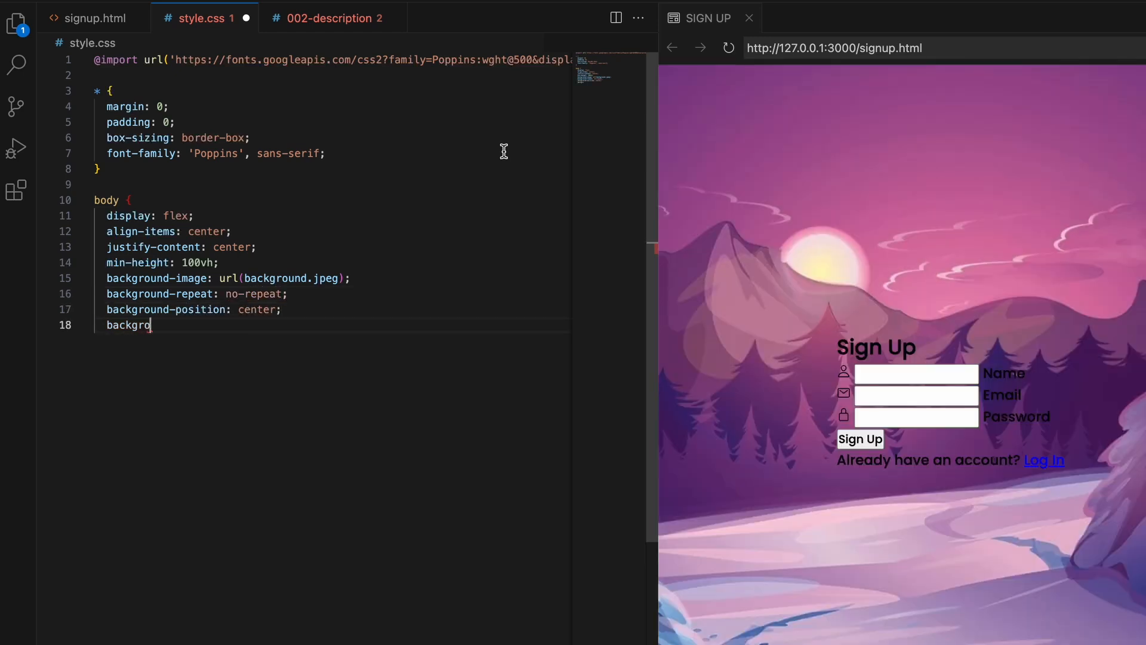
pyautogui.write('und-size: cover;')
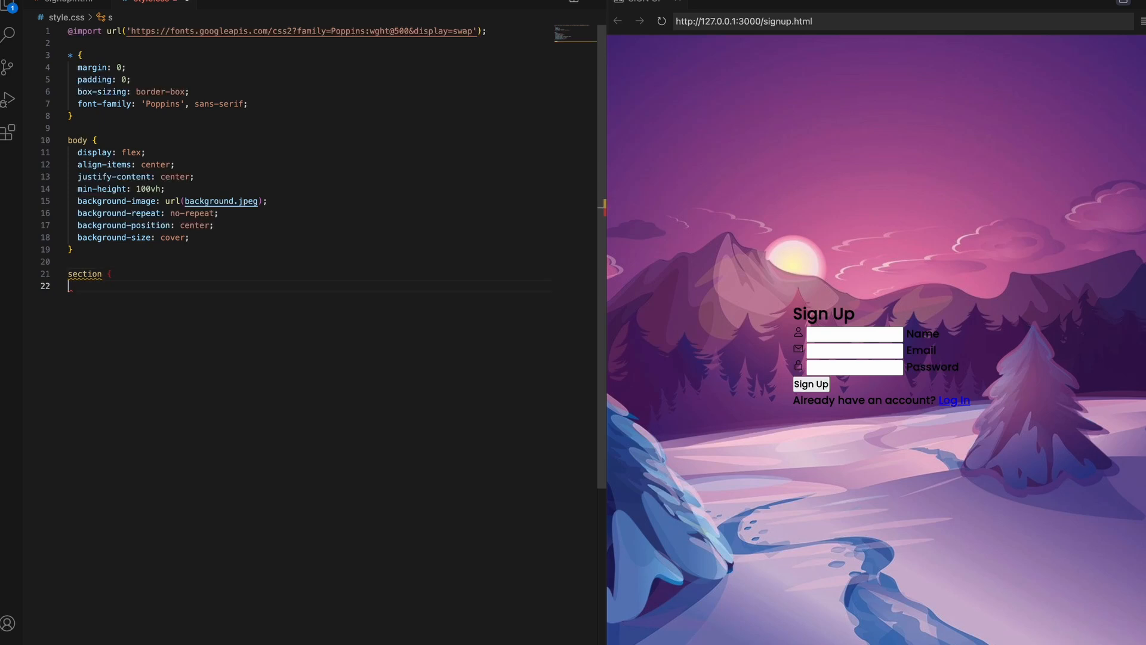
# Give the section relative position, 500px max-width, transparent background and a 2px translucent white border
pyautogui.write('position:')
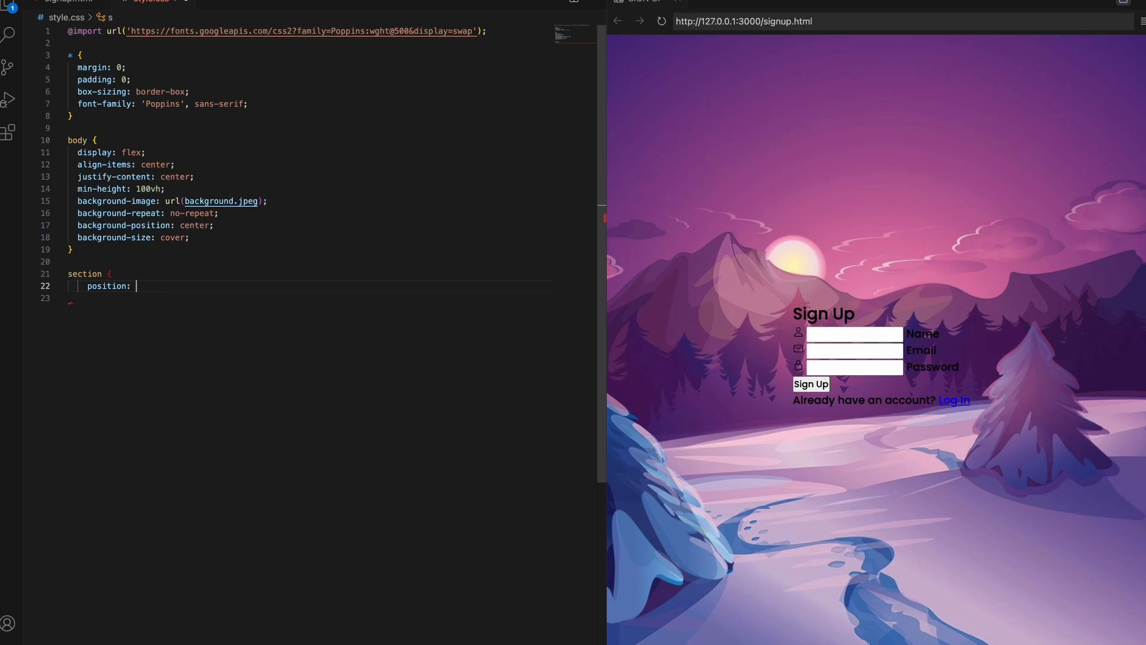
pyautogui.write('relative;')
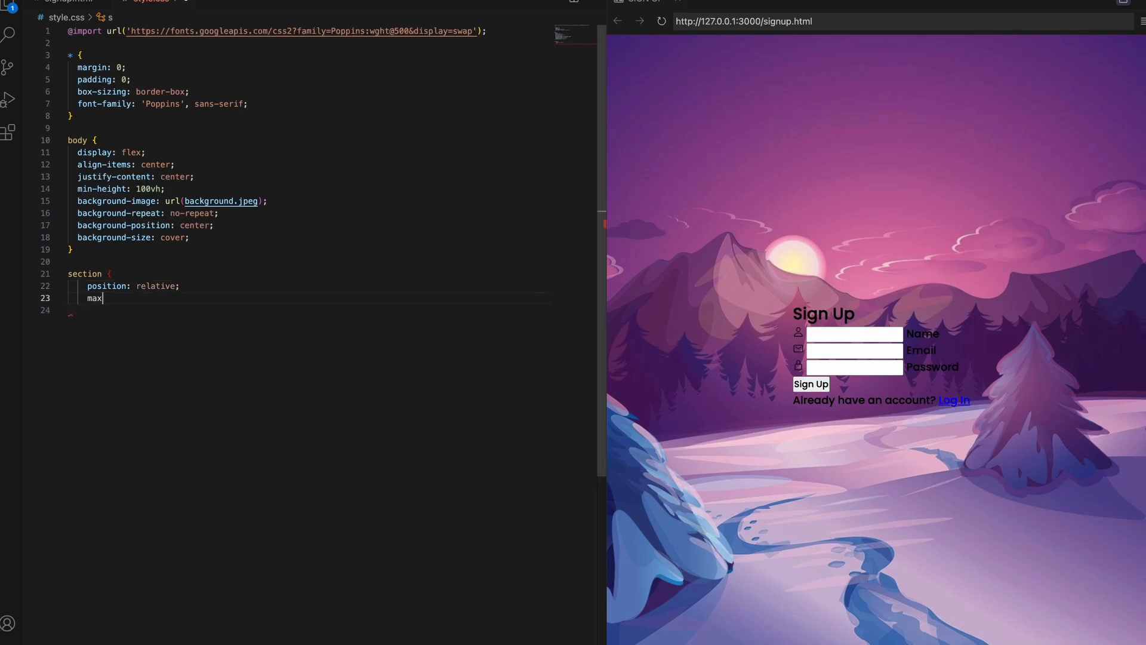
pyautogui.write('-width: 500px;')
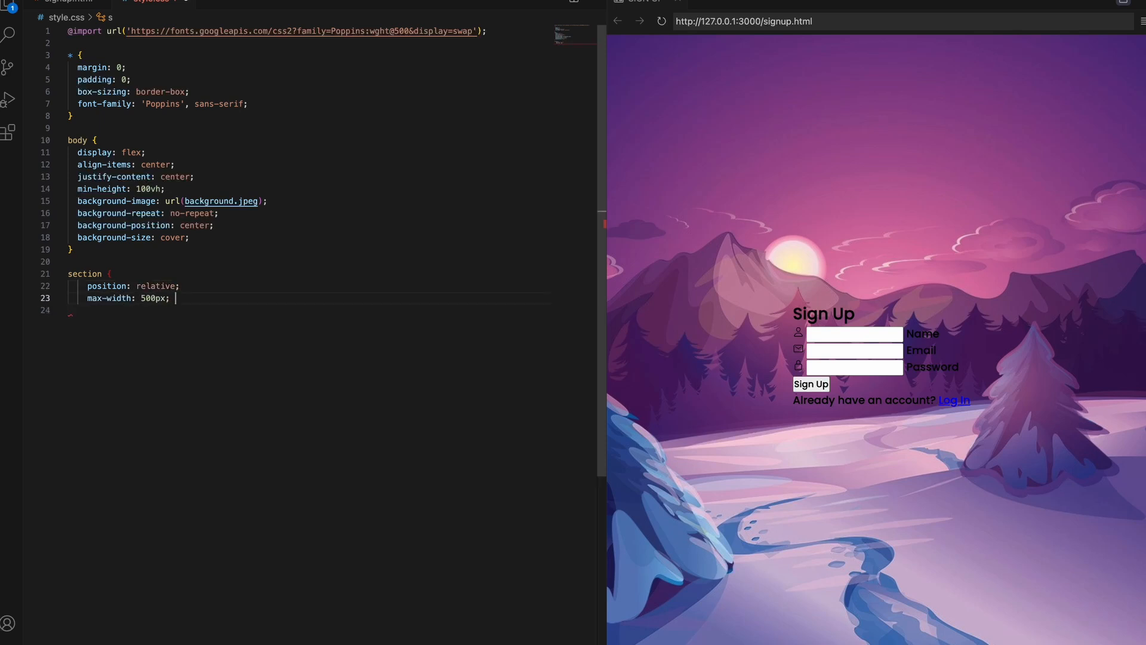
pyautogui.write('background-col')
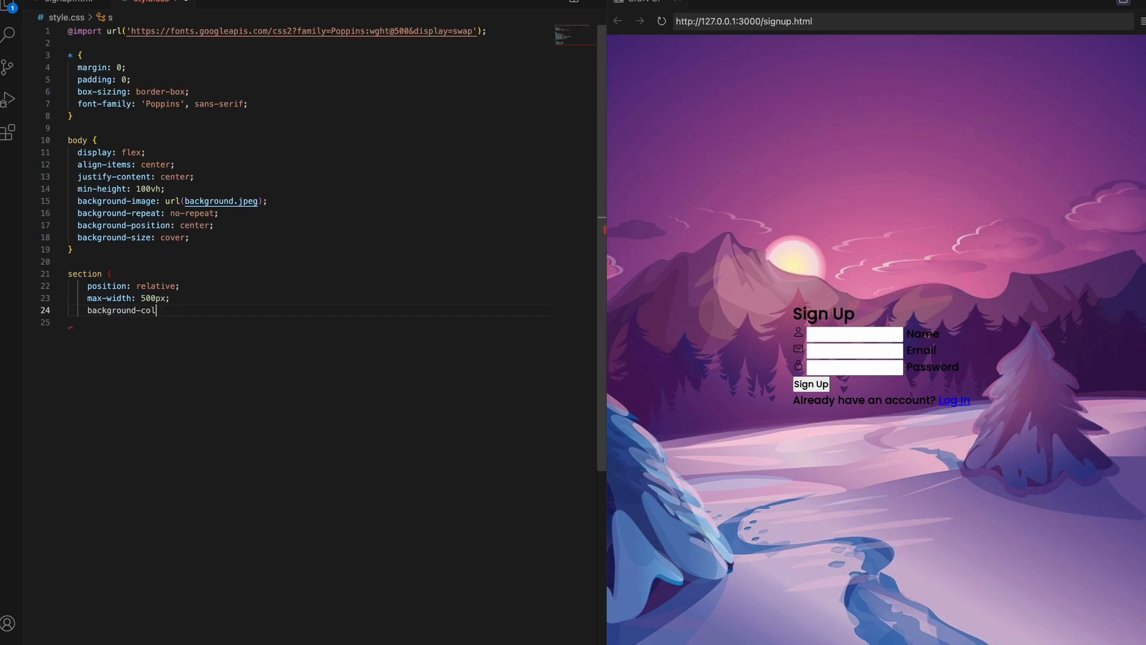
pyautogui.write('or: transparent;')
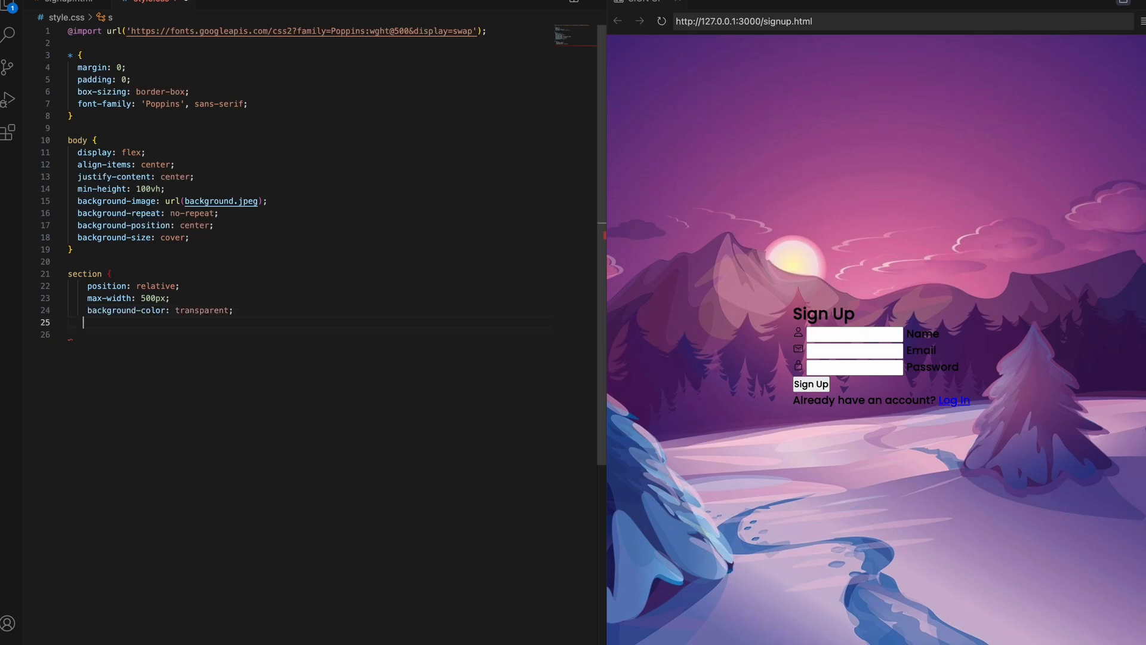
pyautogui.write('border: 2px solid')
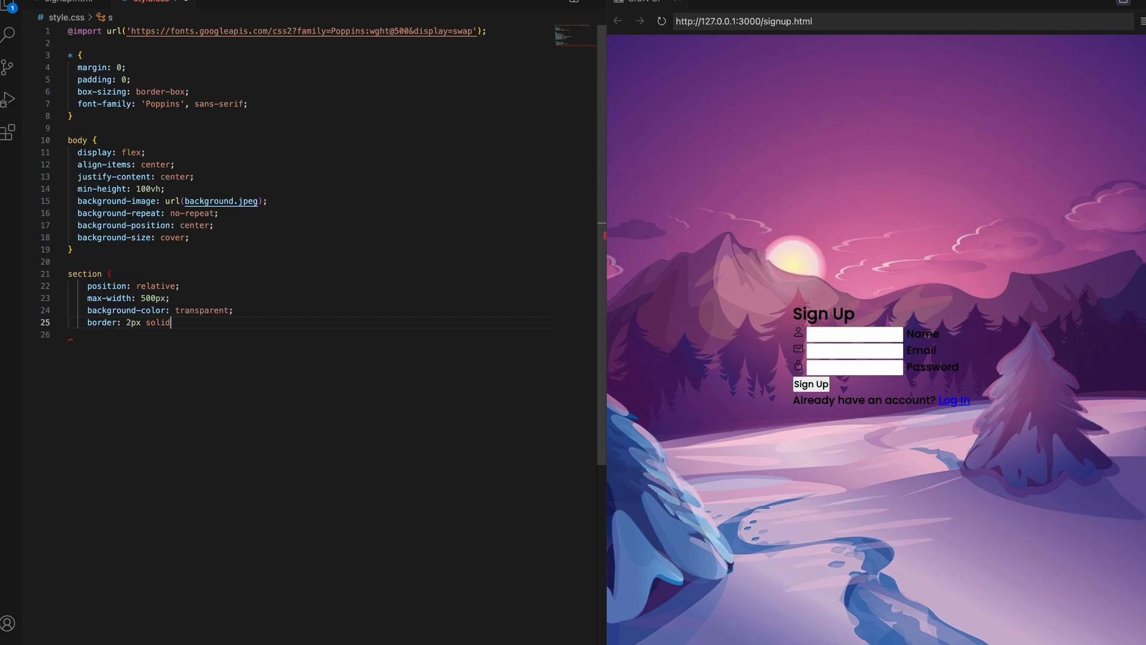
pyautogui.write('rgba(255, 255, 255, 0.5);')
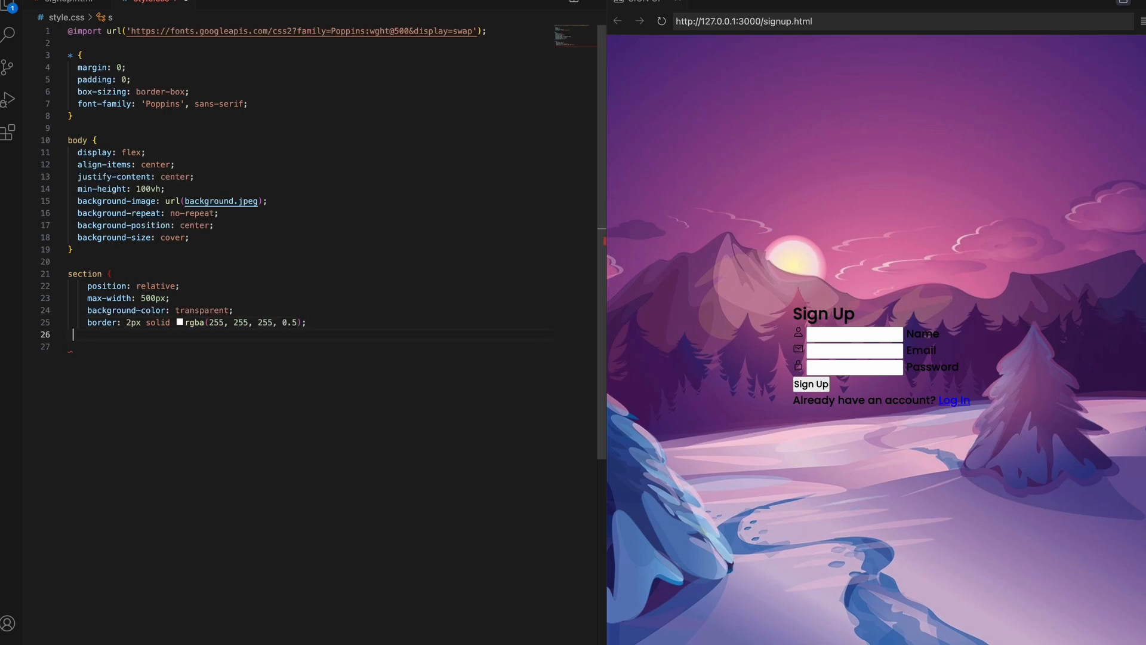
# Add a 20px border radius, 55px blur and flex centering to the section
pyautogui.write('border-radius:')
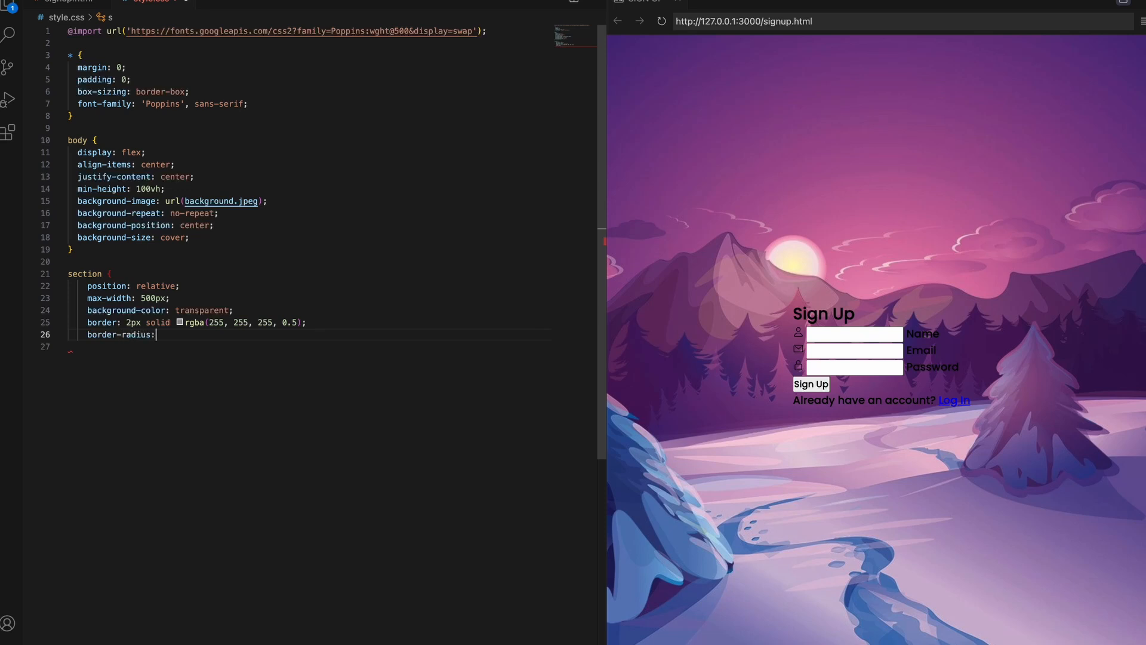
pyautogui.write('20px;')
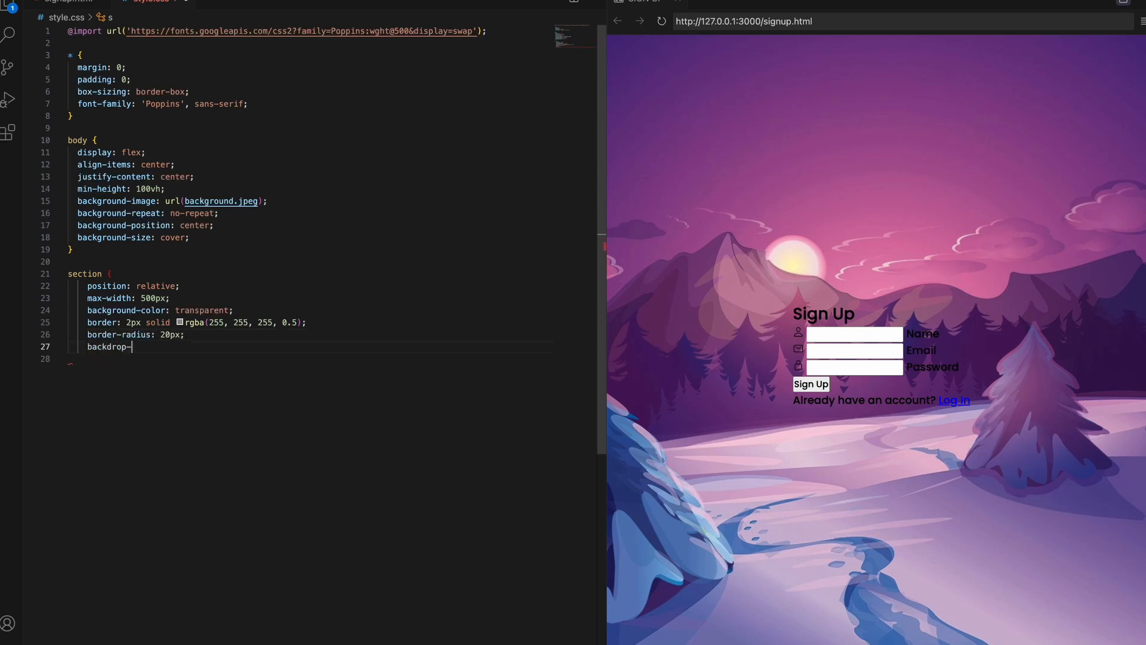
pyautogui.write('filter: blur(55px);')
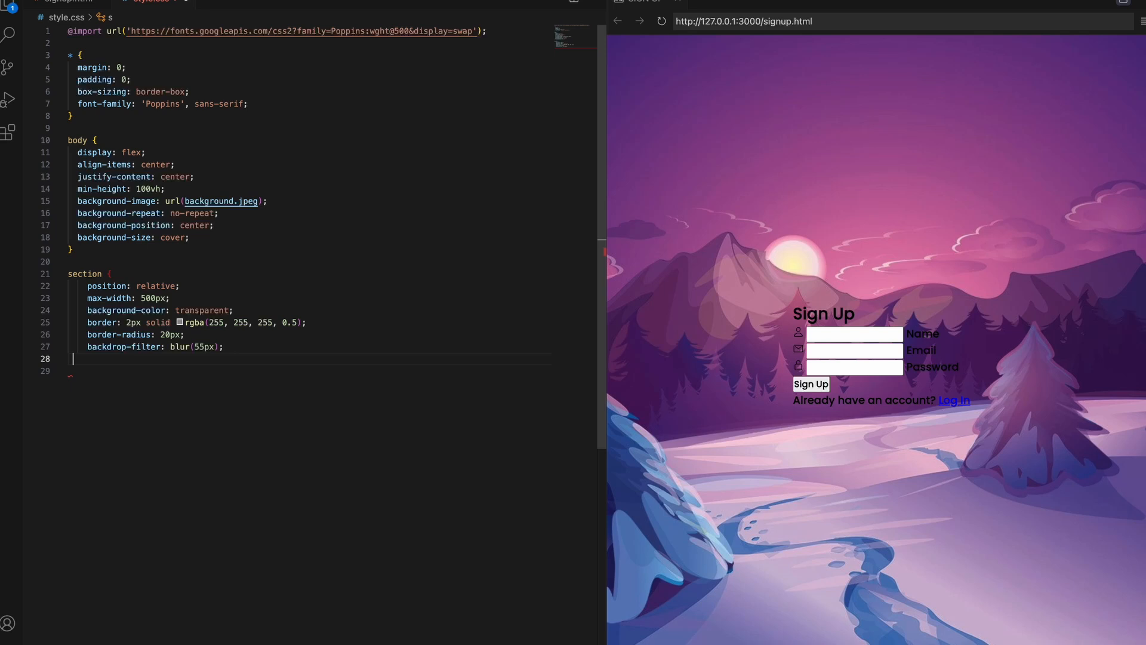
pyautogui.write('display: flex;')
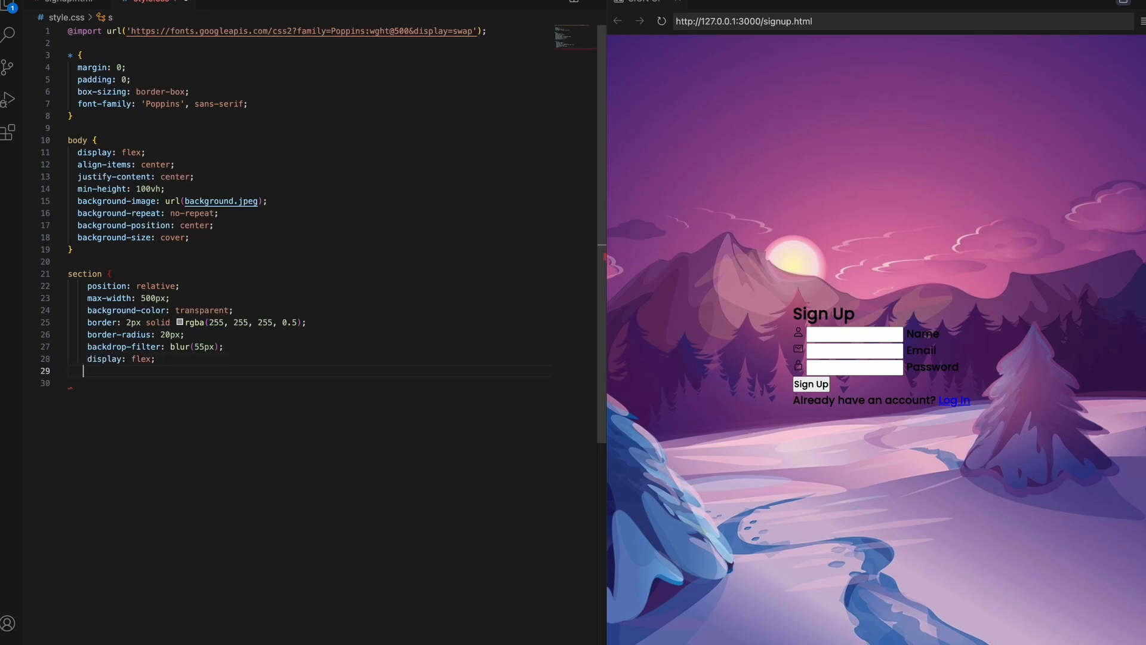
pyautogui.write('justify-content: center;')
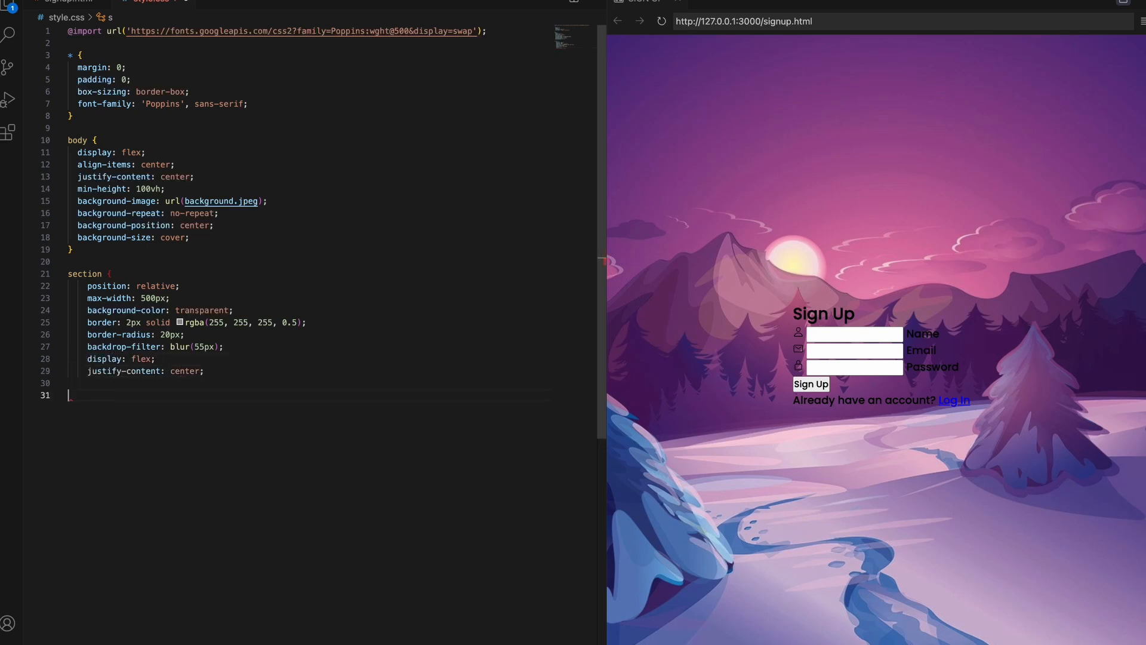
pyautogui.write('align-items: center;')
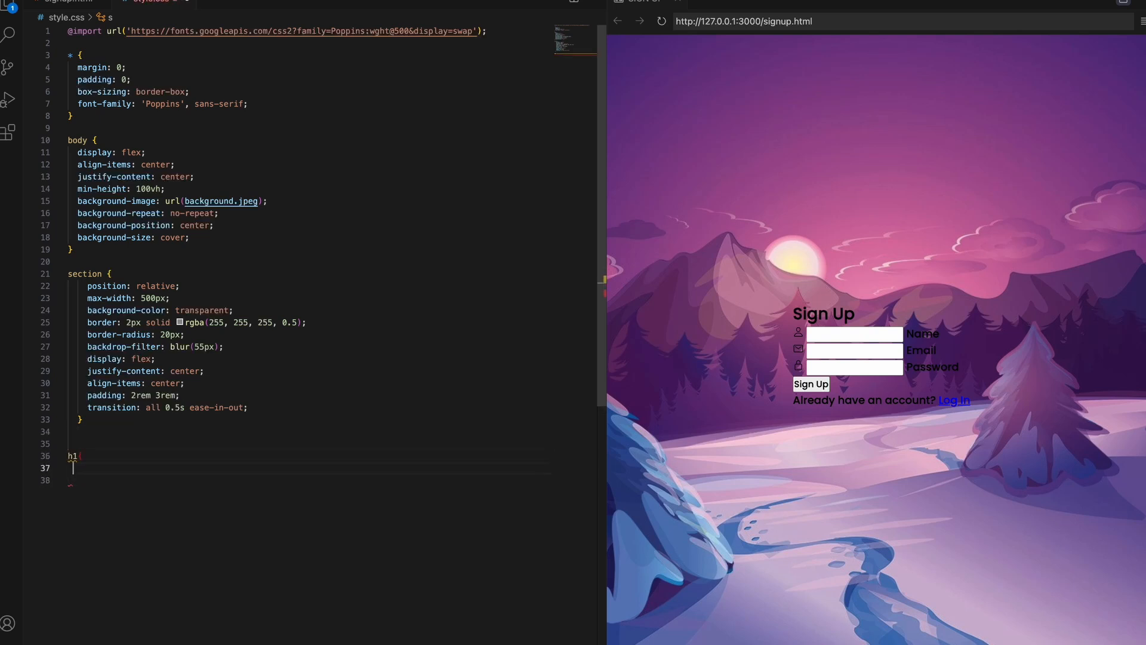
# Style the h1 with 2rem font size, white #fff colour and centered text
pyautogui.write('font-size: 2rem;')
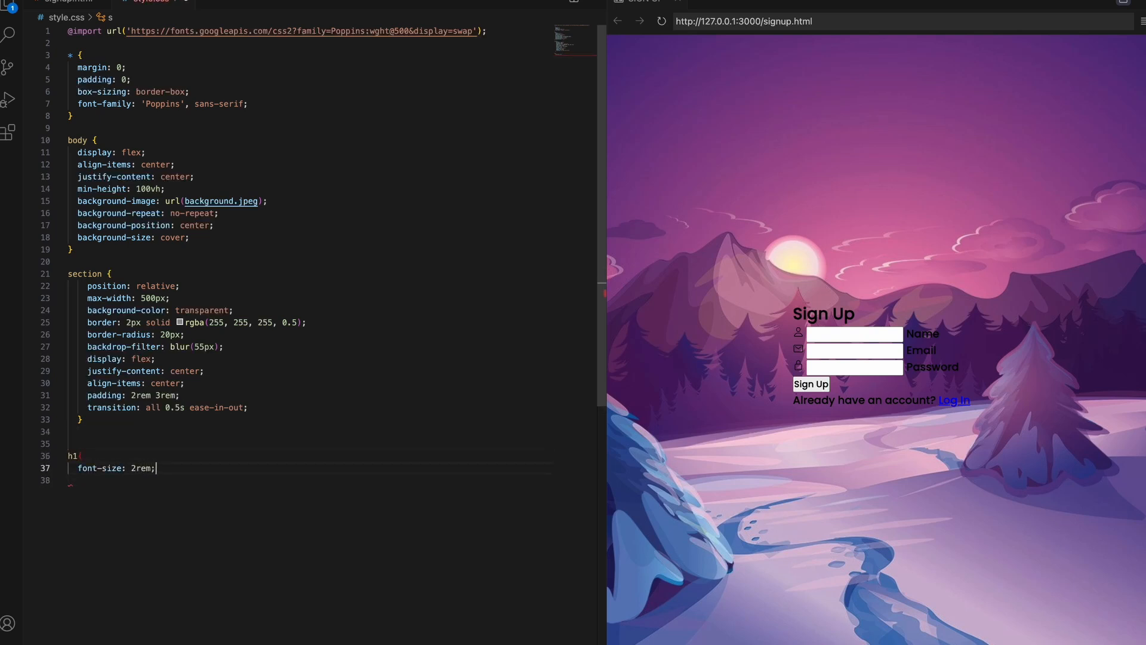
pyautogui.write('color: #fff;')
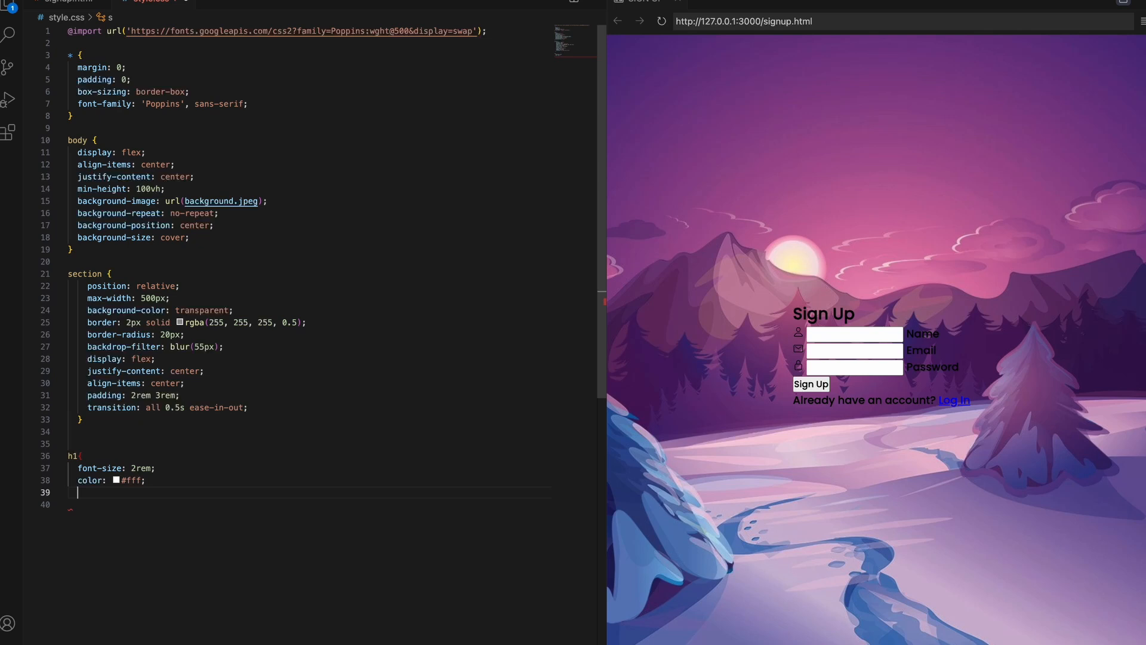
pyautogui.write('text-align: cen')
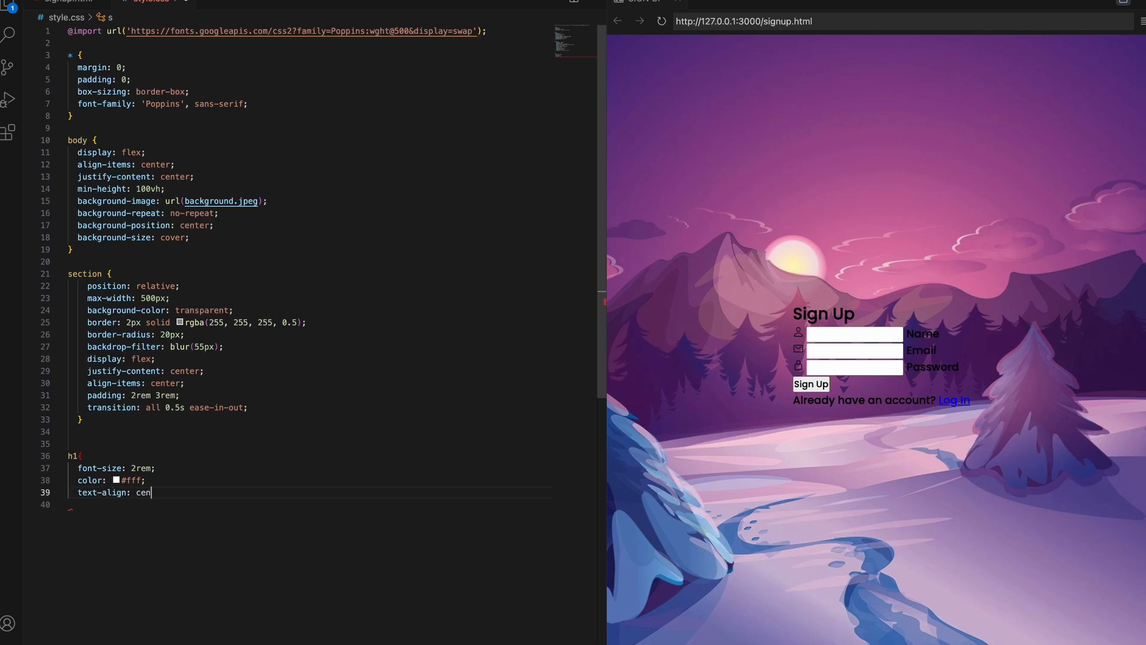
pyautogui.write('ter;')
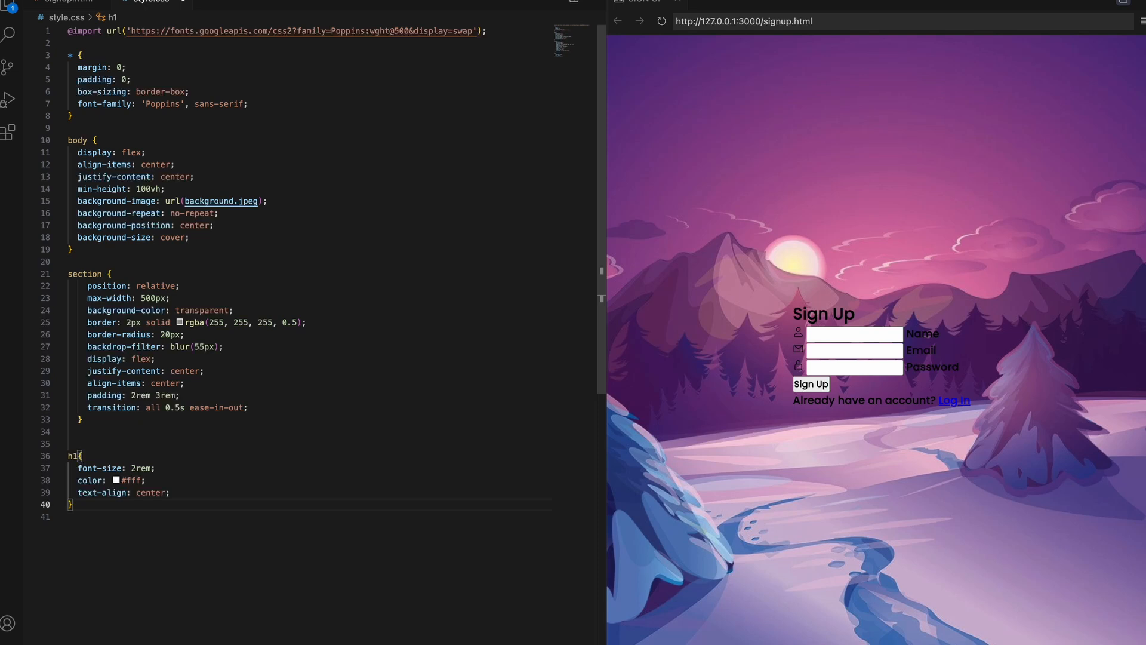
# Refresh the preview to inspect the frosted glass card, then start the .inputbox selector
pyautogui.click(72, 505)
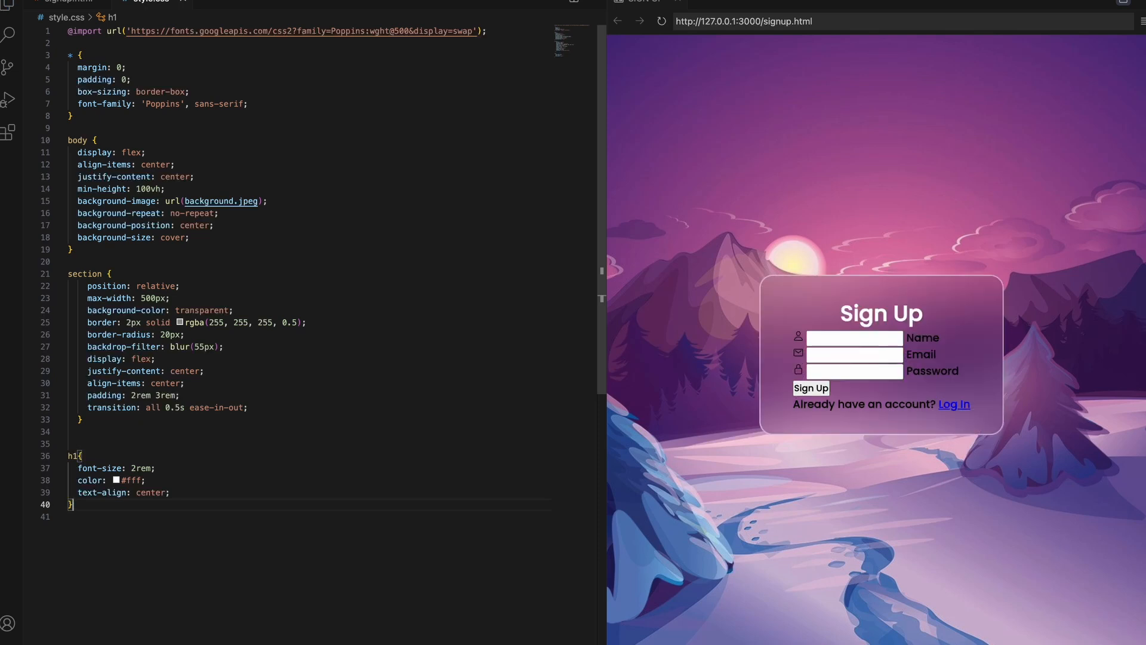
pyautogui.moveTo(840, 442)
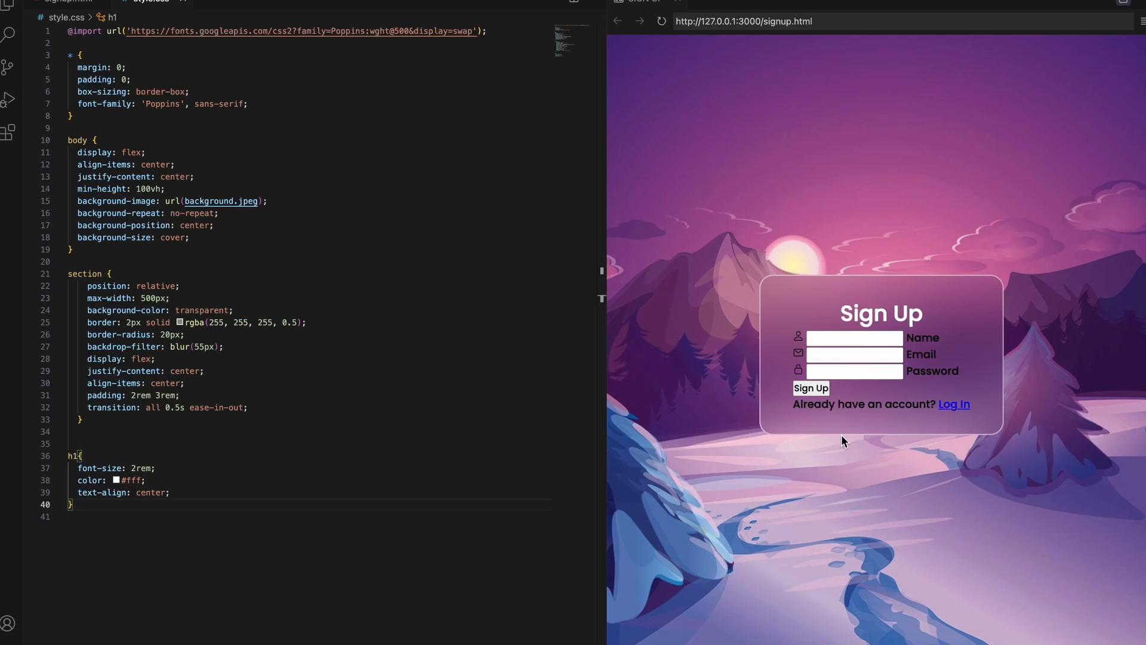
pyautogui.write('.inputbox {')
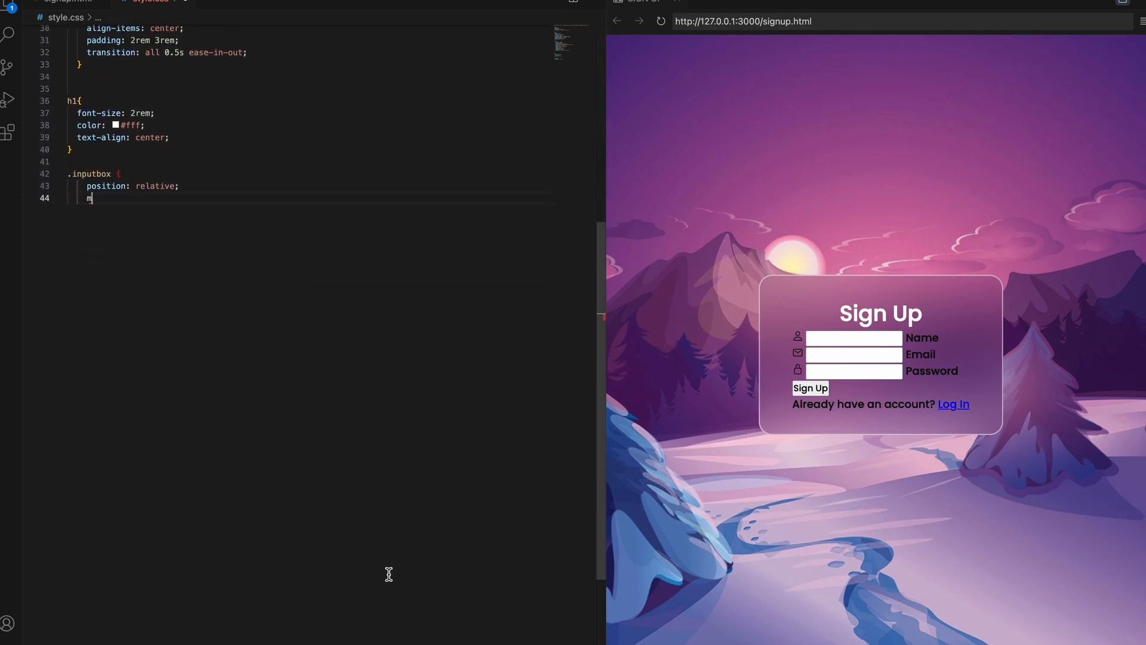
# Complete .inputbox with 20px margin, 550px max-width, 2px white bottom border and 0.5s ease-in-out transition
pyautogui.write('argin: 20px 0;')
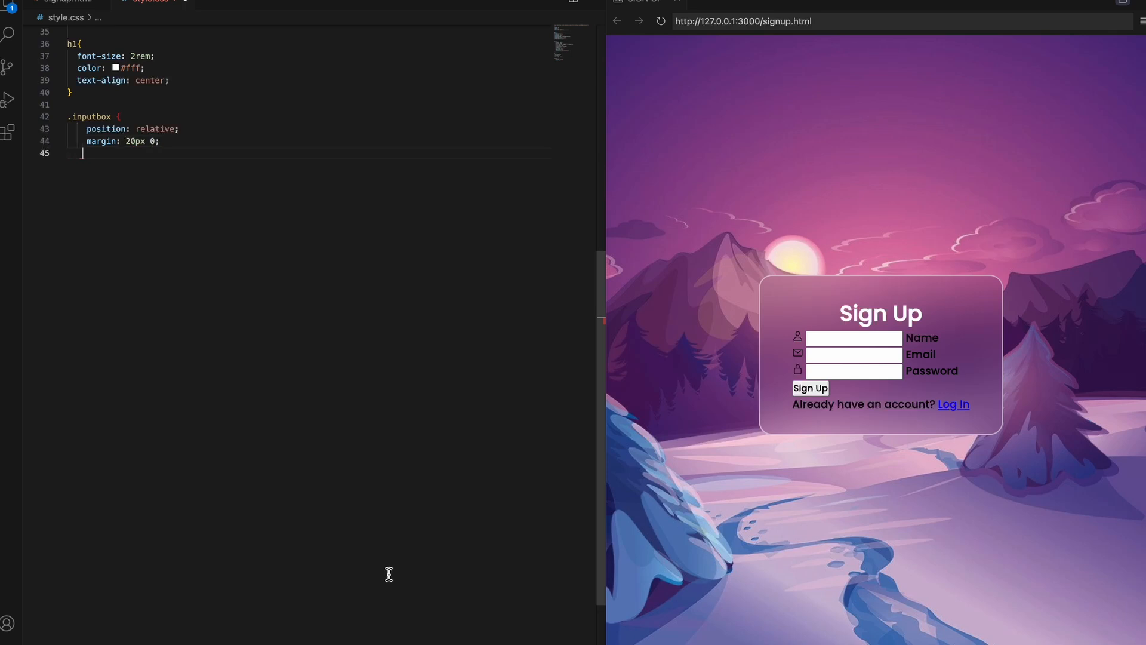
pyautogui.write('max-width: 550px;')
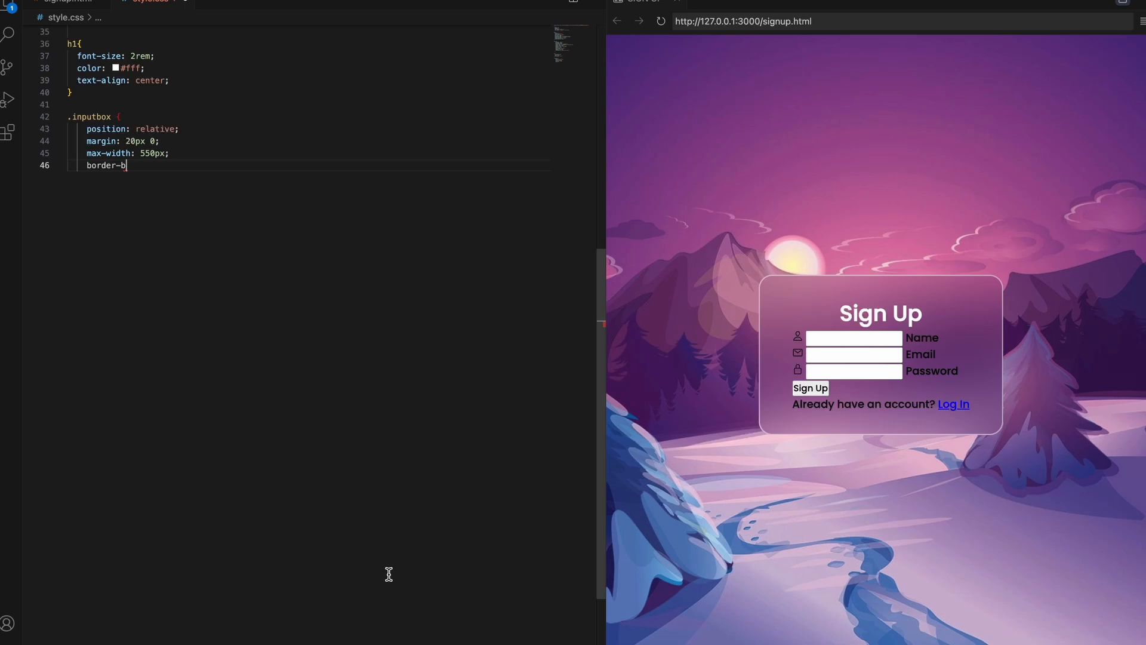
pyautogui.write('ottom: 2px solid')
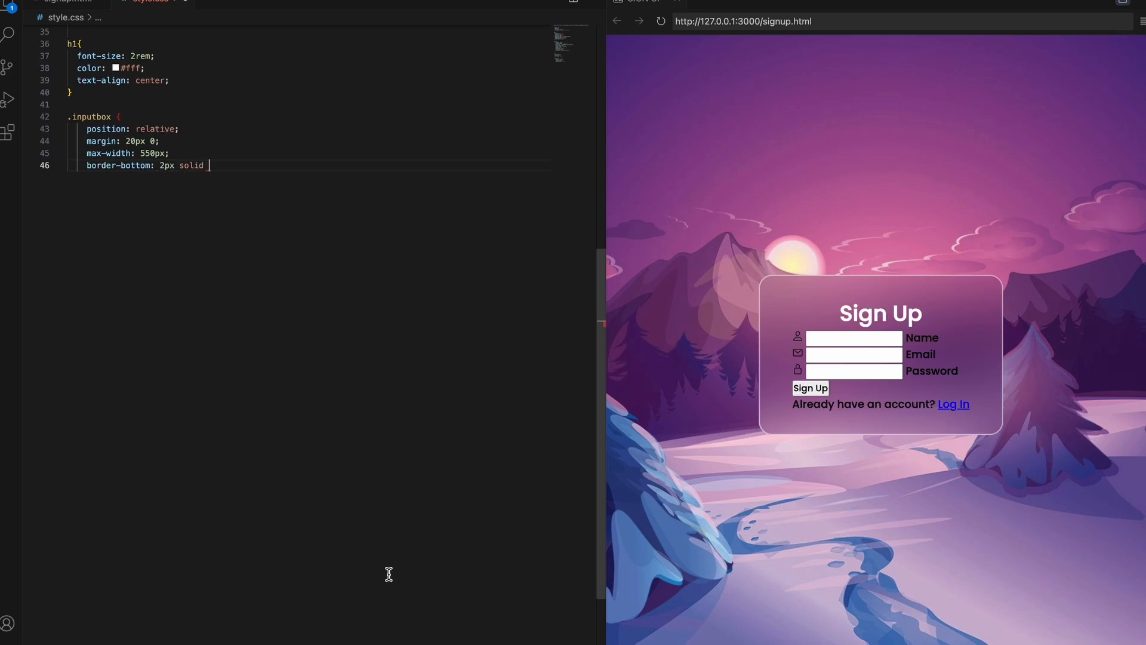
pyautogui.write('#fff;')
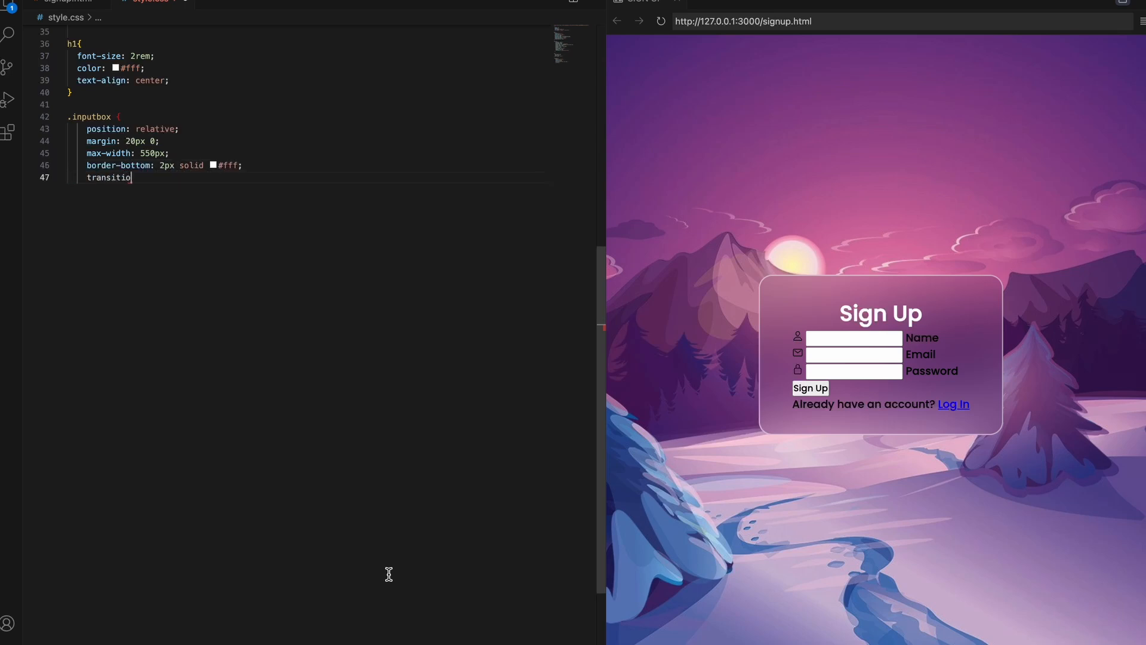
pyautogui.write('n all 0.5s e')
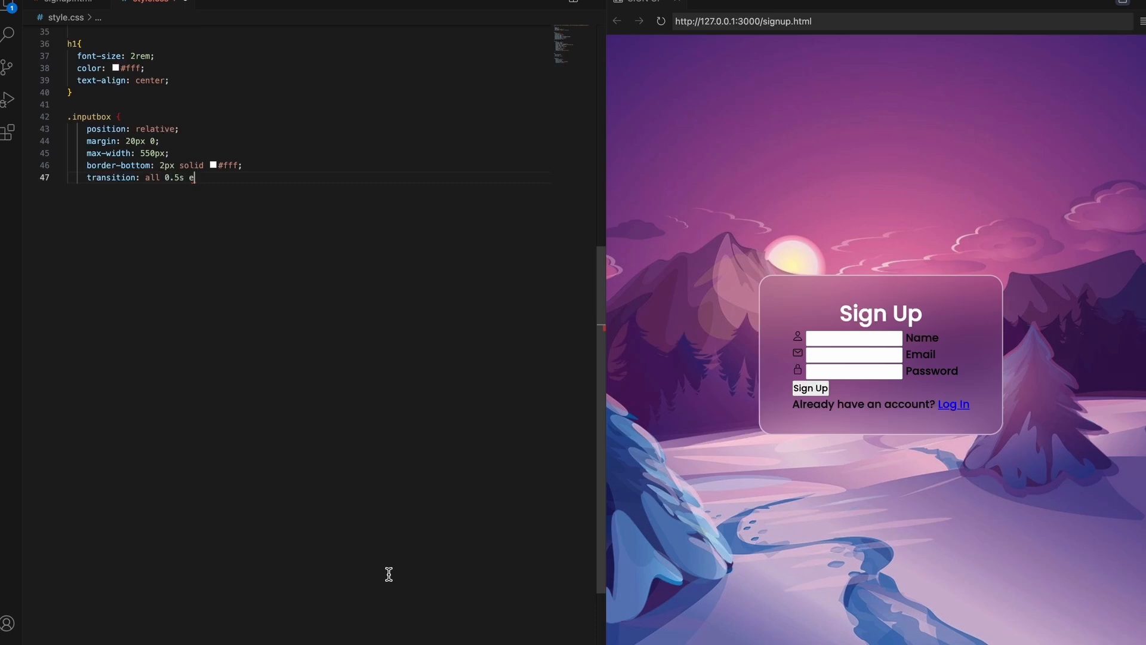
pyautogui.write('ase-in-out;')
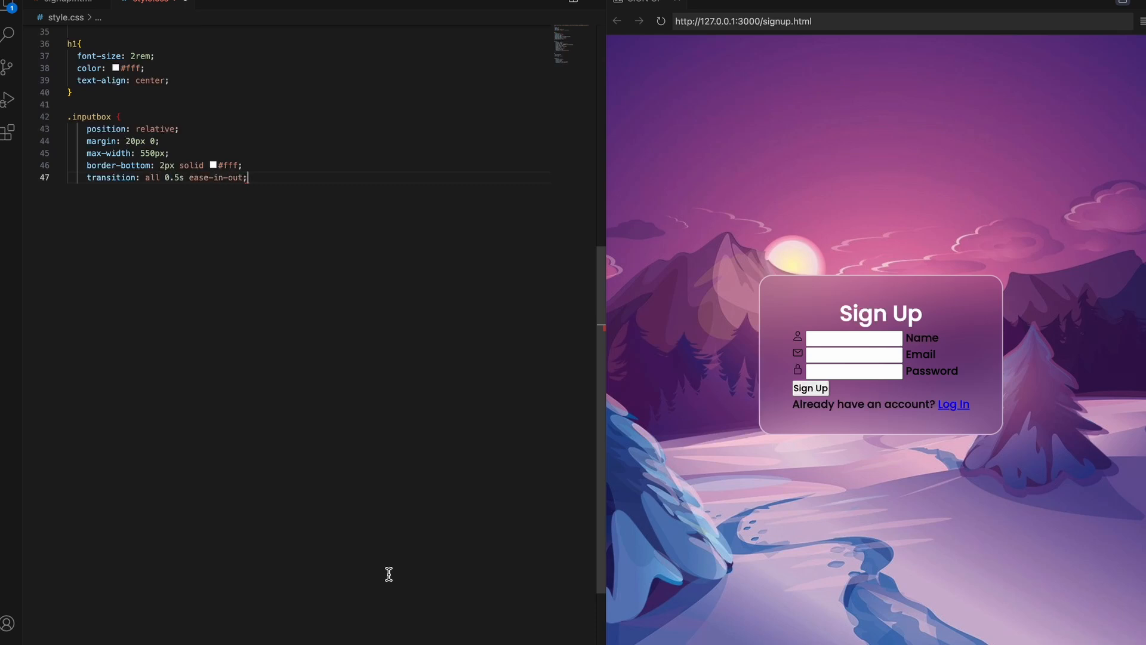
pyautogui.press('Enter')
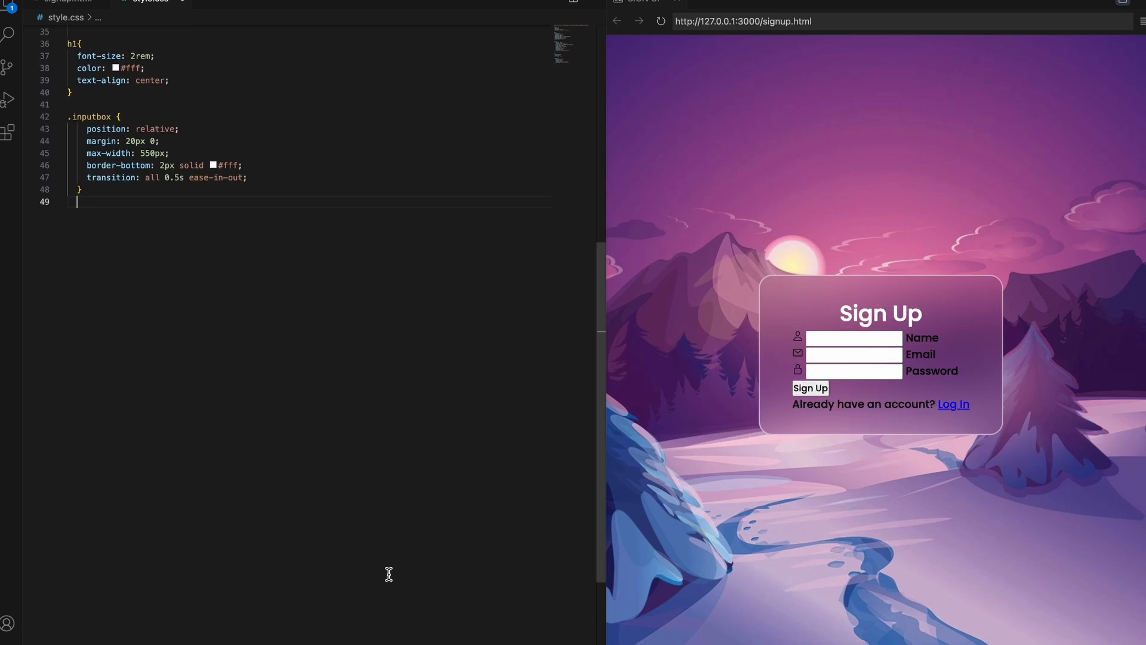
# Add a .inputbox input rule: full width, 40px tall, transparent, borderless, white text
pyautogui.write('.in')
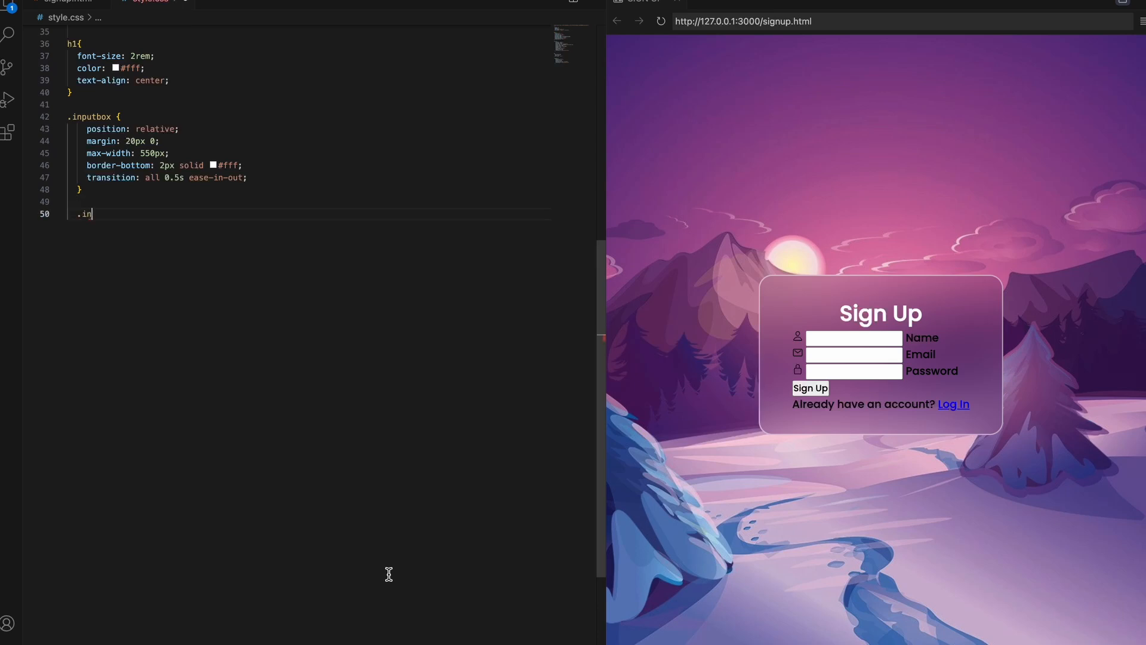
pyautogui.write('putbox input {')
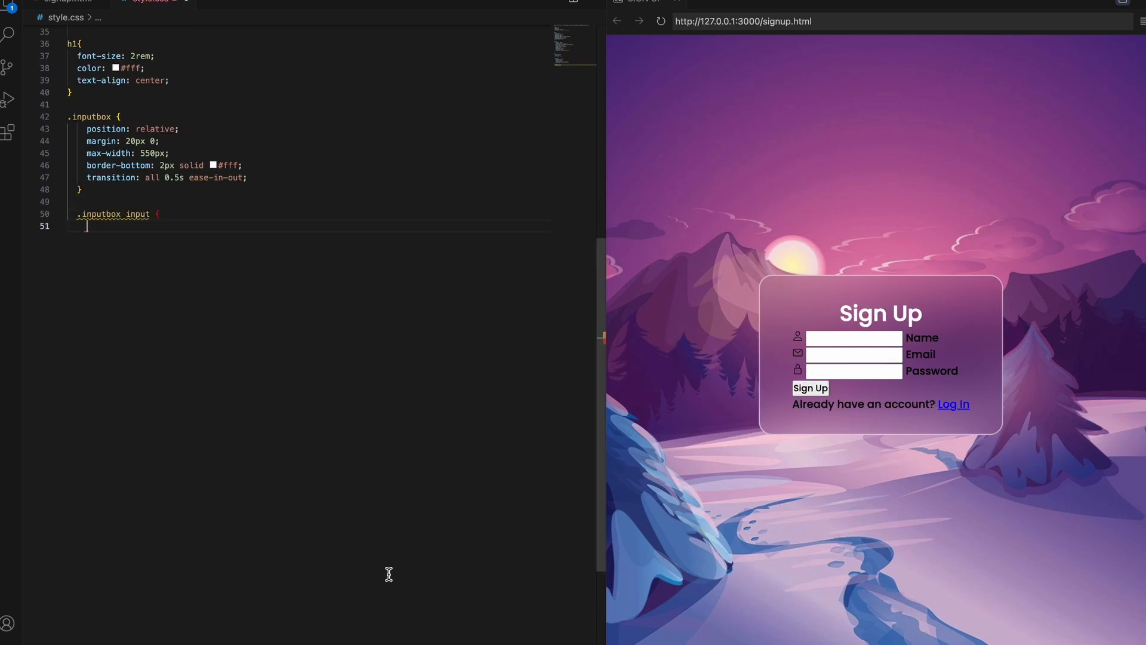
pyautogui.write('width: 100%;')
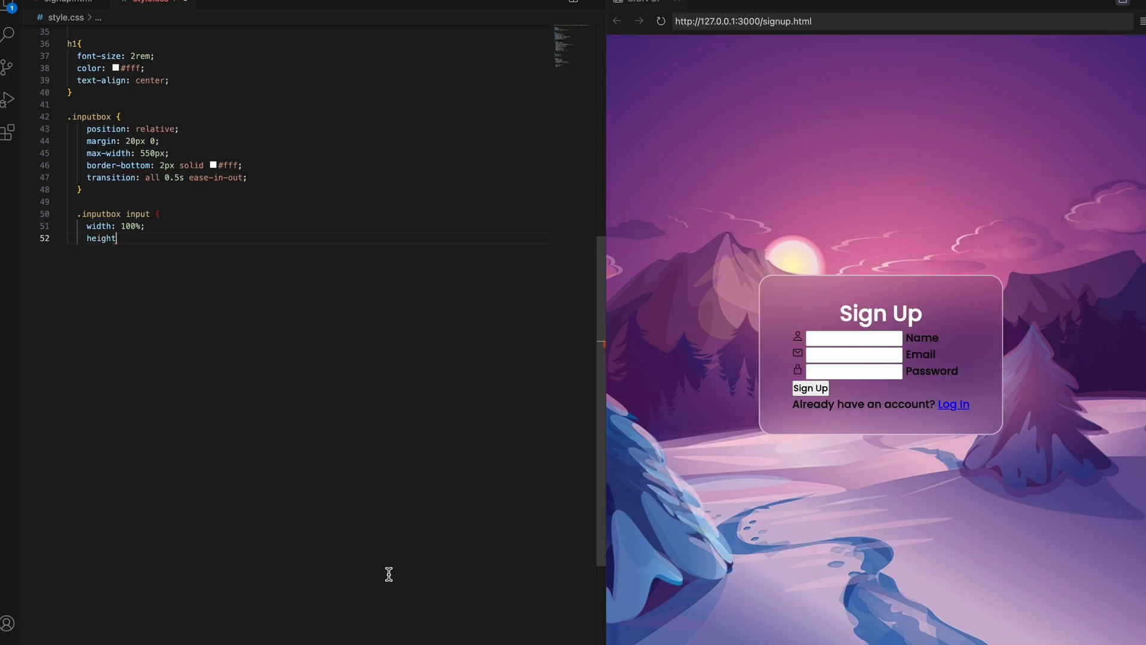
pyautogui.write(': 40px;')
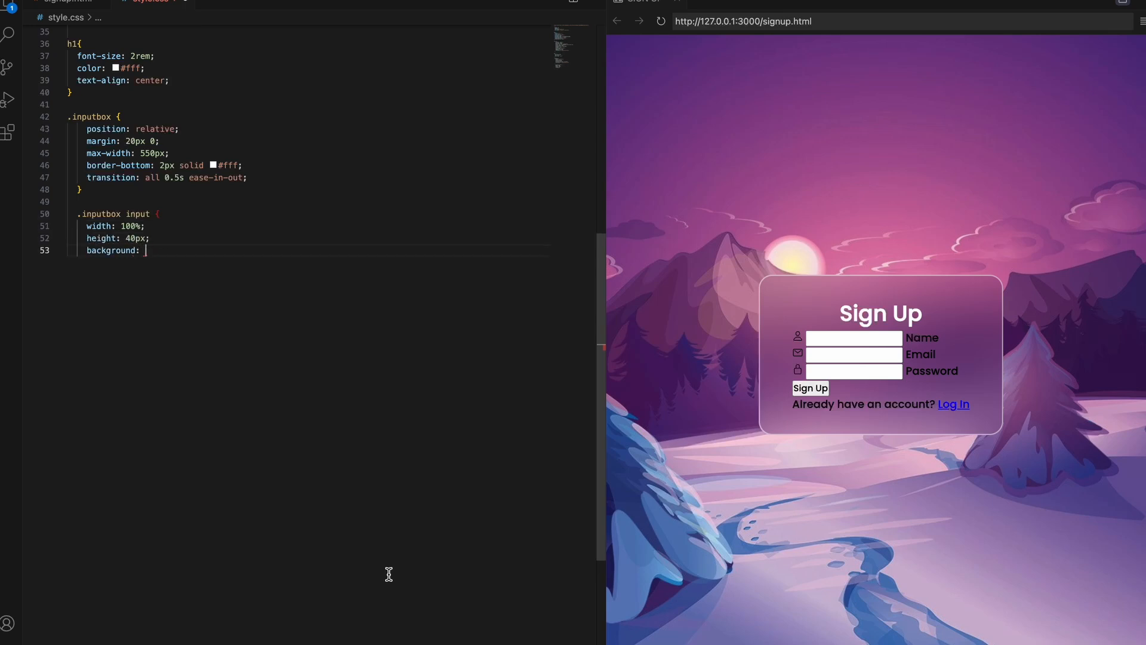
pyautogui.write('transparent;')
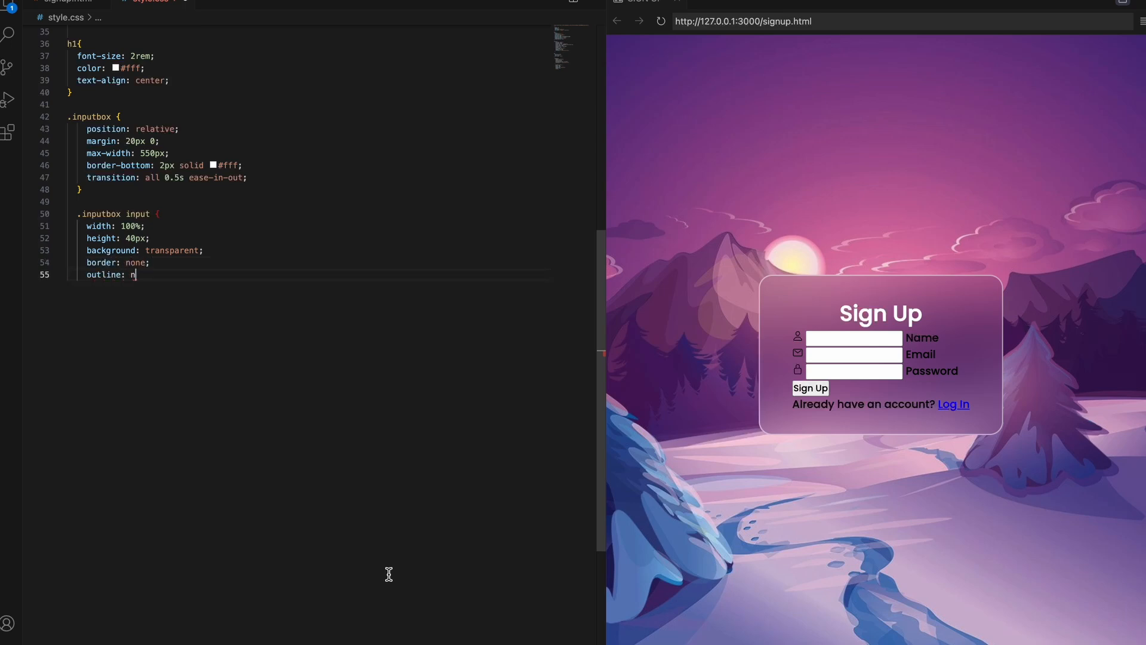
pyautogui.write('one;')
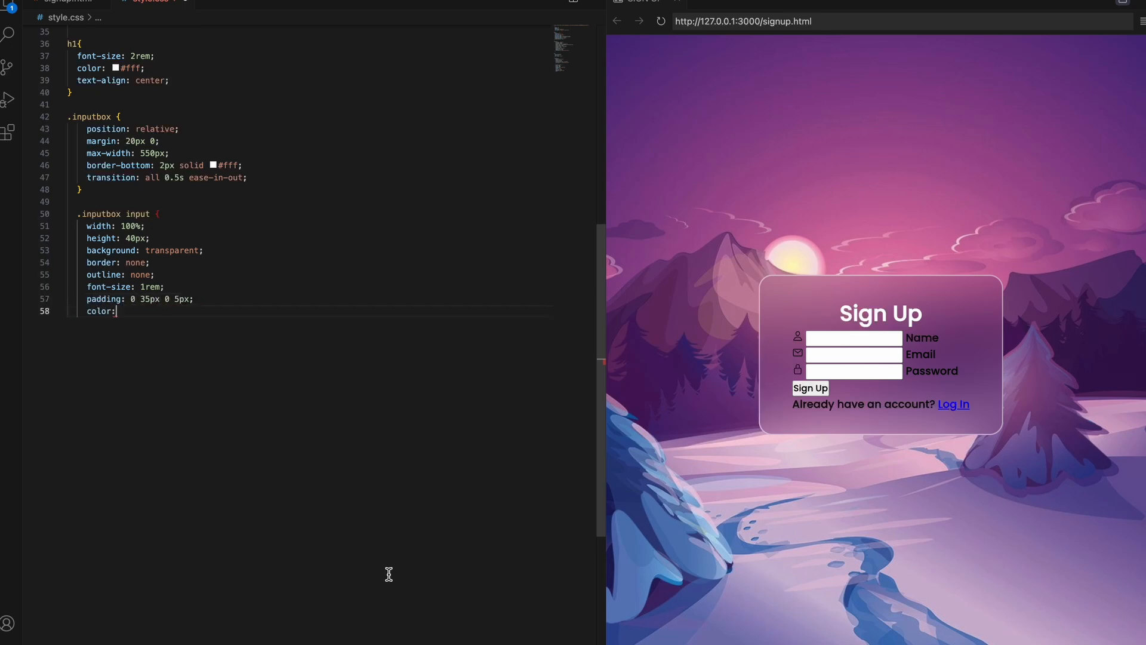
pyautogui.write('#fff;')
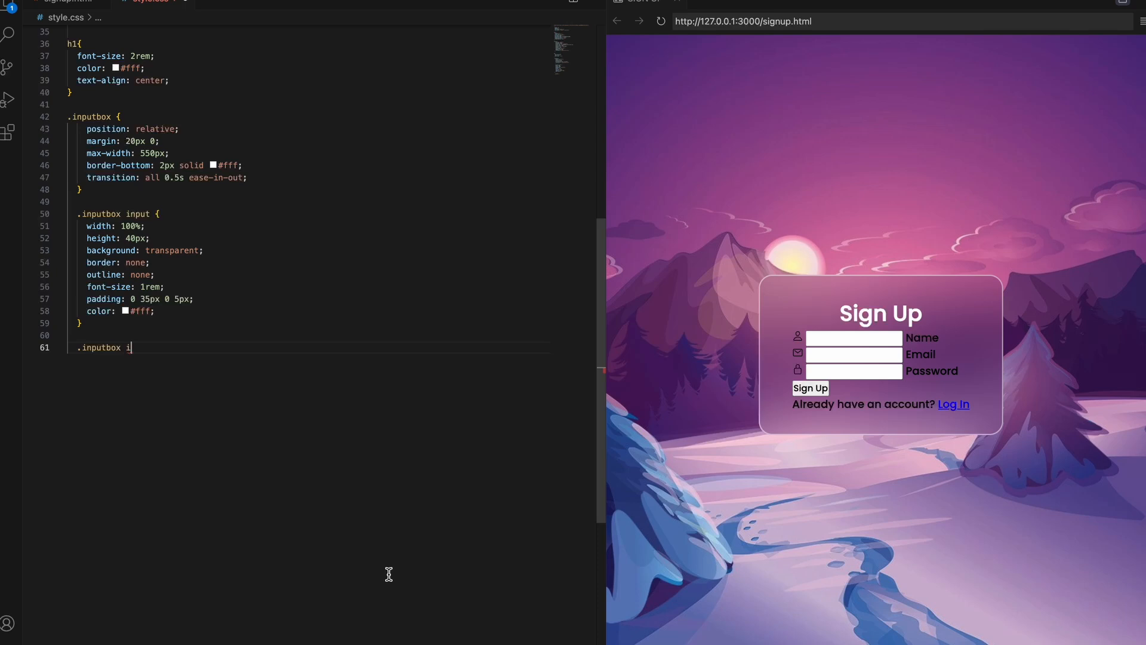
# Add ion-icon rule (right 8px, top 50%) and grey #a8a8a8 floating focus/valid label rules
pyautogui.write('on-icon {')
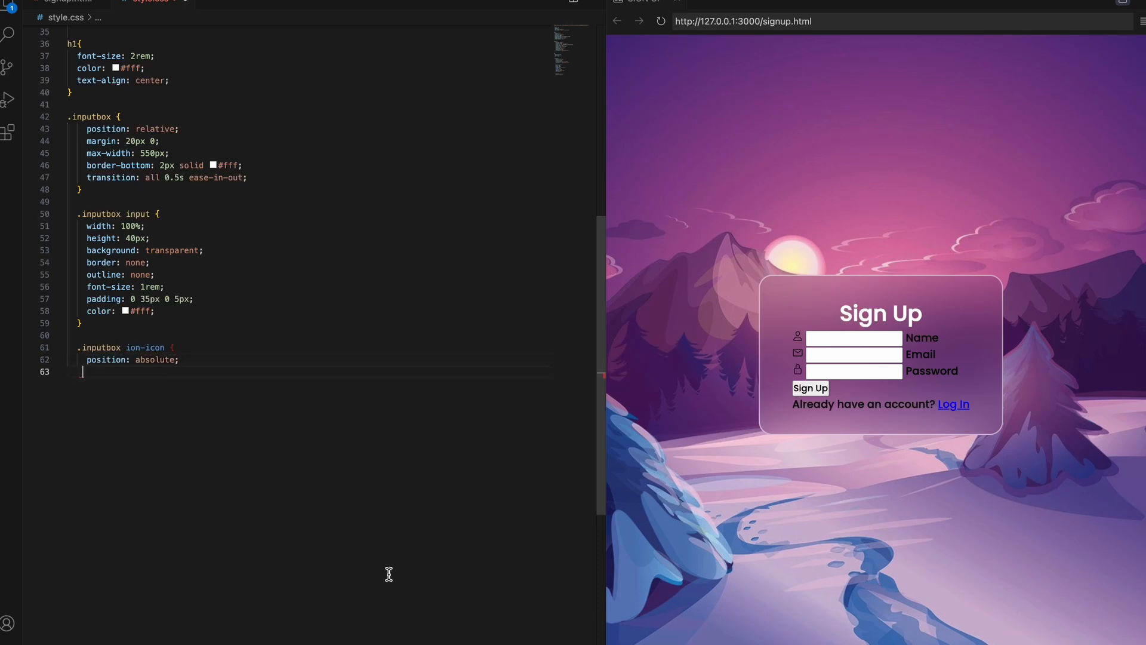
pyautogui.write('right: 8px;')
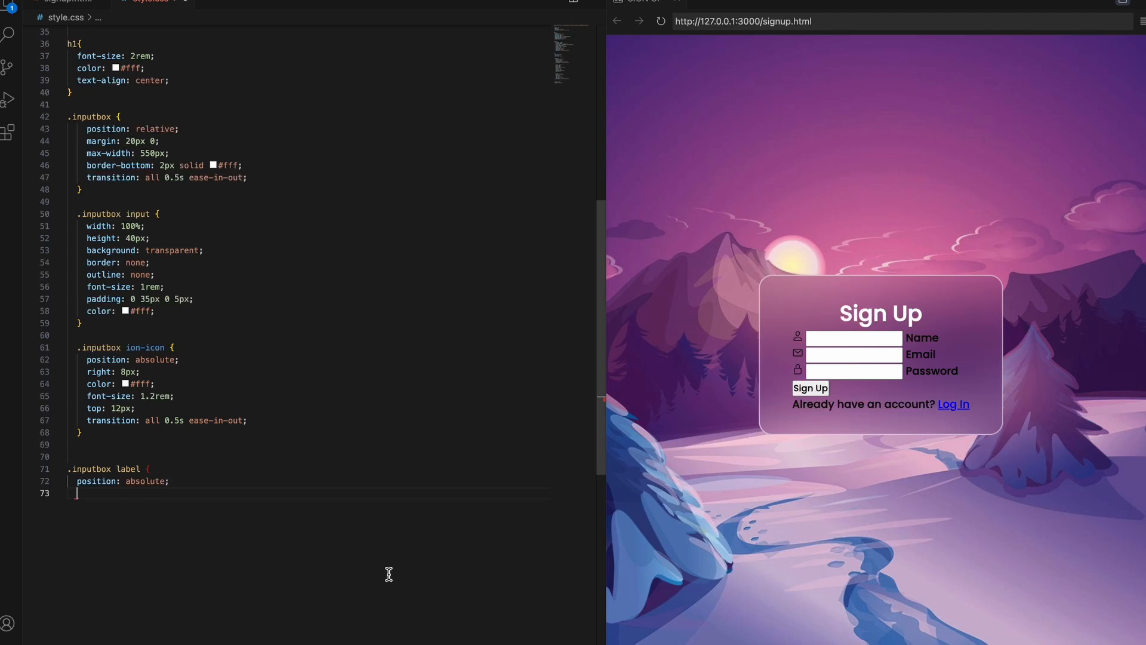
pyautogui.write('top: 50%;')
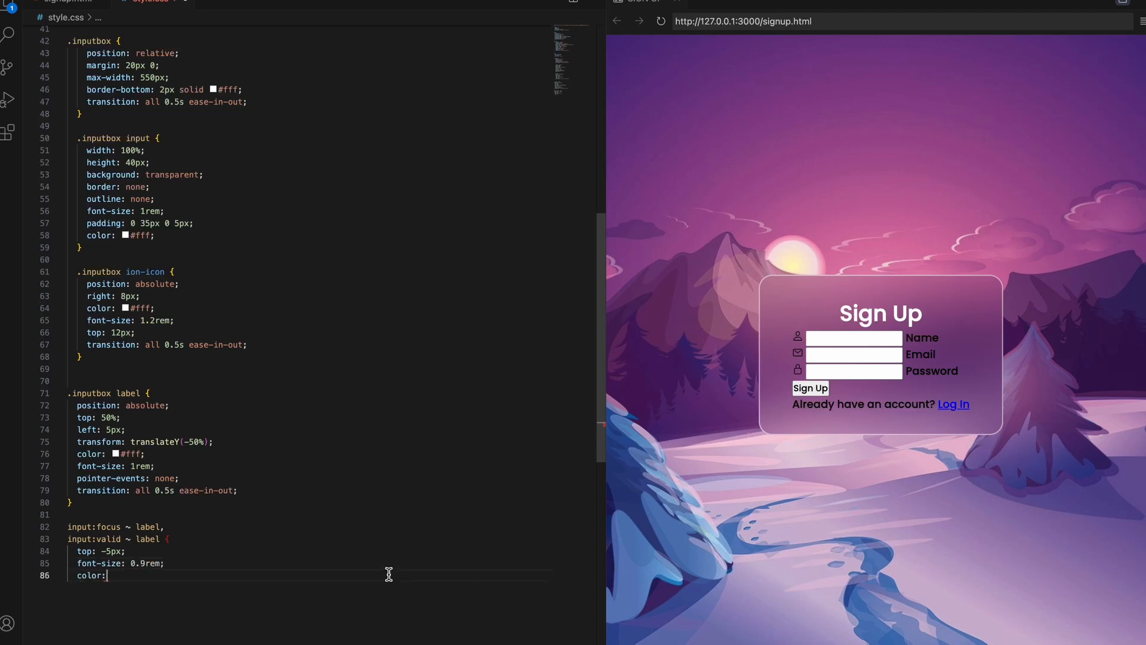
pyautogui.write('#a8a8a8;')
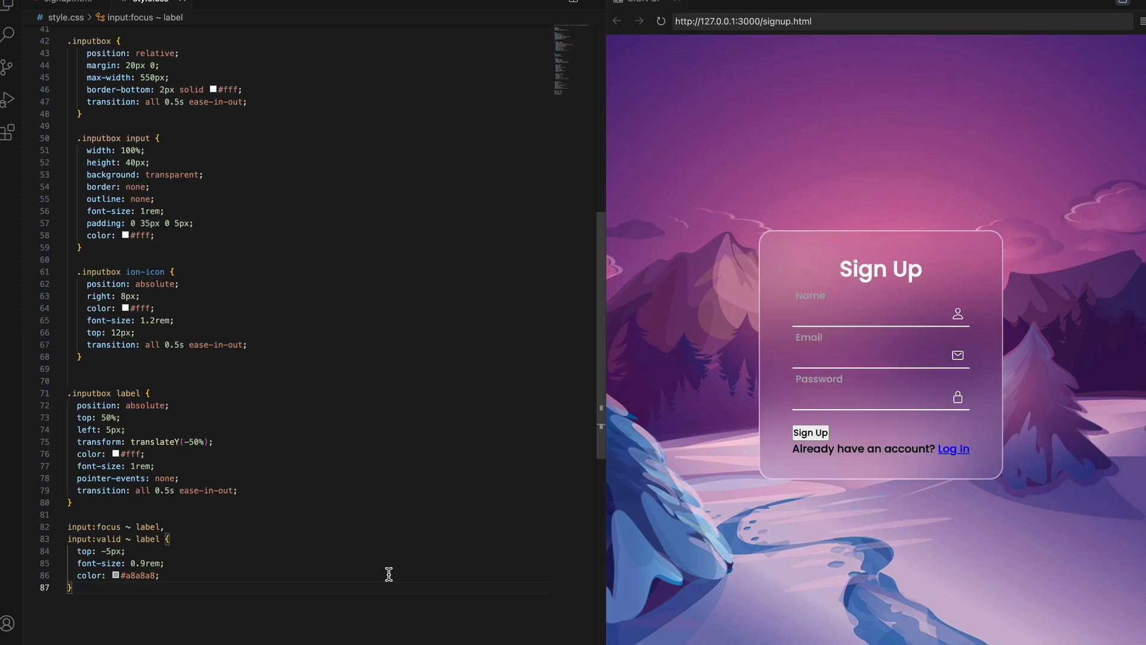
pyautogui.moveTo(863, 299)
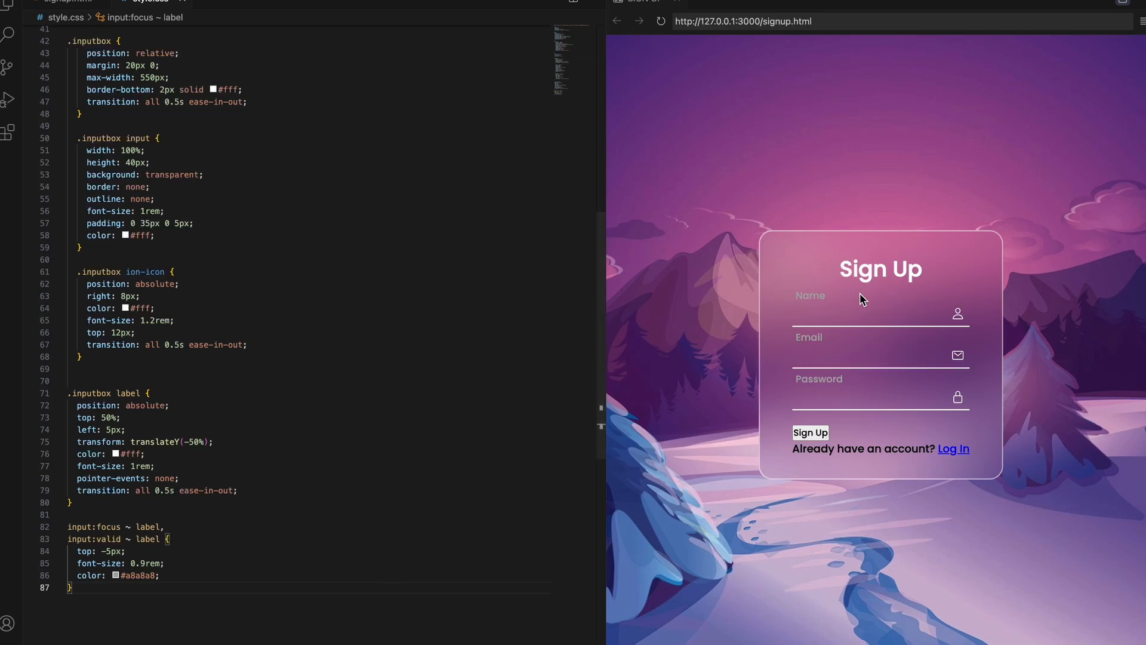
# Focus the Email field, then the Password field, to test the floating labels
pyautogui.click(863, 355)
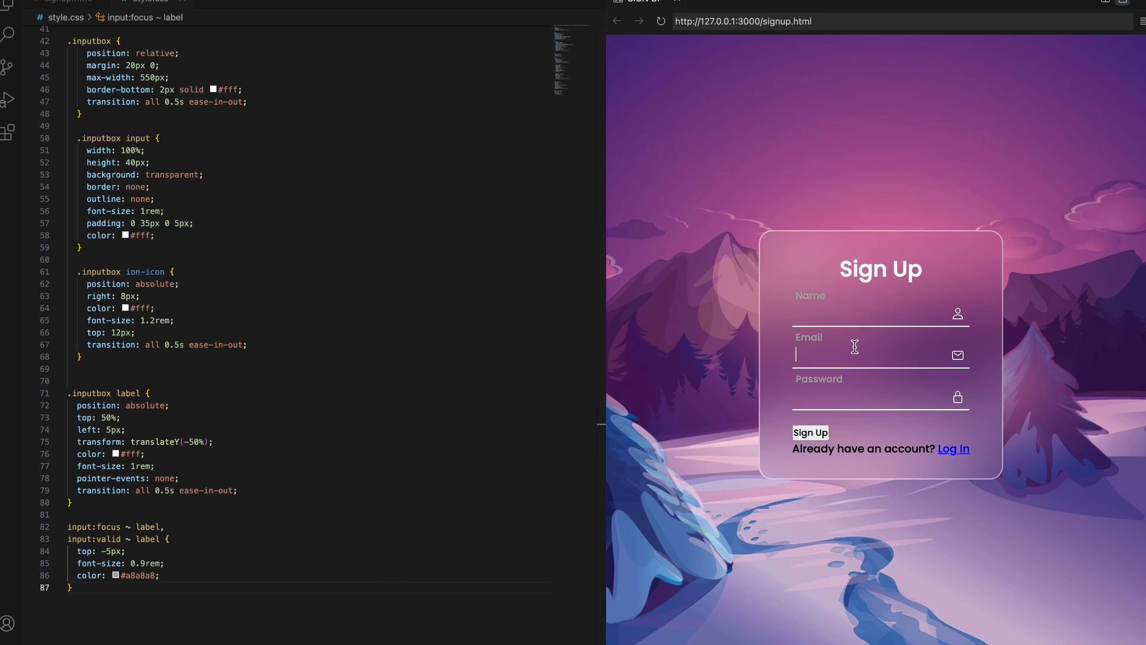
pyautogui.click(878, 395)
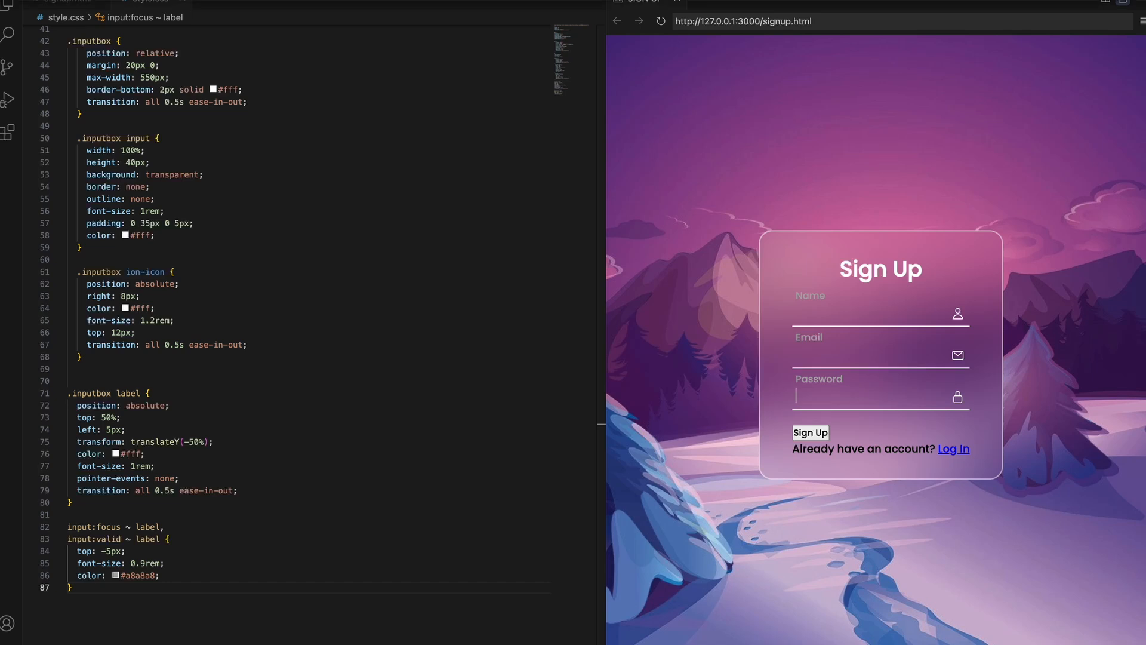
# Style the button with white background, no outline, a transition and rgba(255,255,255,0.5) hover colour
pyautogui.write('button {')
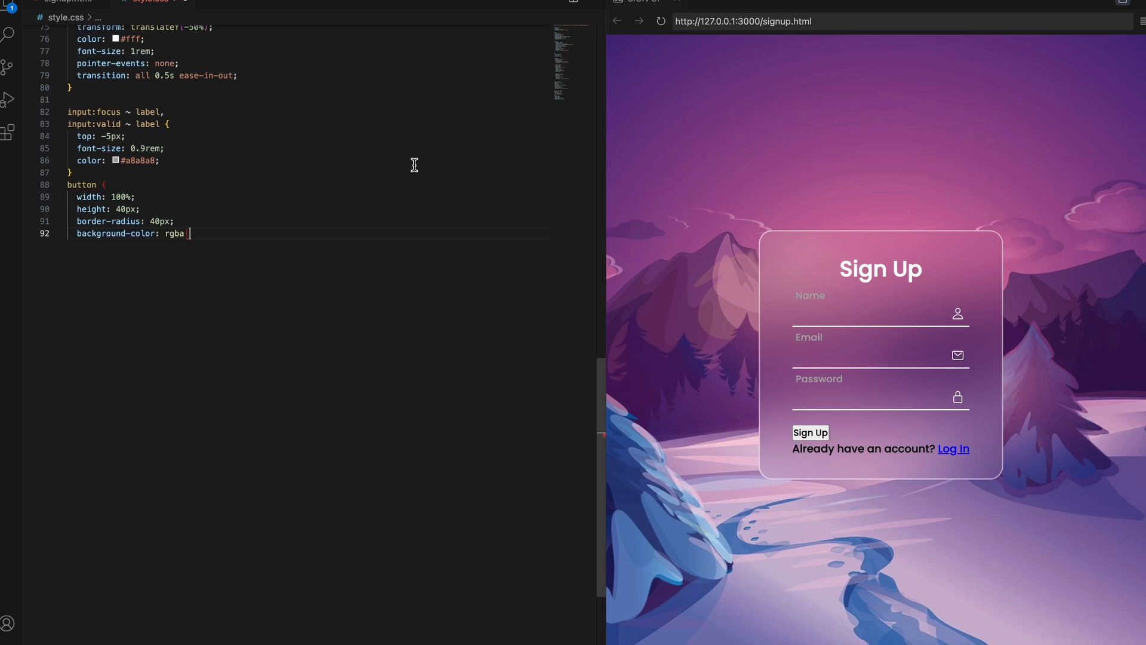
pyautogui.write('(255, 255, 255, 1);')
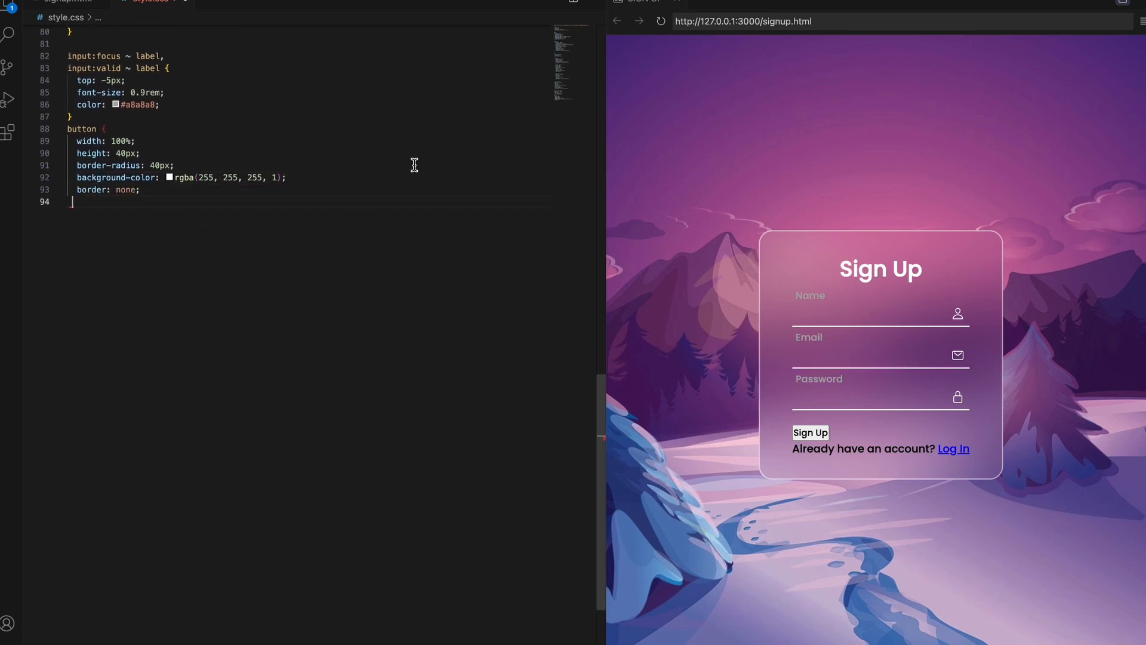
pyautogui.write('outline: none;')
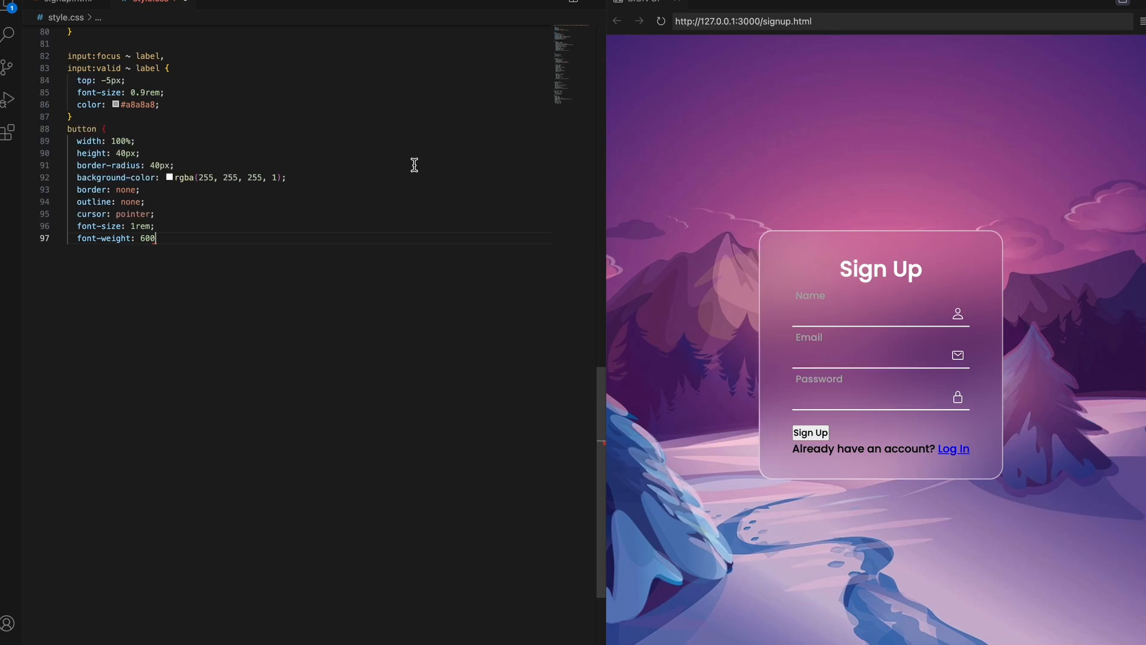
pyautogui.write('transition: all 0.4s ease;')
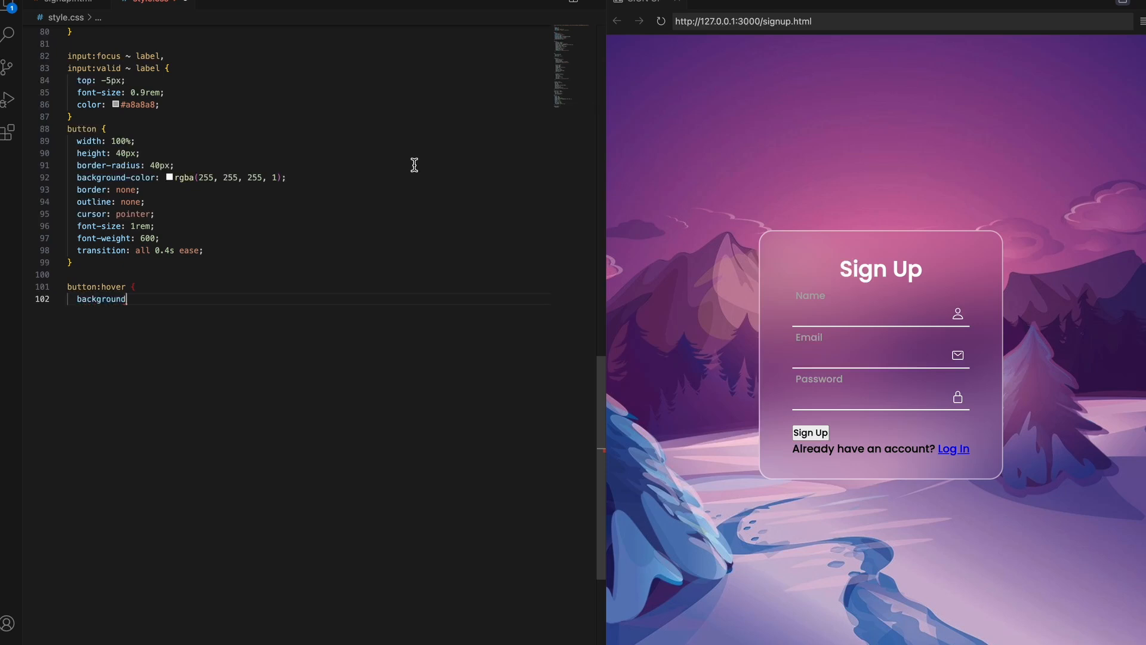
pyautogui.write('-color: rgba(255, 2')
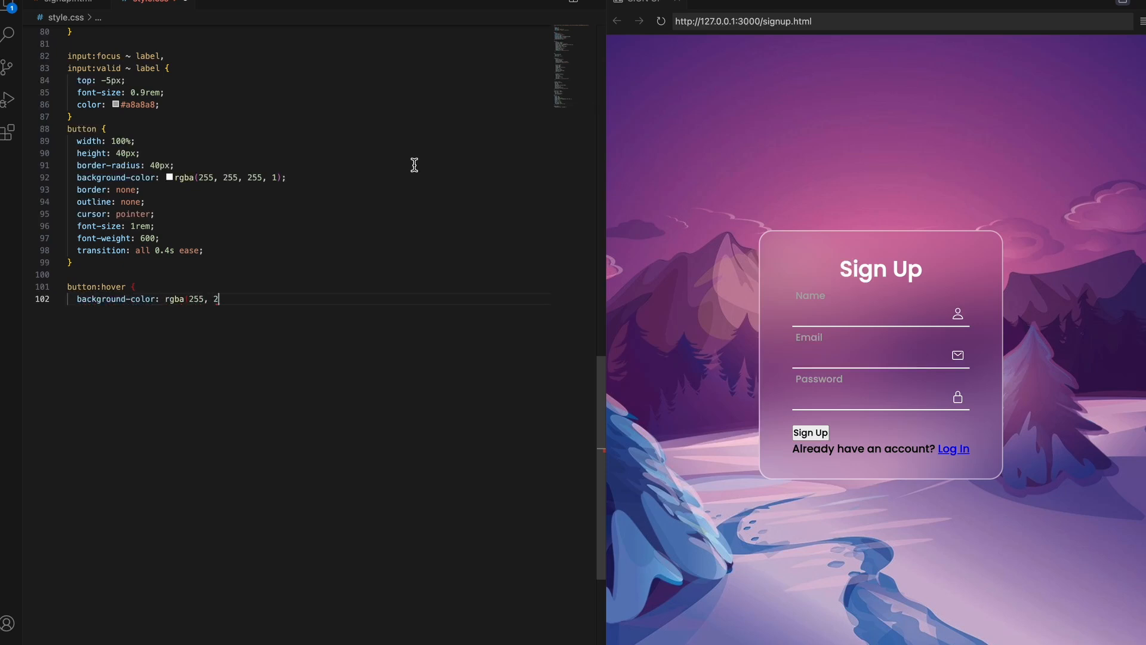
pyautogui.write('55, 255, 0.5);')
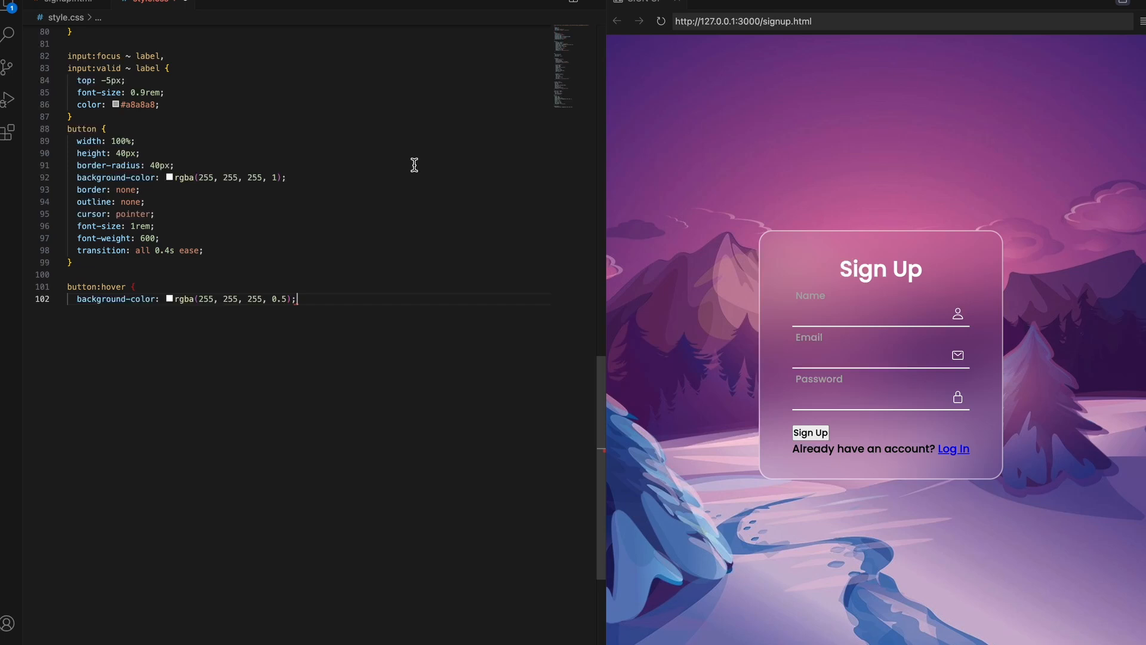
# Add .register rules, including an underlined #a8a8a8 hover state for the Log In link
pyautogui.write('.register {')
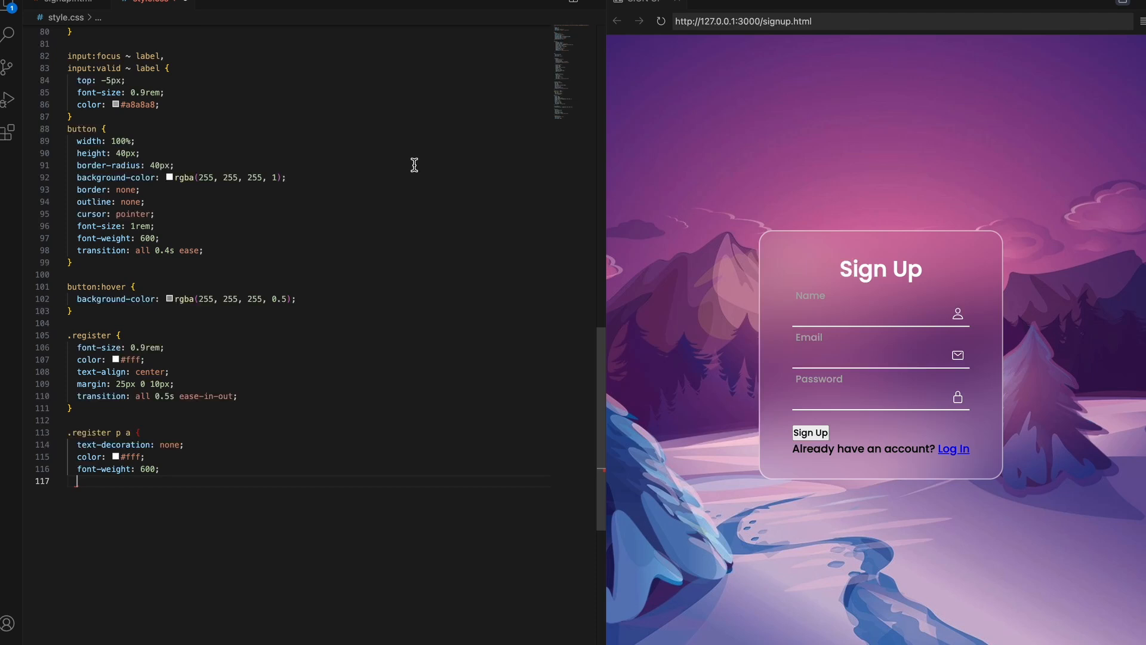
pyautogui.write('.register p a:hover {')
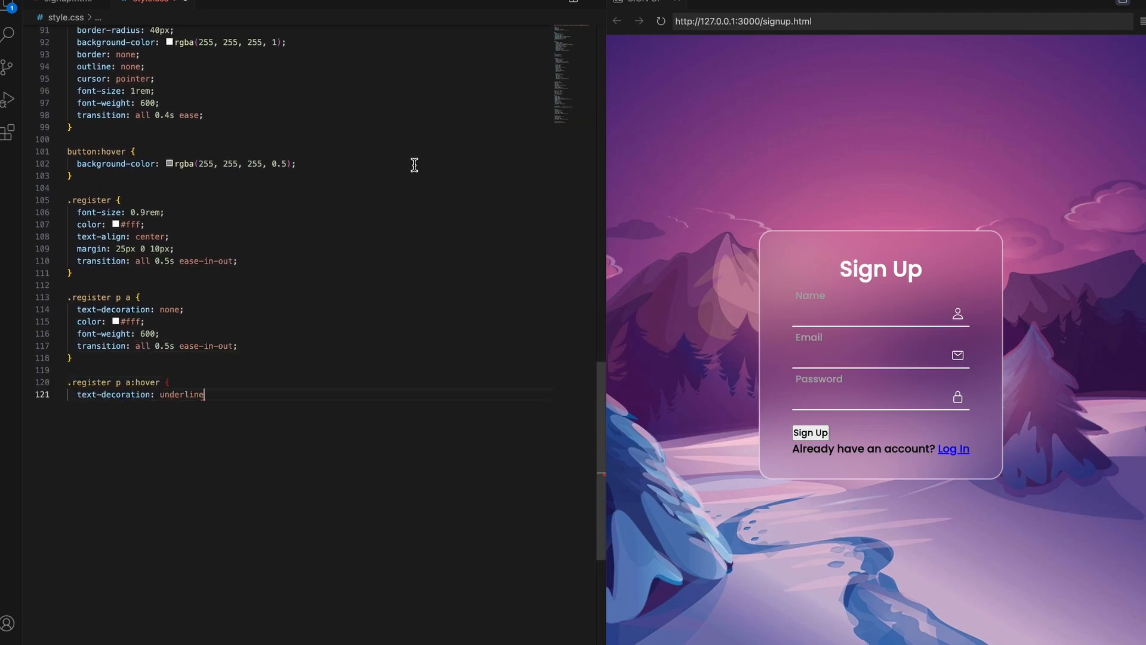
pyautogui.write(';')
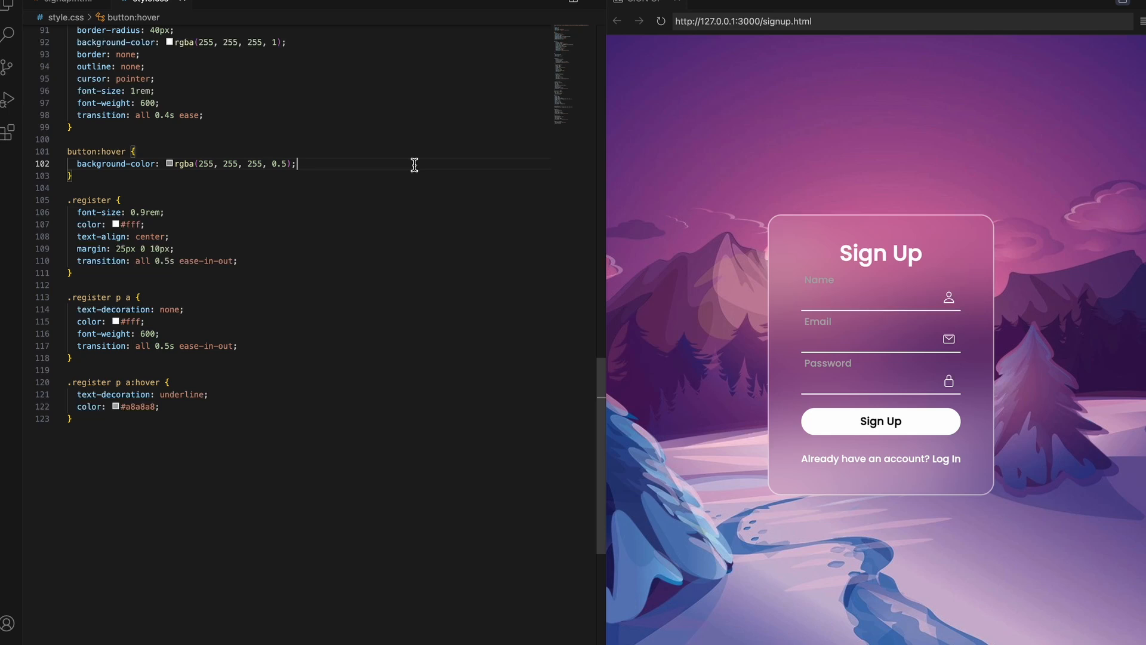
pyautogui.moveTo(430, 168)
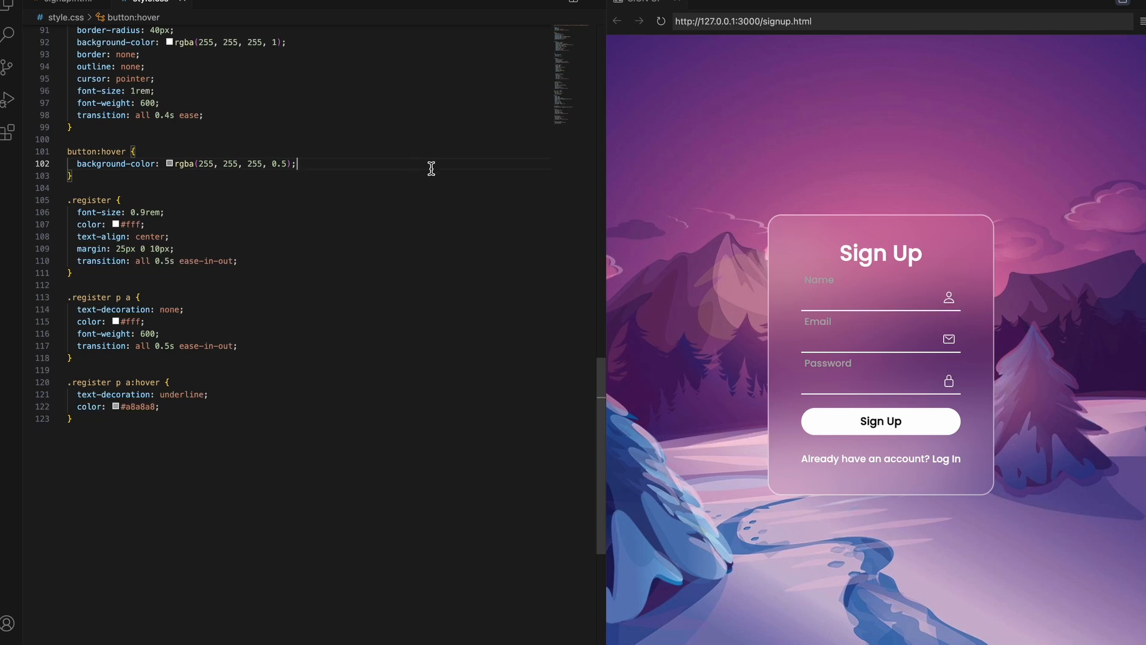
pyautogui.moveTo(817, 406)
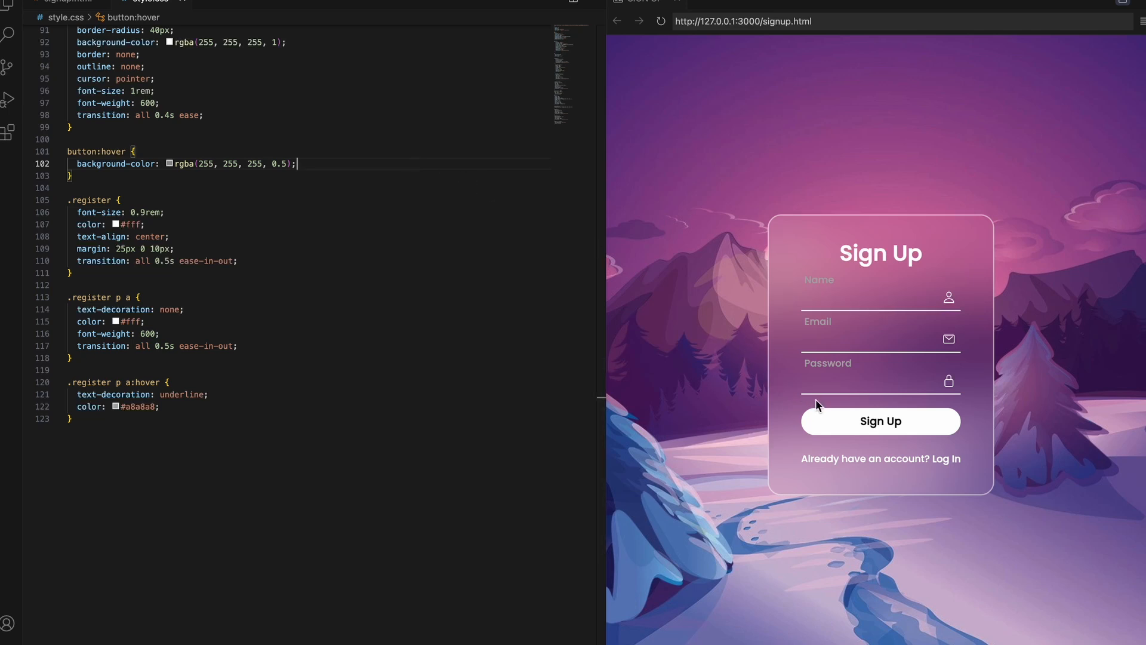
pyautogui.moveTo(880, 421)
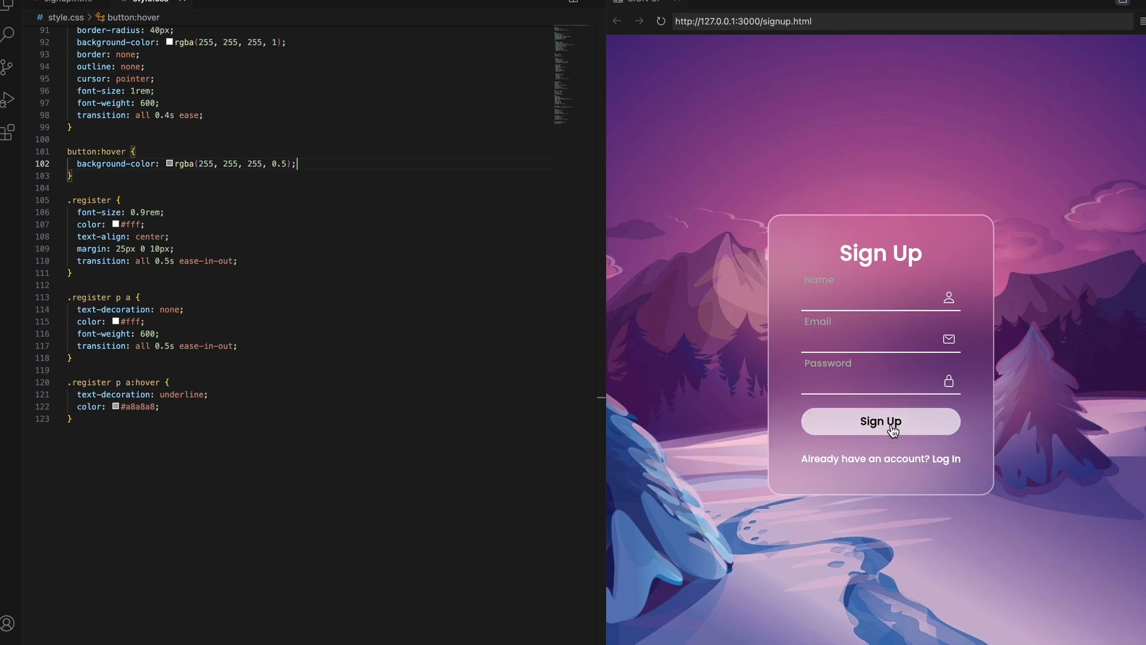
# Test the Sign Up button, add <script src="./signup.js" defer> to signup.html, and open signup.js
pyautogui.click(89, 49)
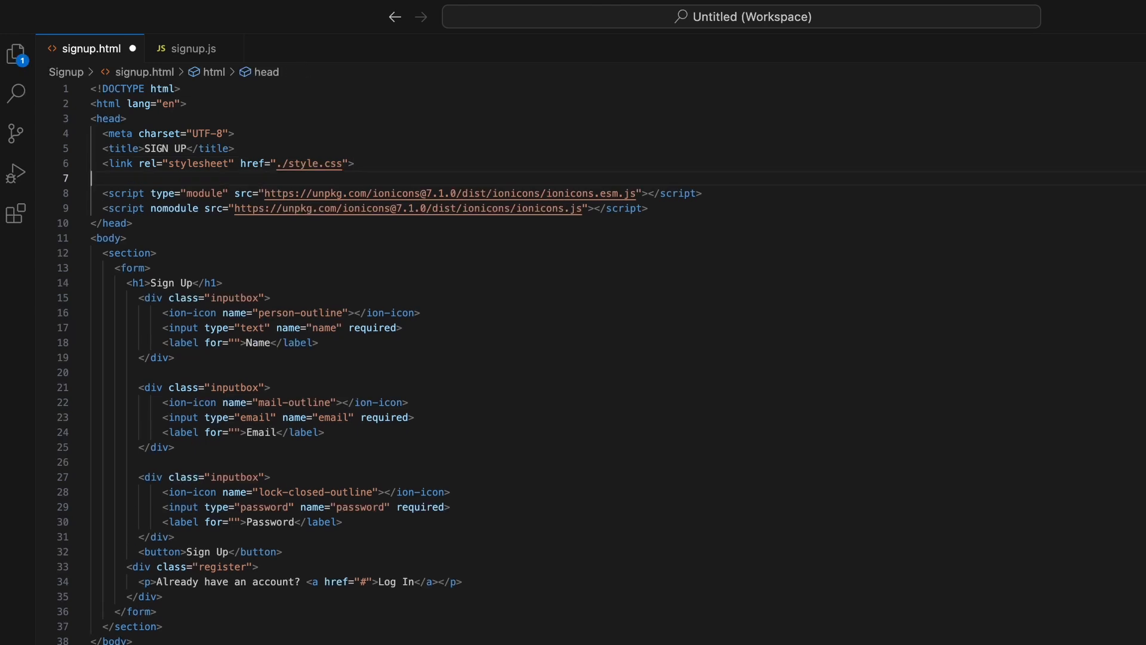
pyautogui.write('<script src="./signup.js" defer></script>')
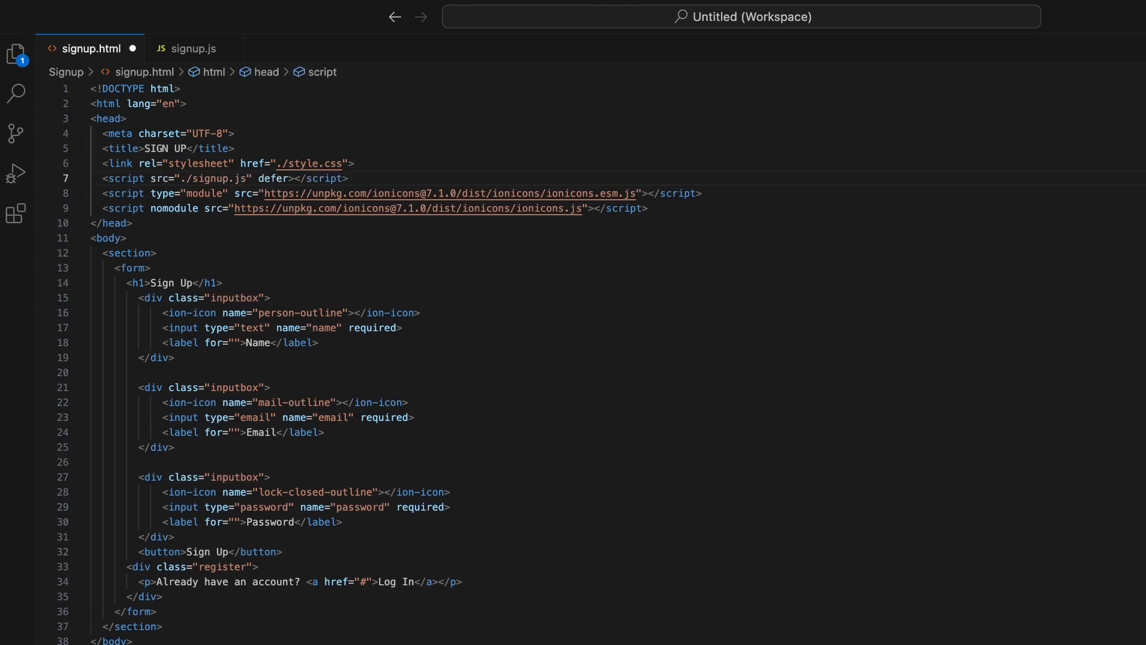
pyautogui.click(193, 48)
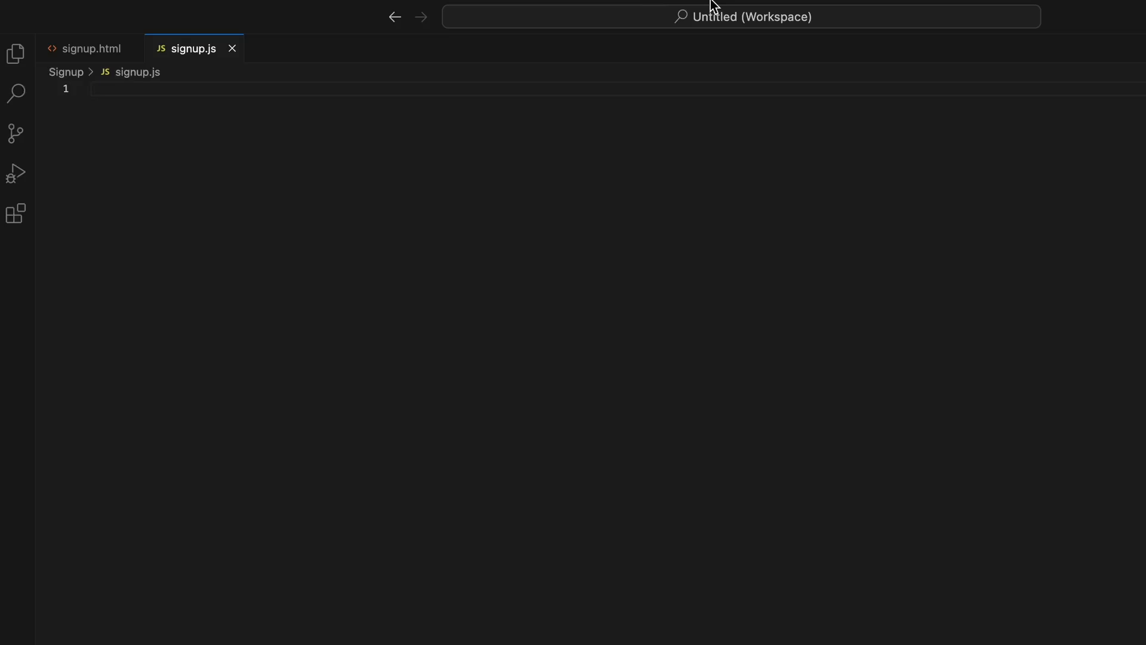
# Add a DOMContentLoaded listener setting section opacity 0, then fading to 1 with 1s ease-in-out
pyautogui.write('document.add')
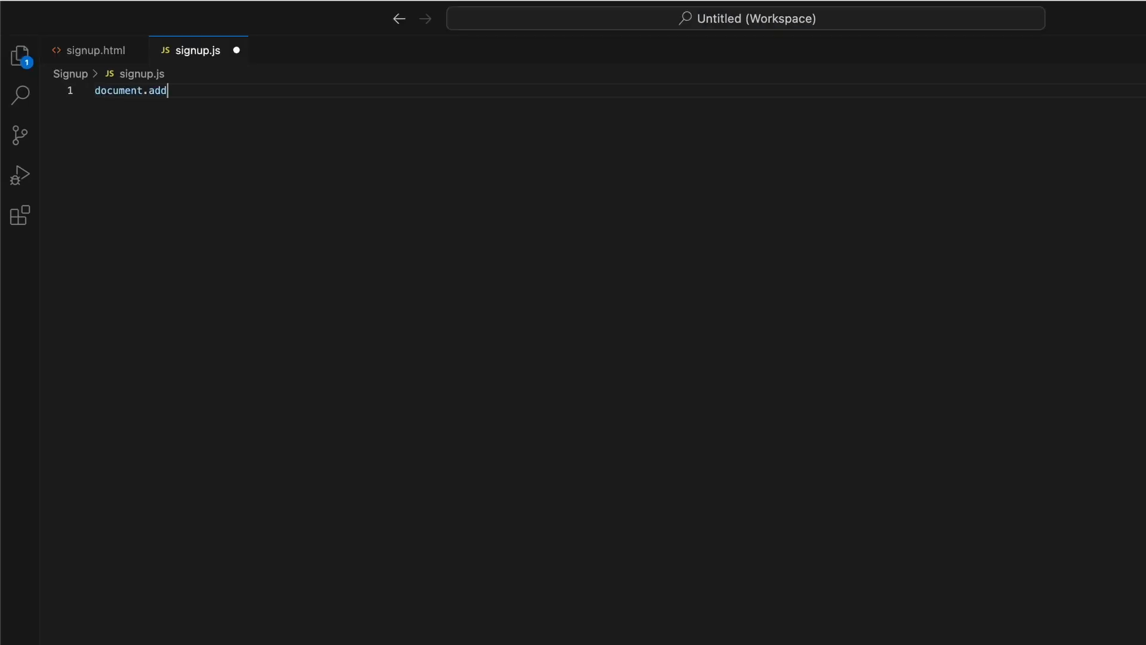
pyautogui.write("EventListener('DOMContent")
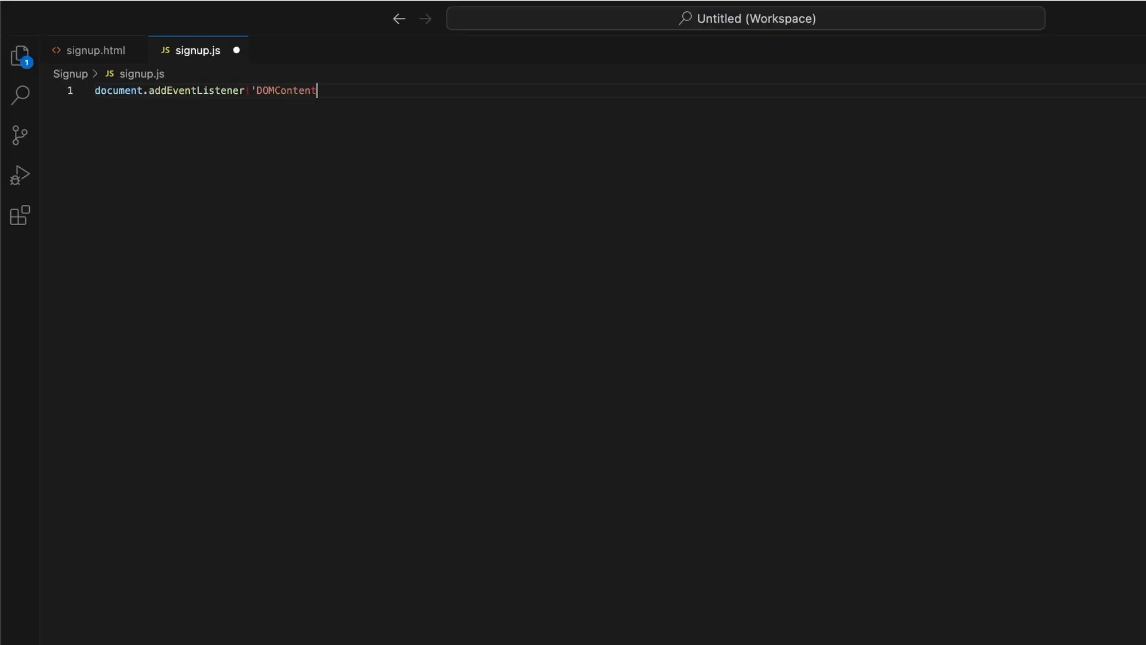
pyautogui.write("Loaded', function () {")
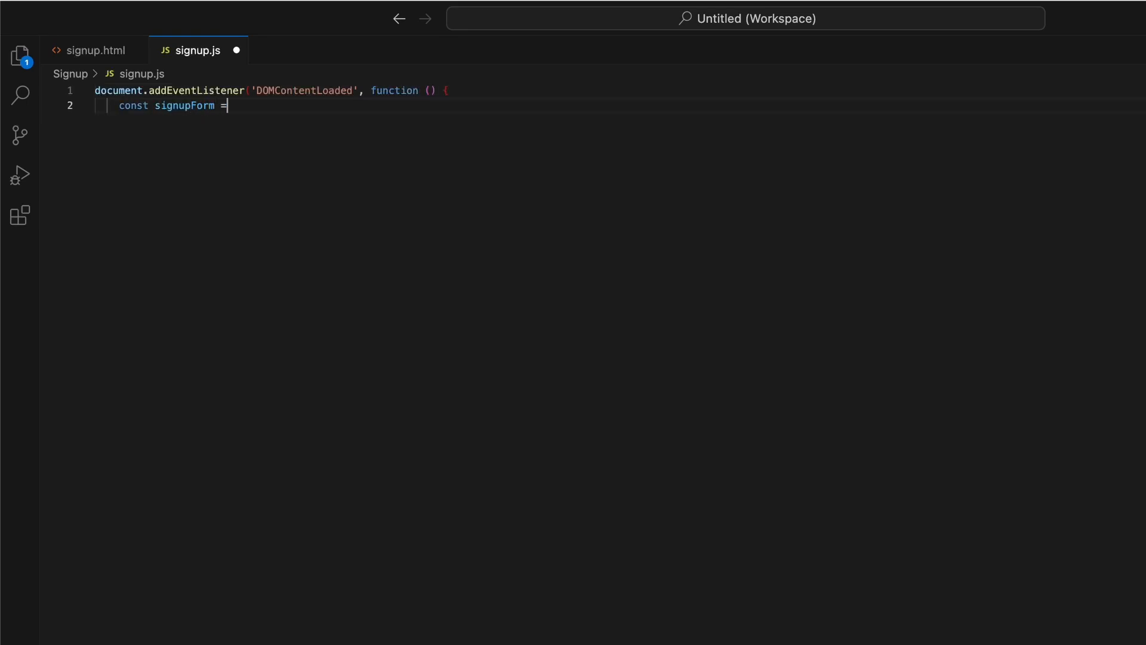
pyautogui.write('document.querySelect')
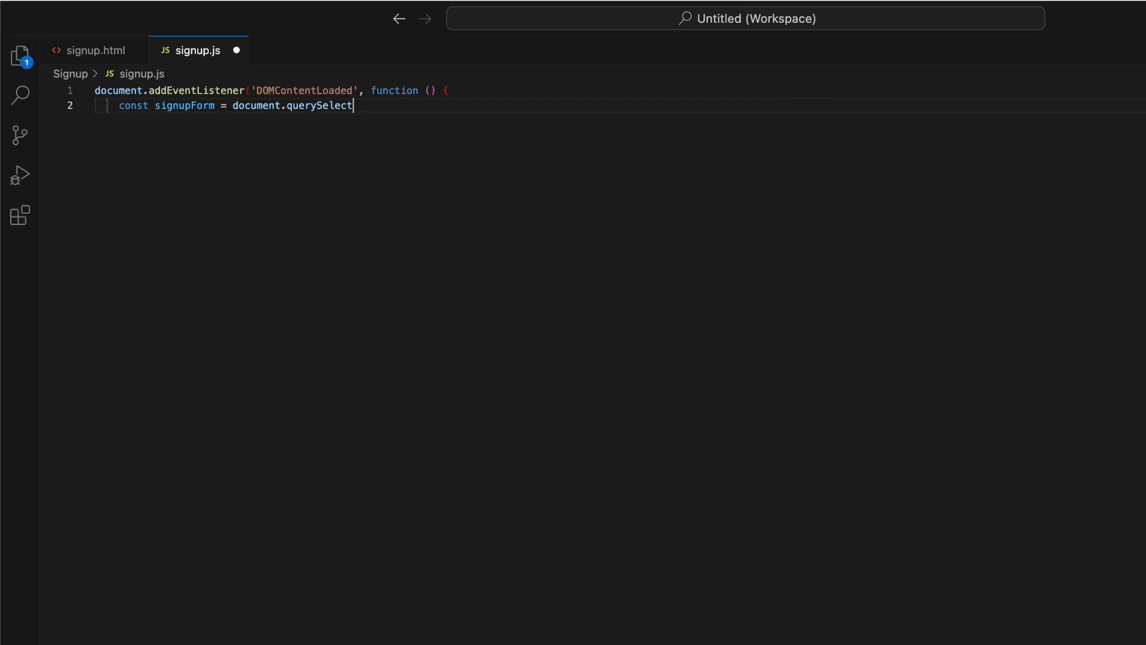
pyautogui.write("or('section');")
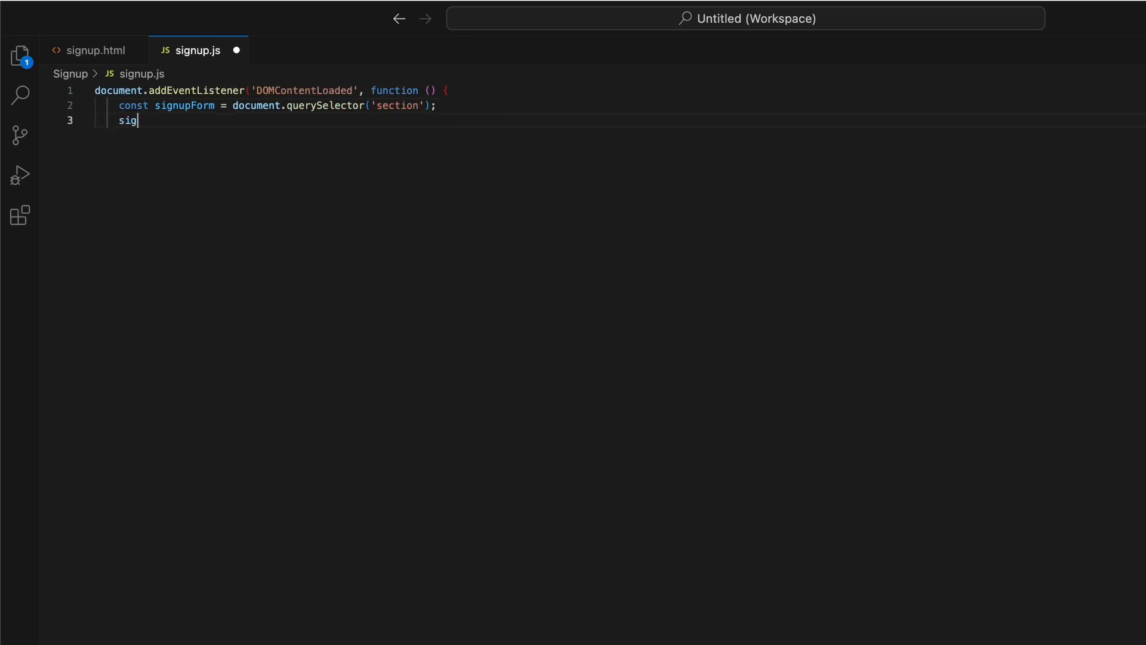
pyautogui.write('nupForm.style.opa')
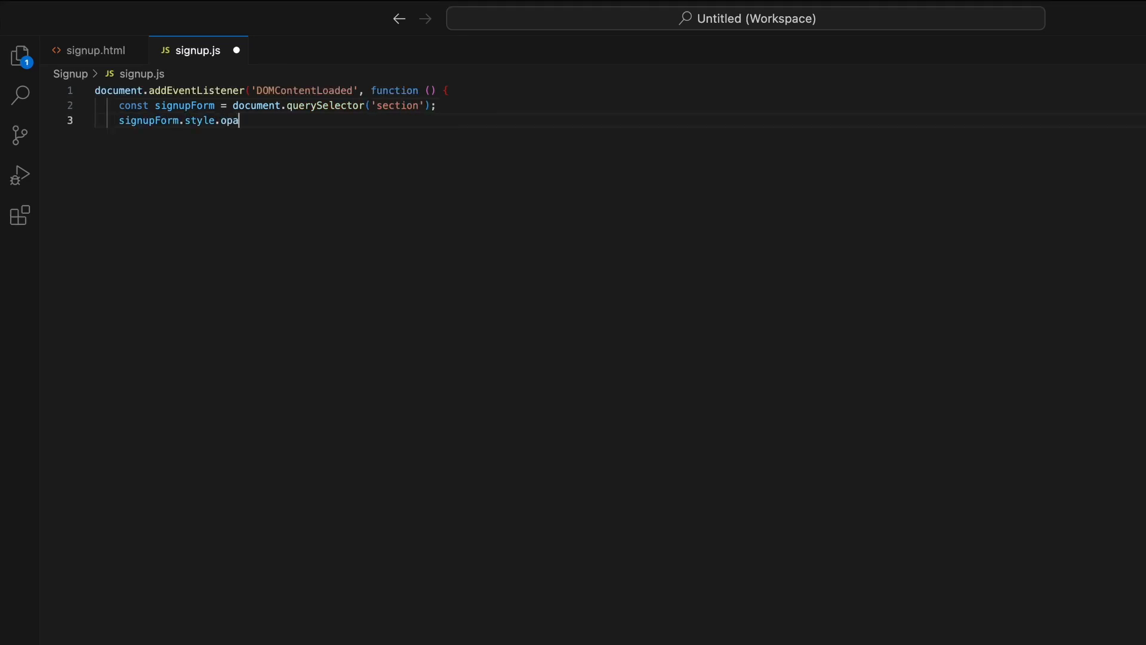
pyautogui.write('city = 0;')
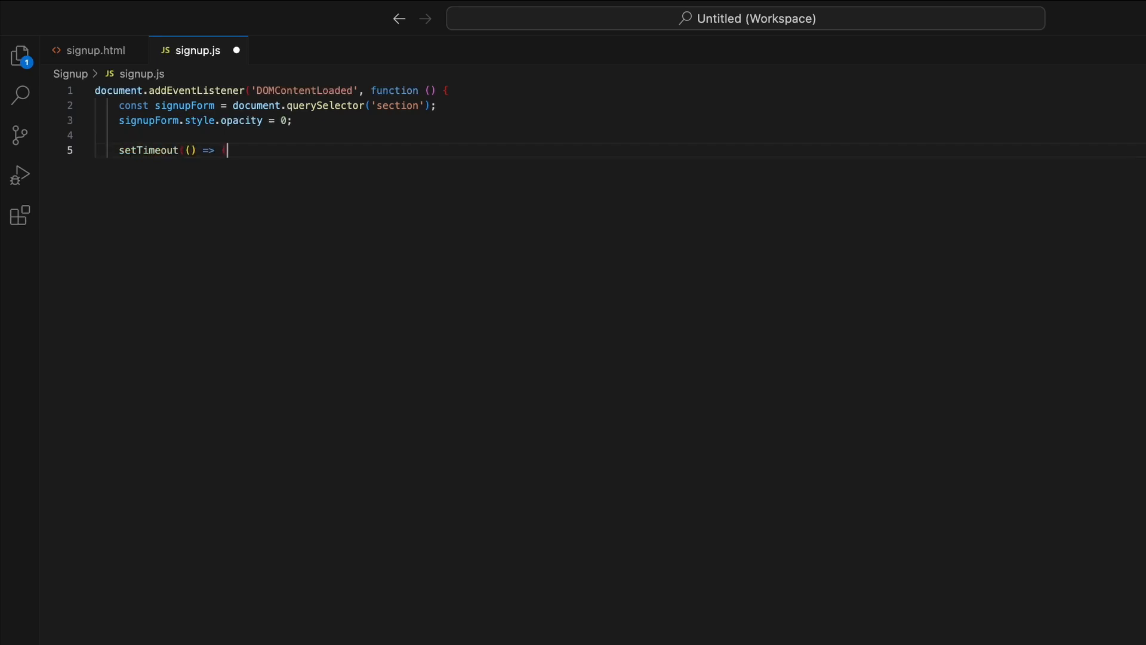
pyautogui.write("signupForm.style.transition = 'opacity 1s ease-in-out';")
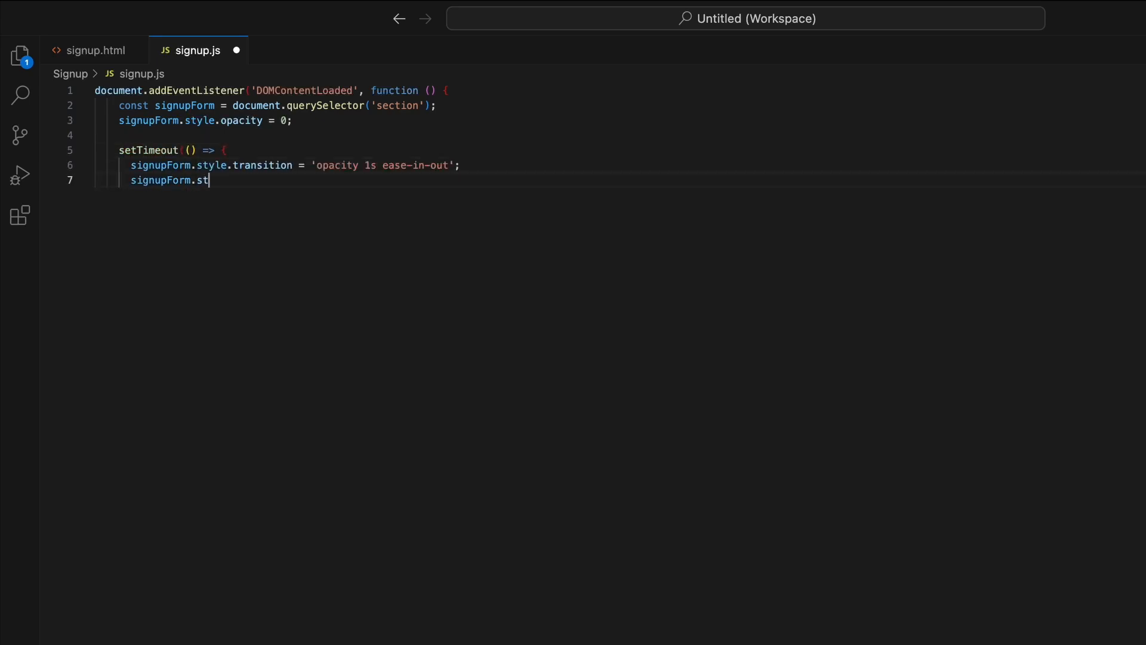
pyautogui.write('yle.opacity = 1;')
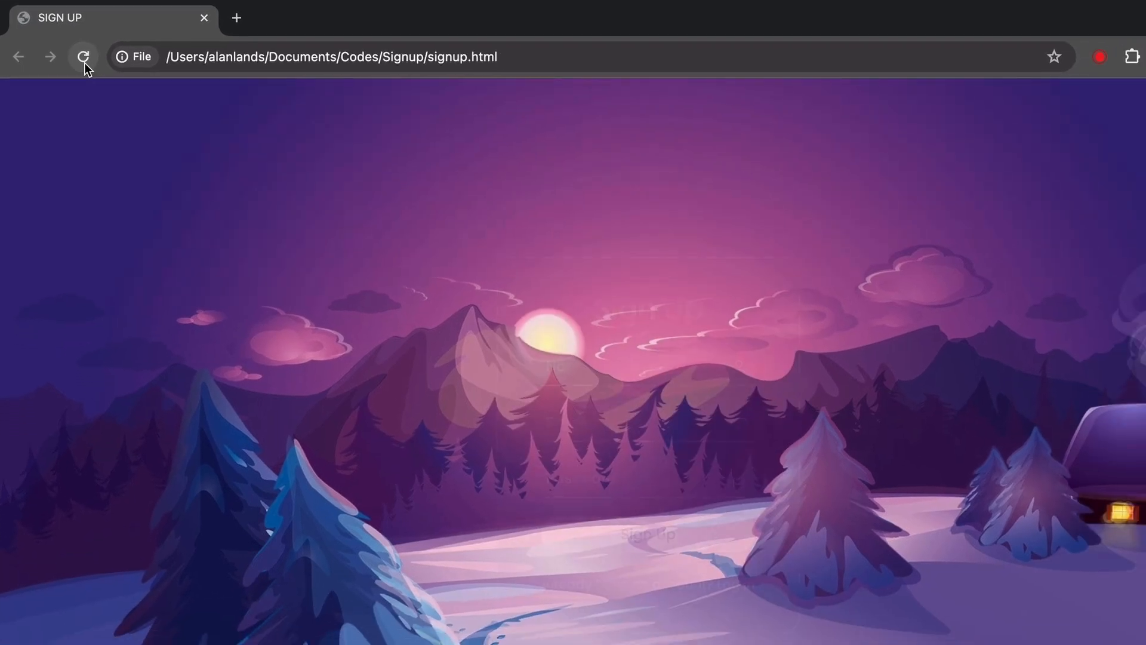
# Reload to watch the fade-in, then enter name 'test base', a testbase email and 'password'
pyautogui.click(82, 57)
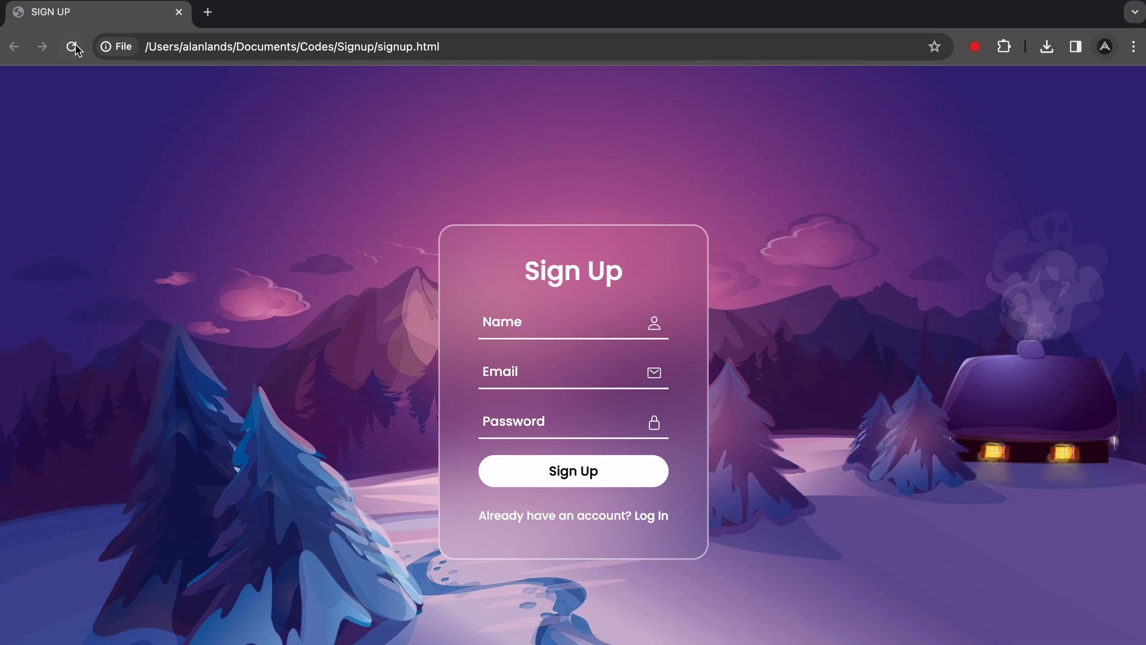
pyautogui.click(72, 46)
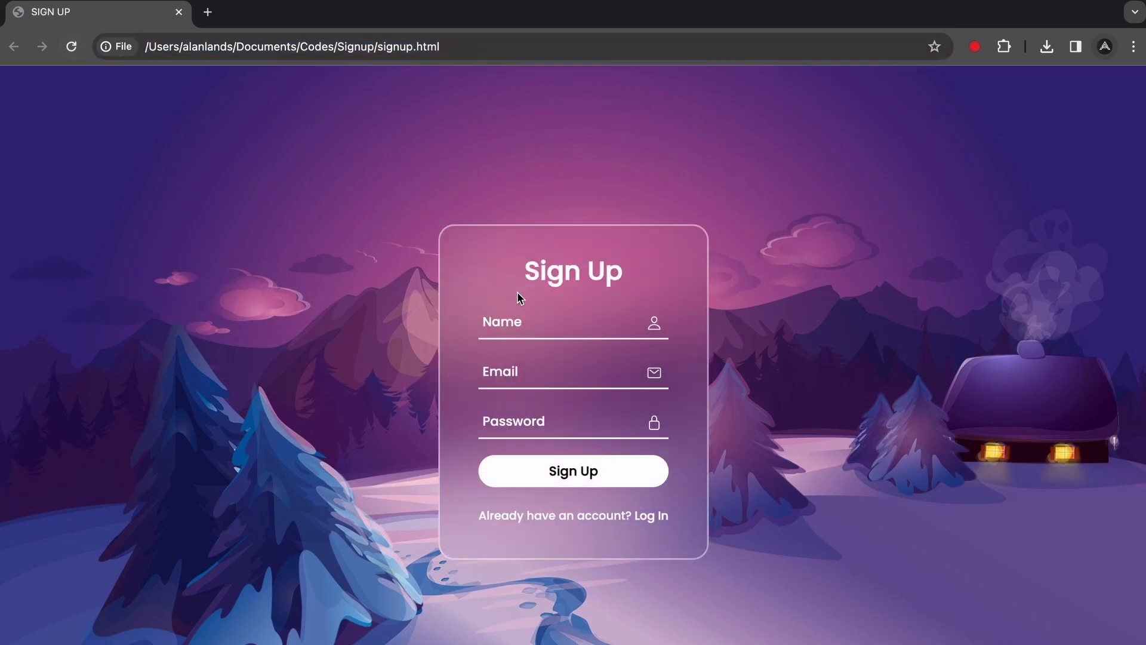
pyautogui.write('test base')
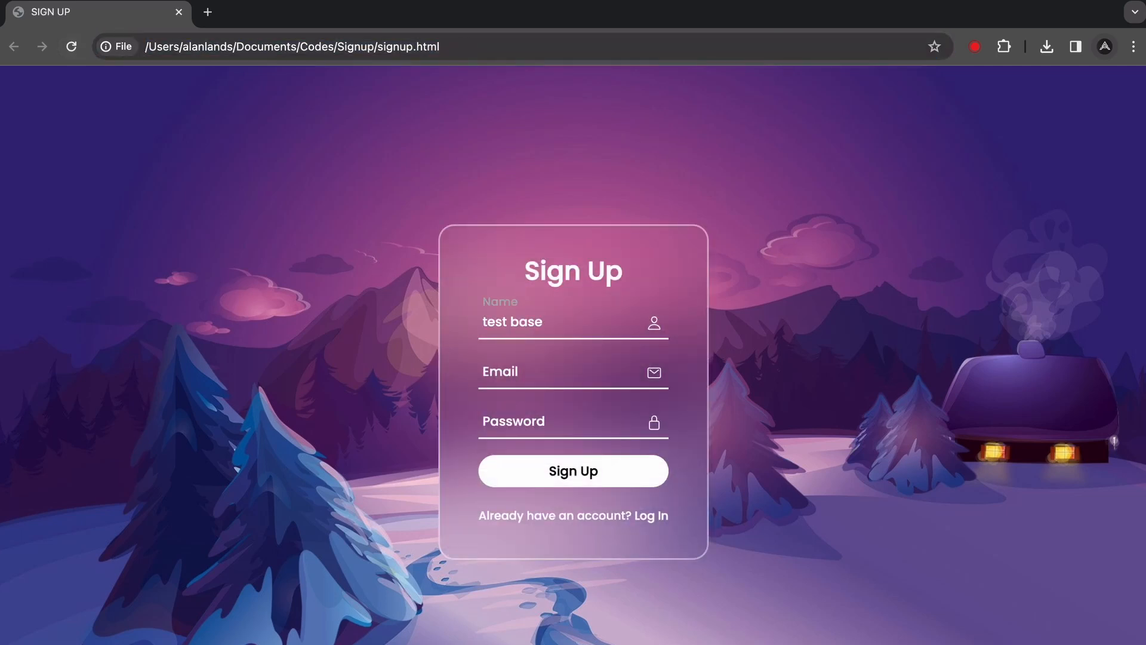
pyautogui.write('a')
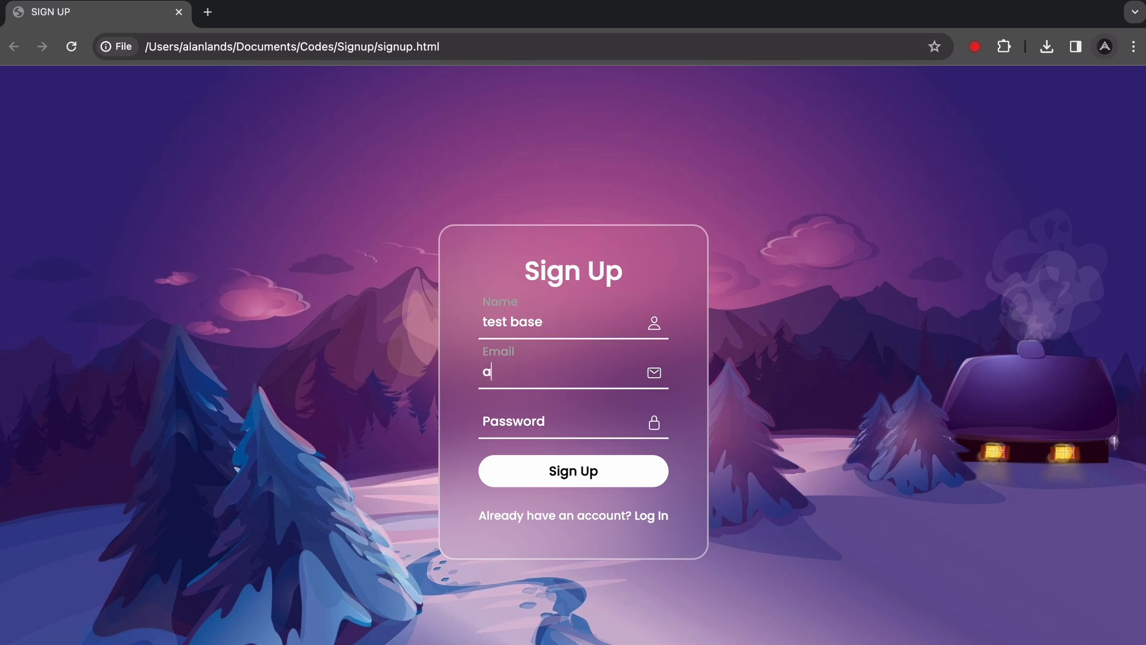
pyautogui.write('estbase@tc.com')
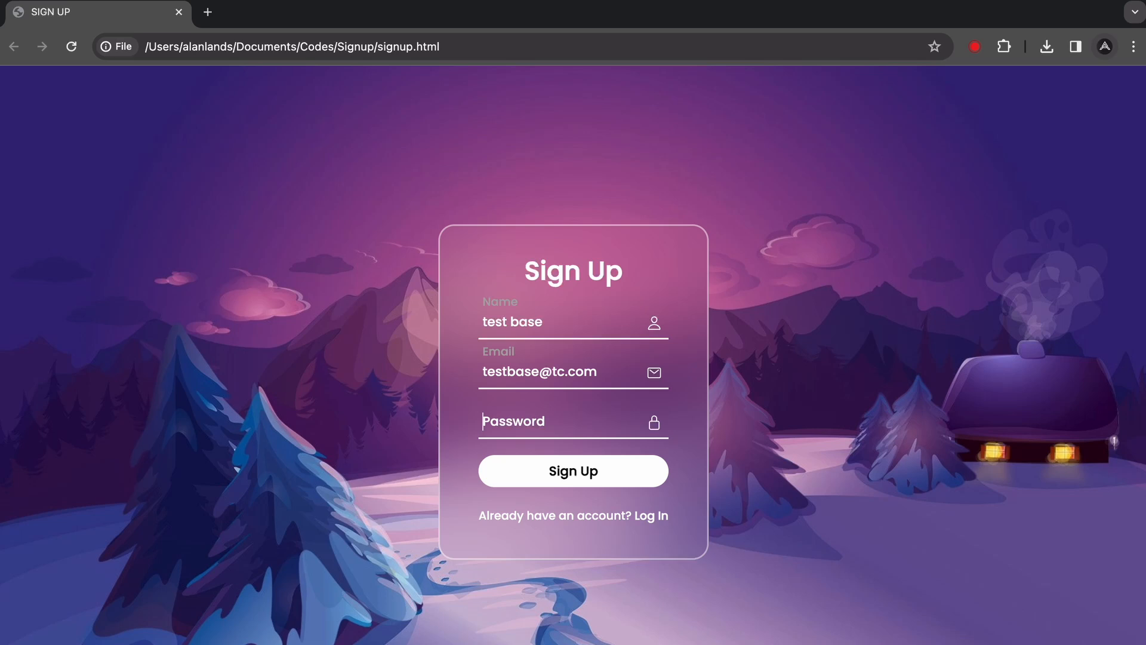
pyautogui.write('password')
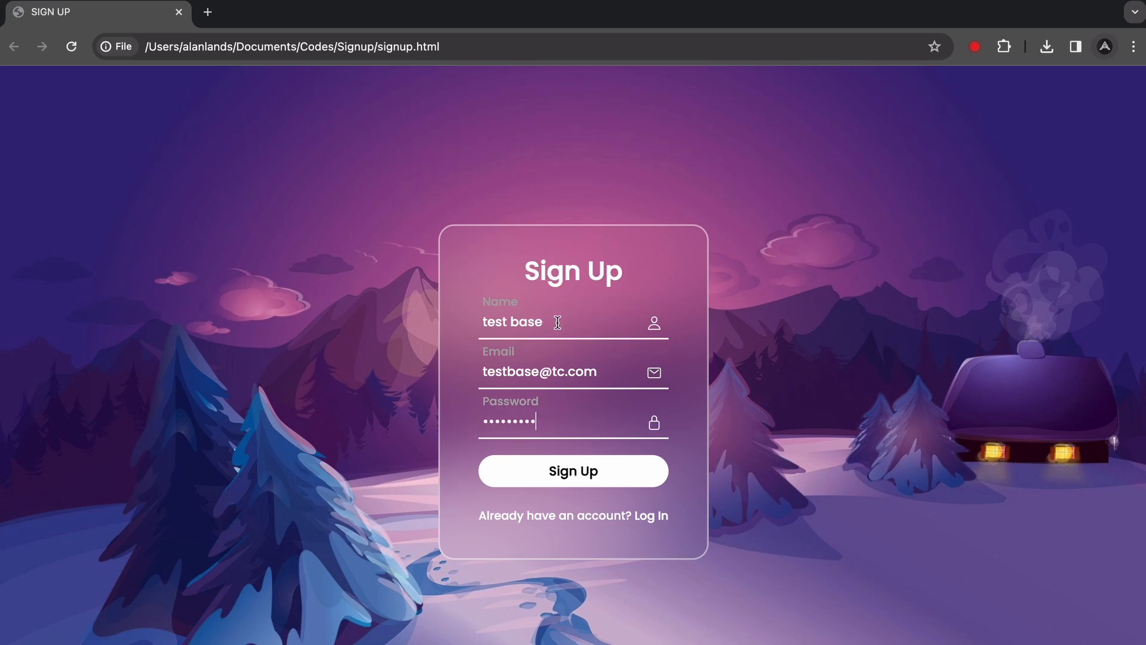
# Submit the filled-in sign-up form, correct a field, and submit it again
pyautogui.click(573, 472)
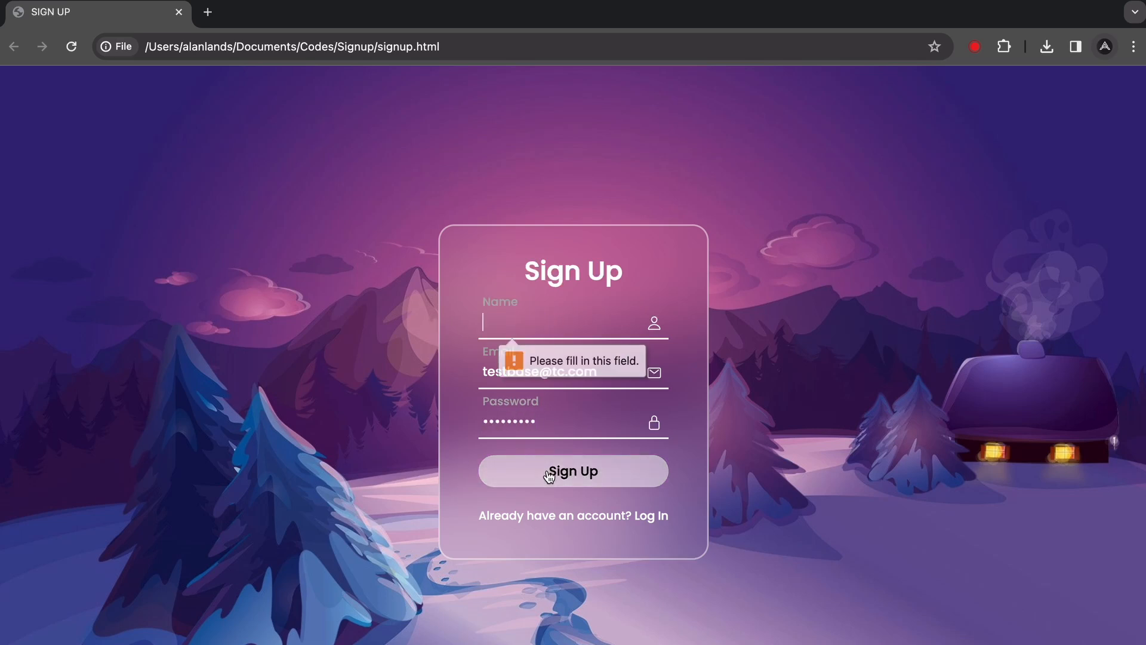
pyautogui.write('test base')
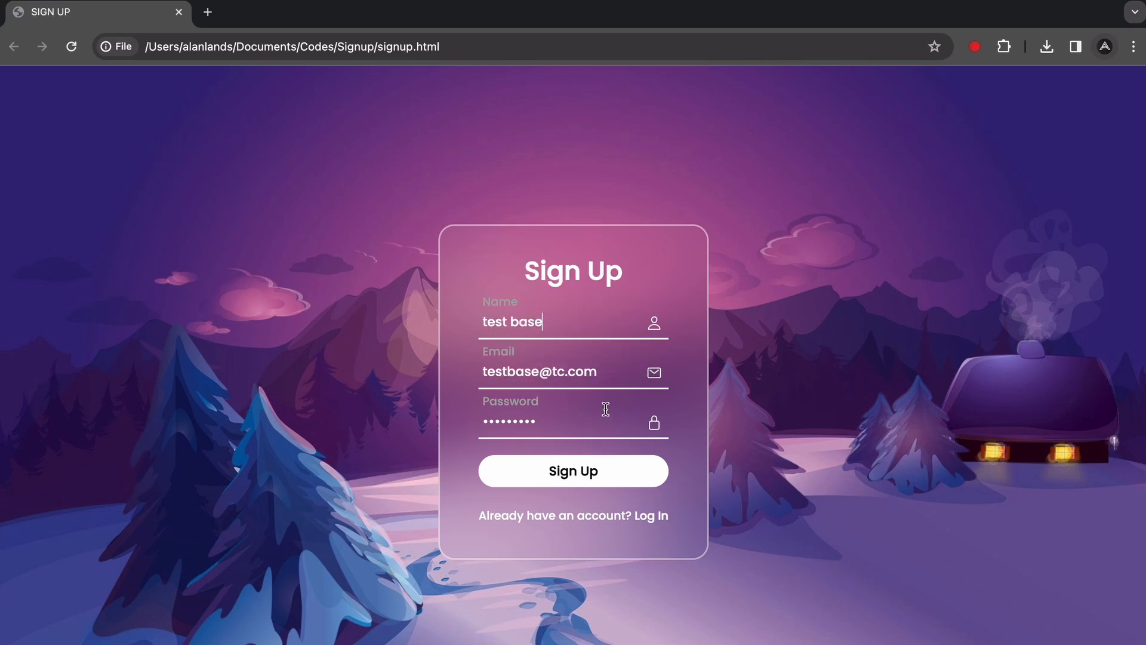
pyautogui.click(573, 470)
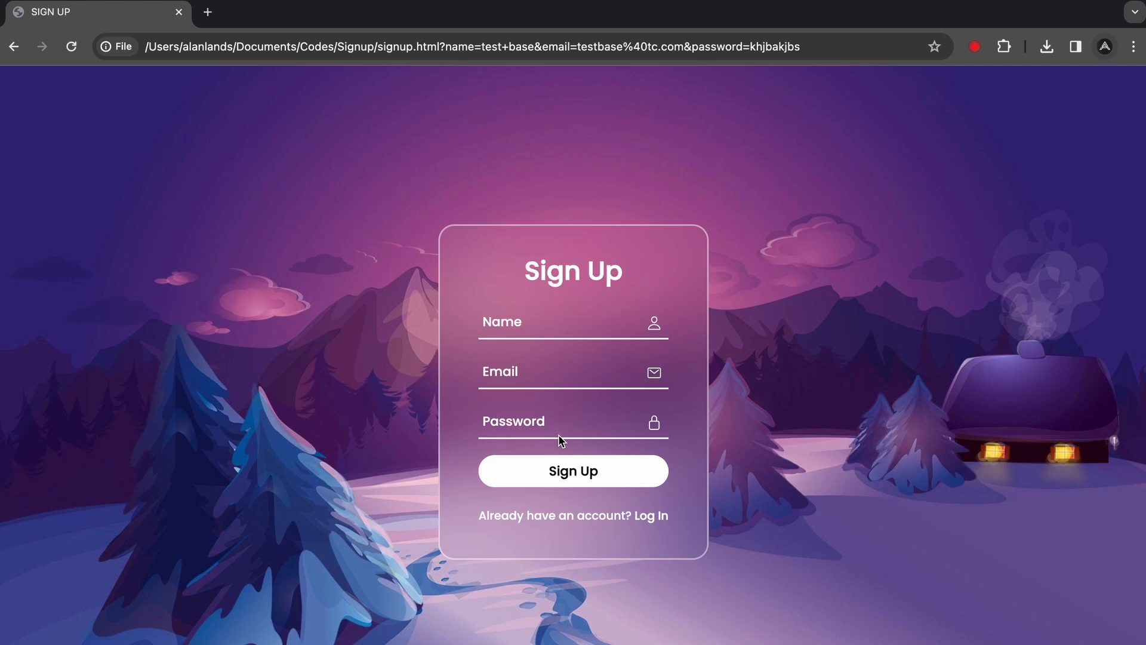